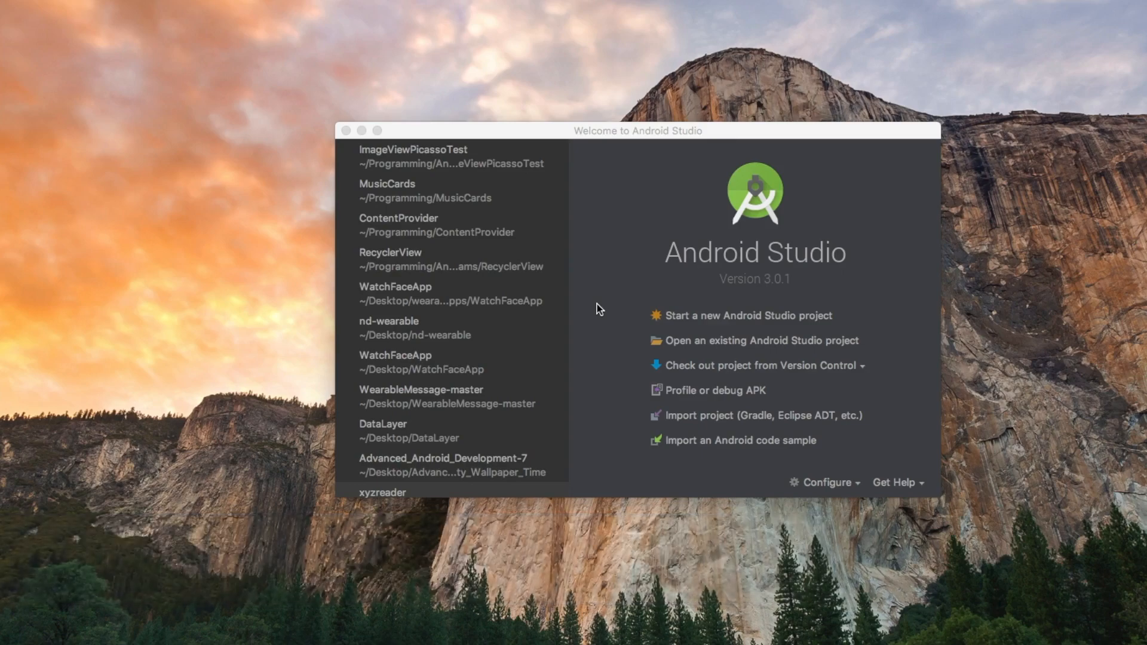
pyautogui.moveTo(765, 253)
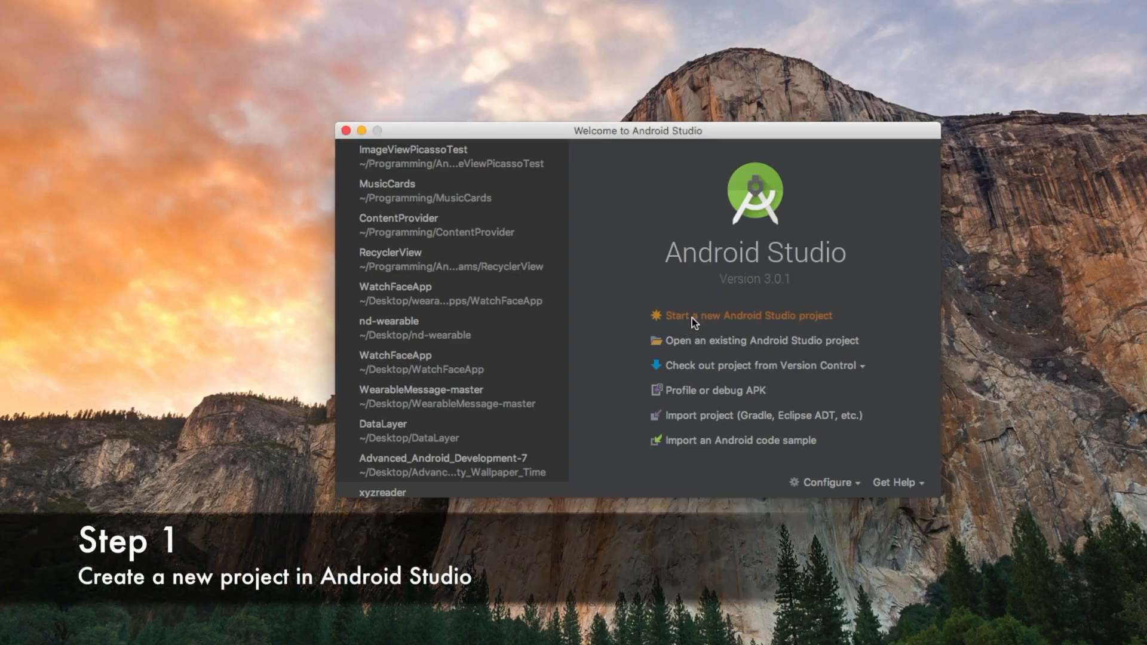
# Start a new Android Studio project named ImageViewLoad and continue to target devices.
pyautogui.click(748, 315)
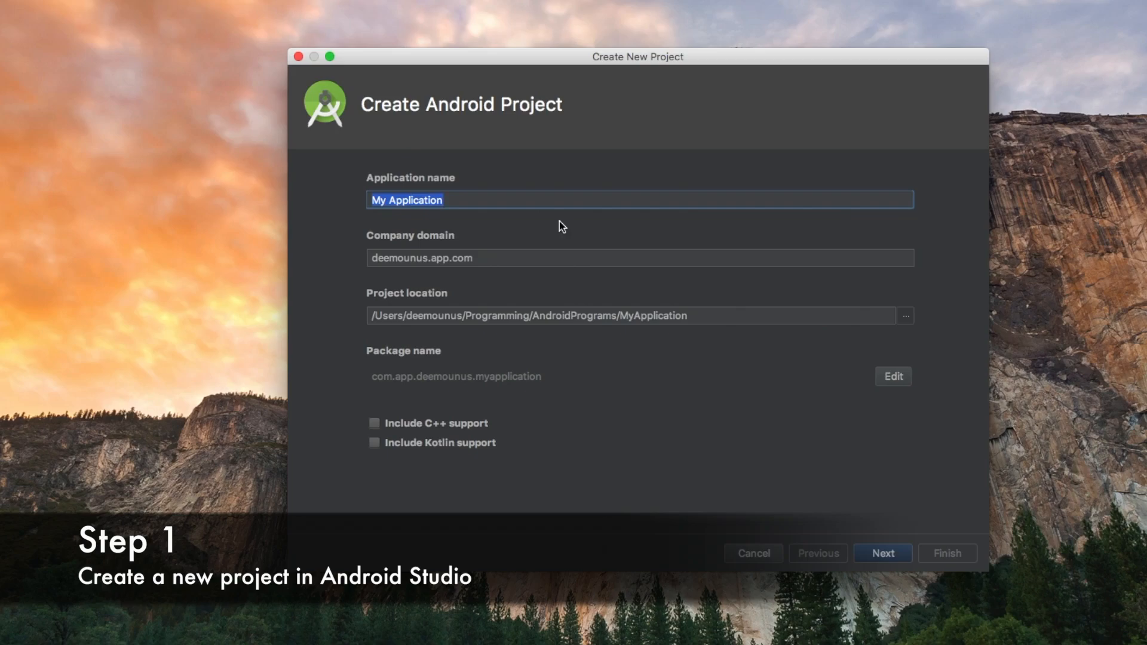
pyautogui.write('ImageViewL')
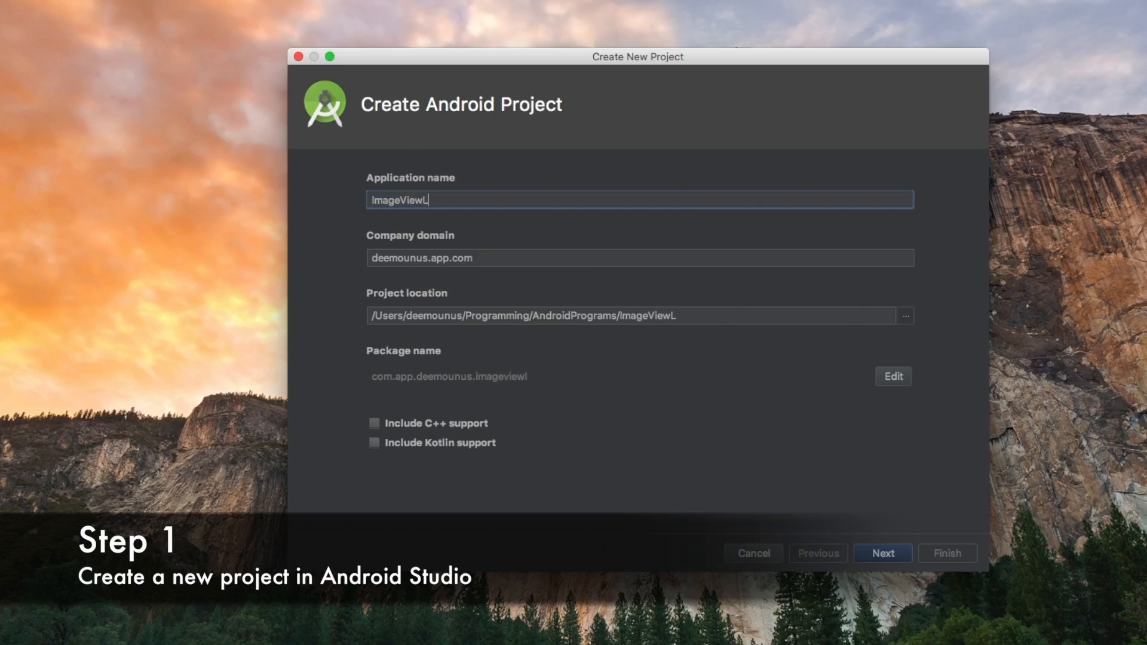
pyautogui.write('oad')
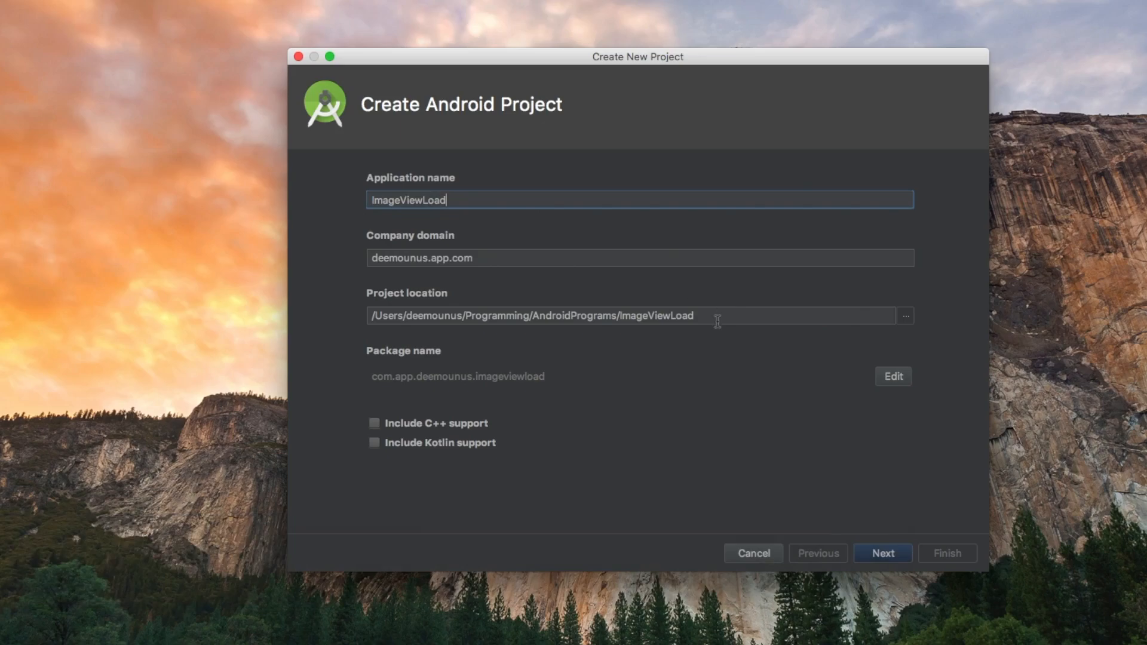
pyautogui.moveTo(638, 491)
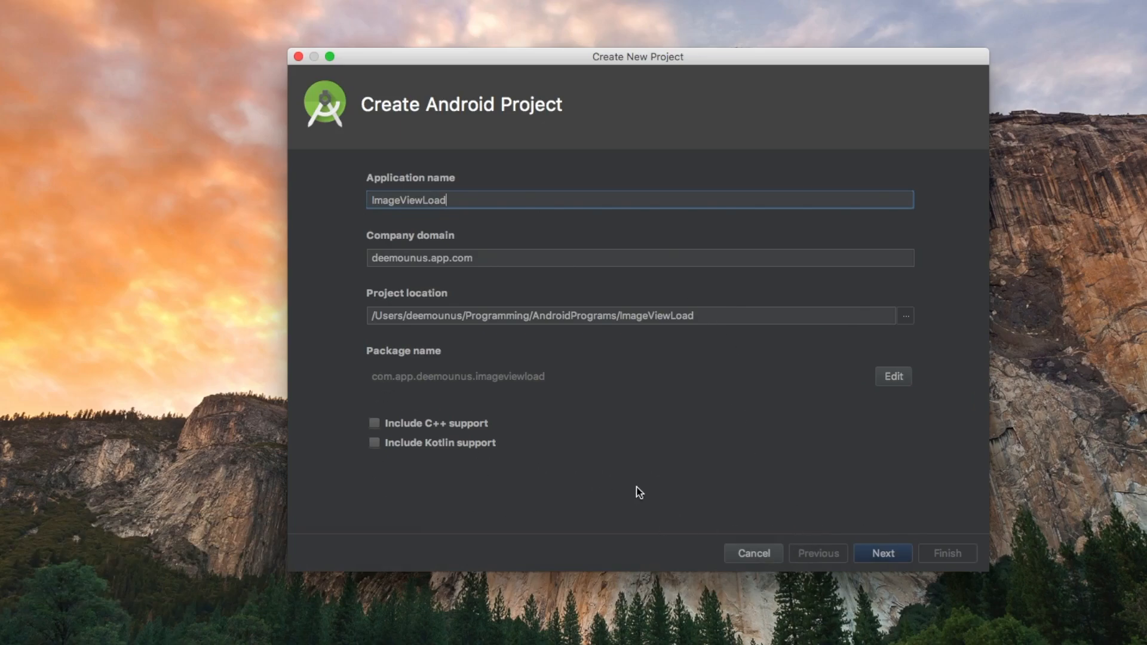
pyautogui.click(882, 554)
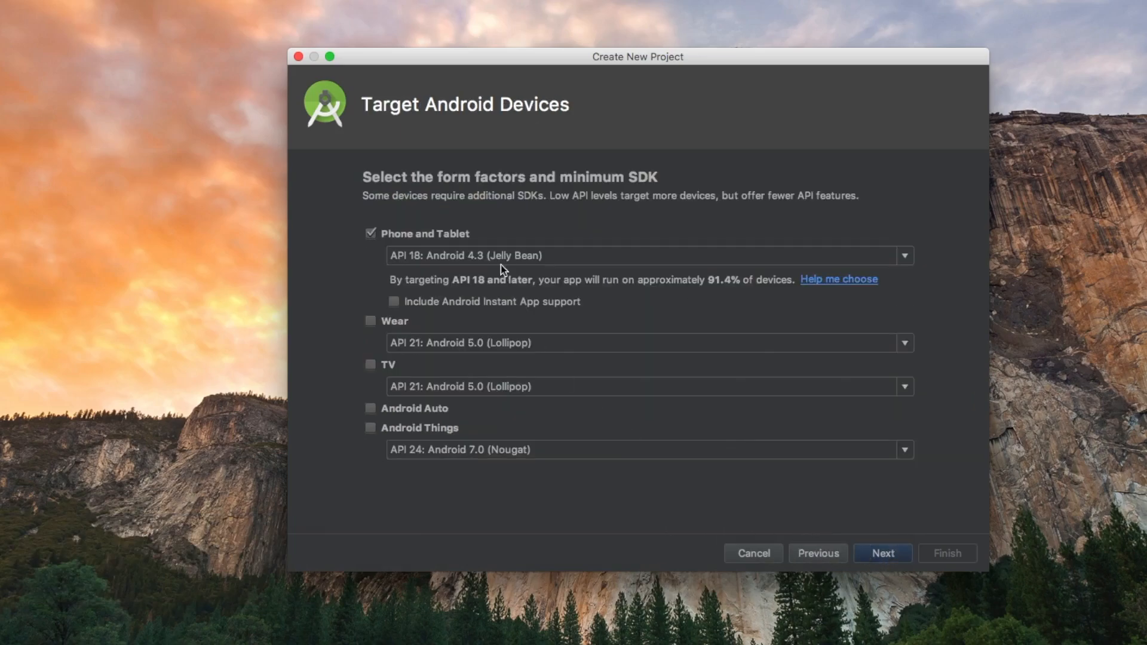
pyautogui.moveTo(472, 263)
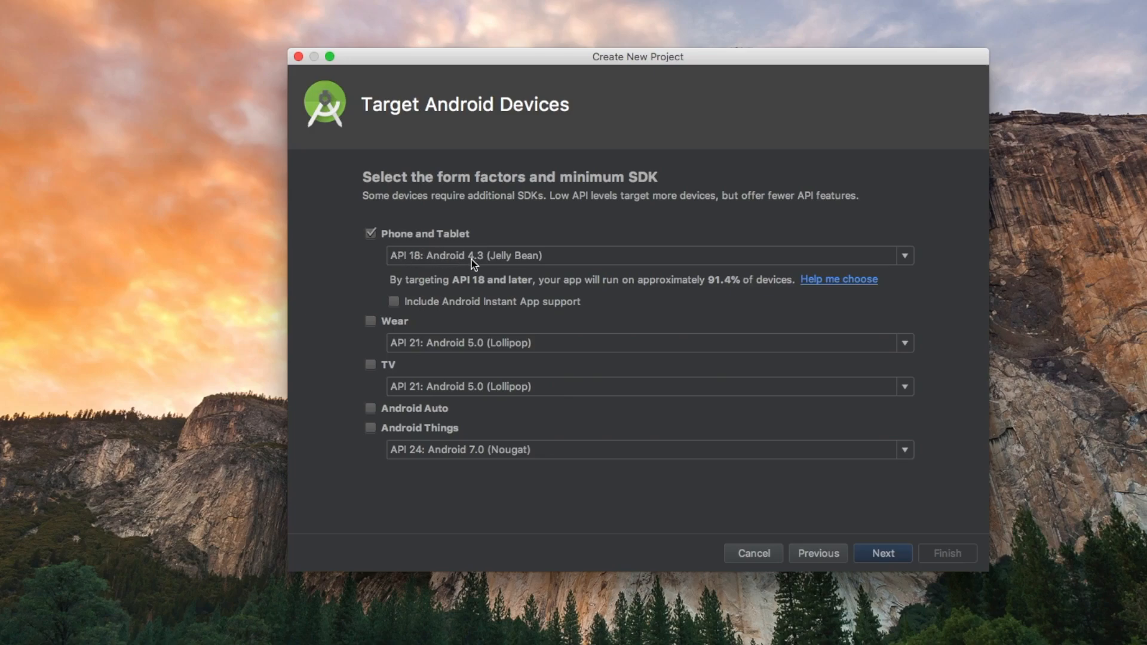
pyautogui.moveTo(510, 271)
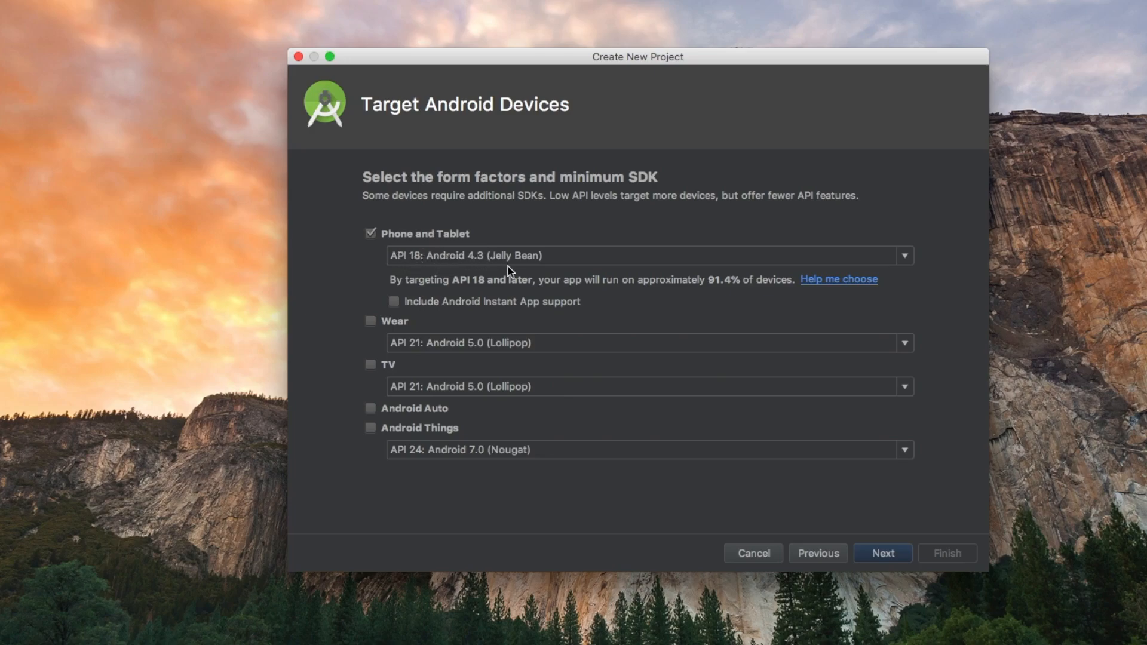
pyautogui.moveTo(696, 281)
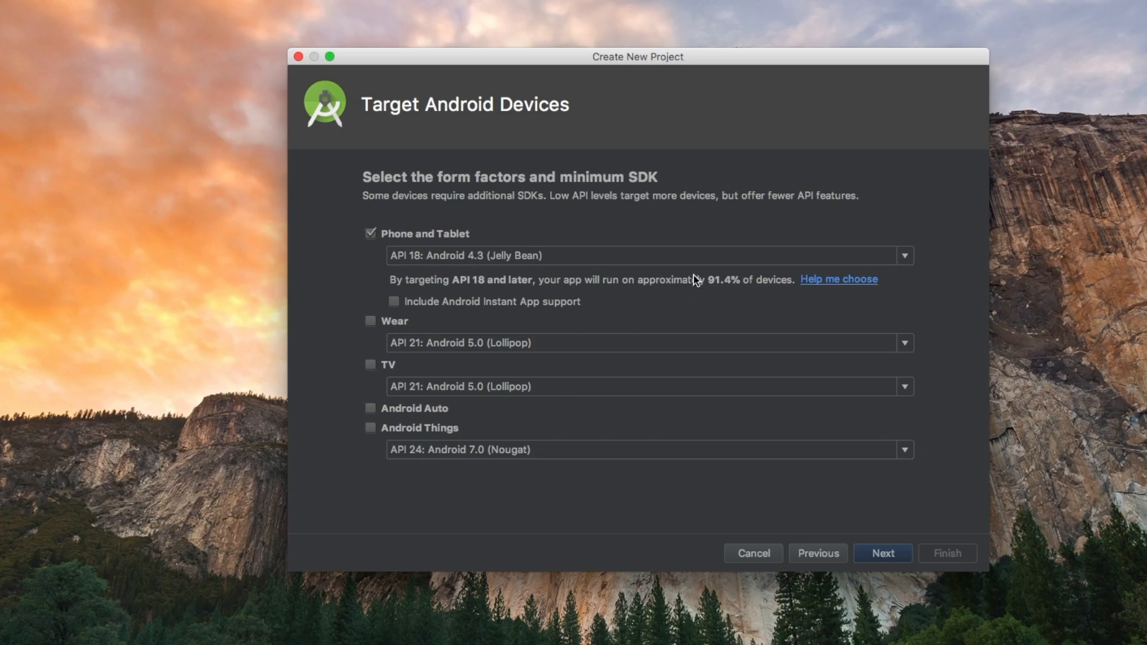
pyautogui.moveTo(693, 285)
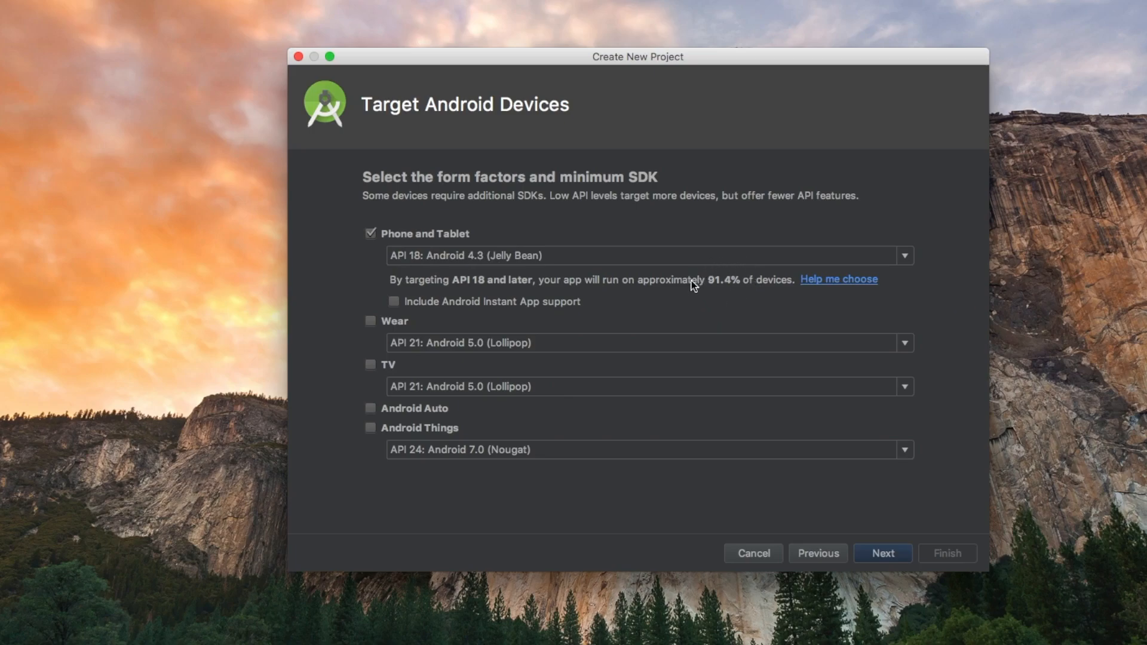
pyautogui.moveTo(739, 294)
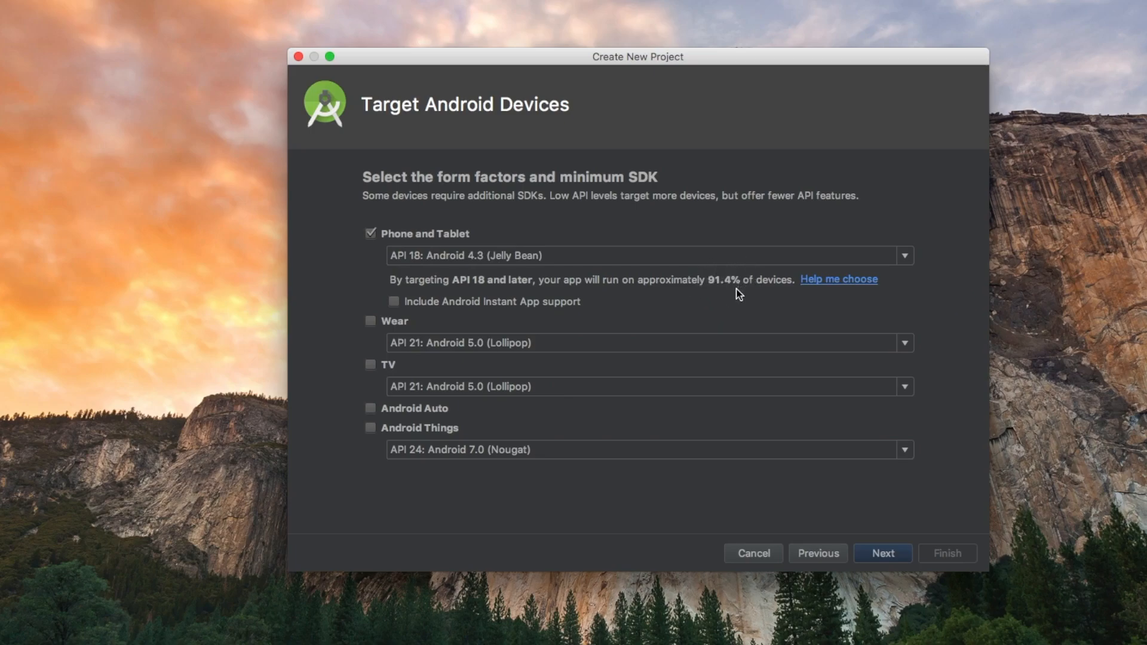
pyautogui.moveTo(867, 544)
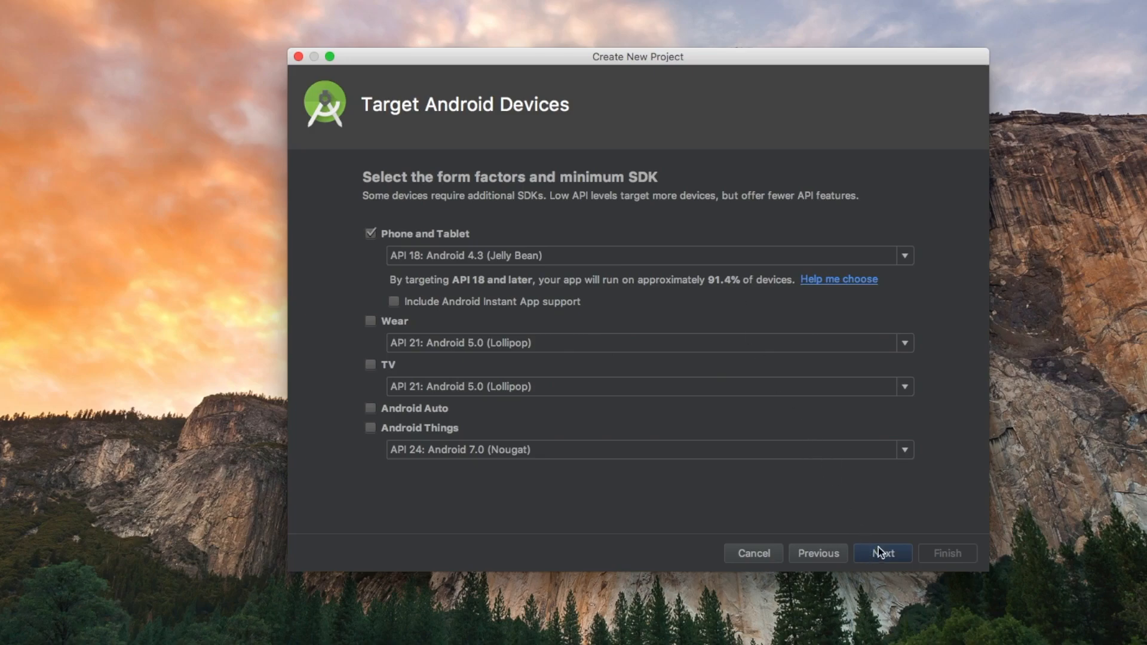
# Keep Phone and Tablet at API 18, choose Basic Activity, and finish with default MainActivity settings.
pyautogui.click(881, 553)
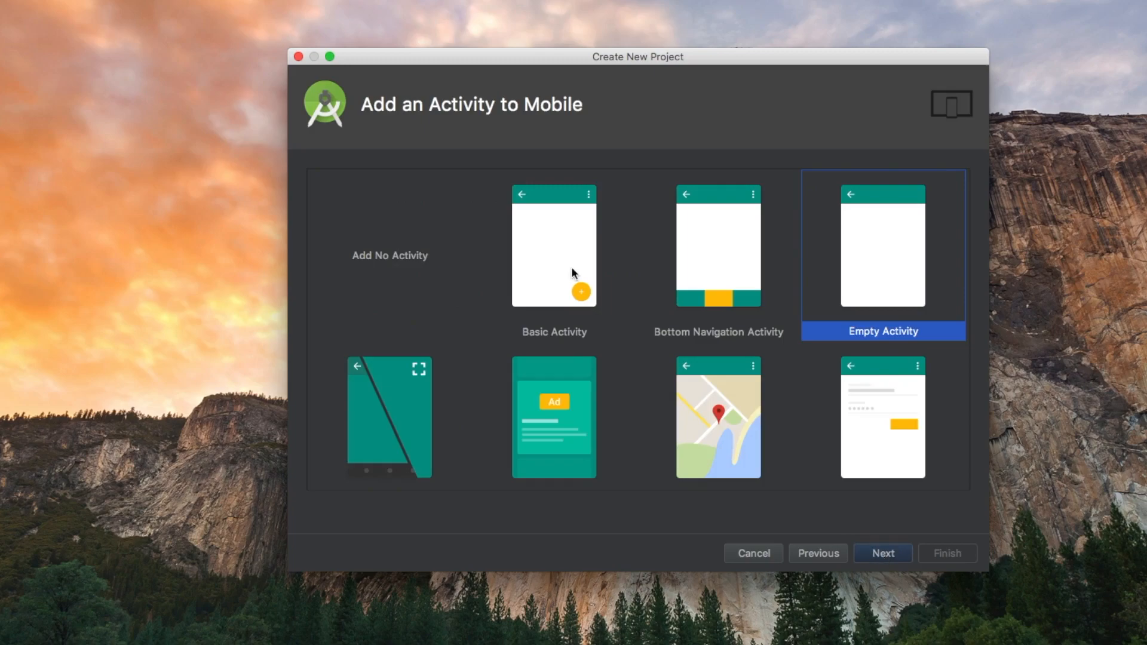
pyautogui.click(553, 256)
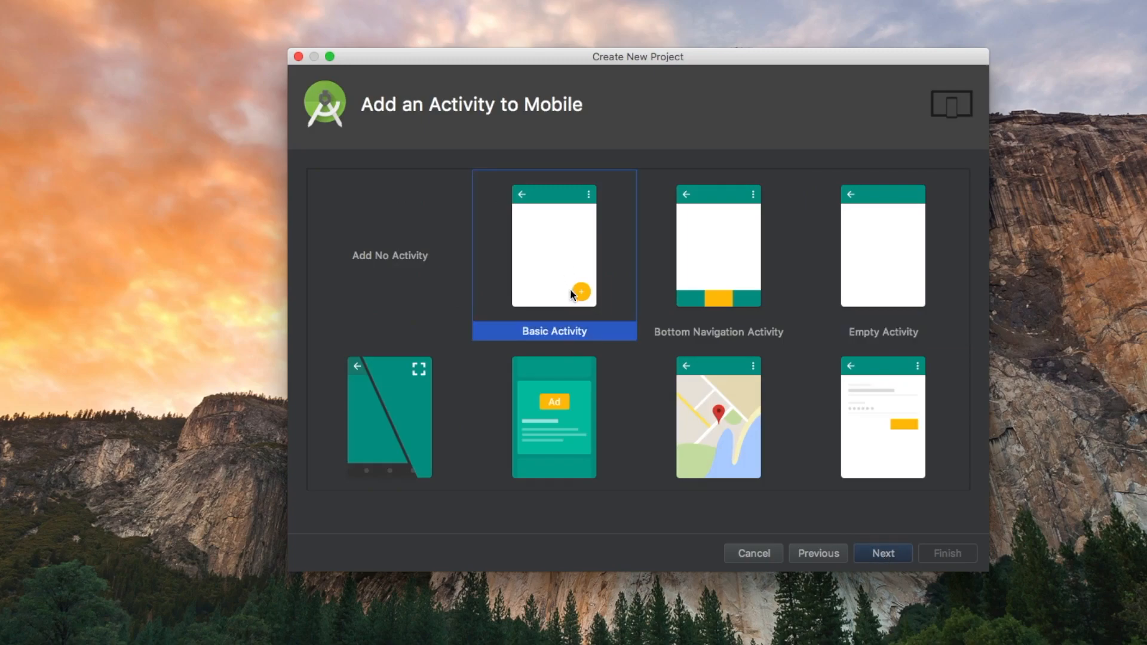
pyautogui.moveTo(576, 300)
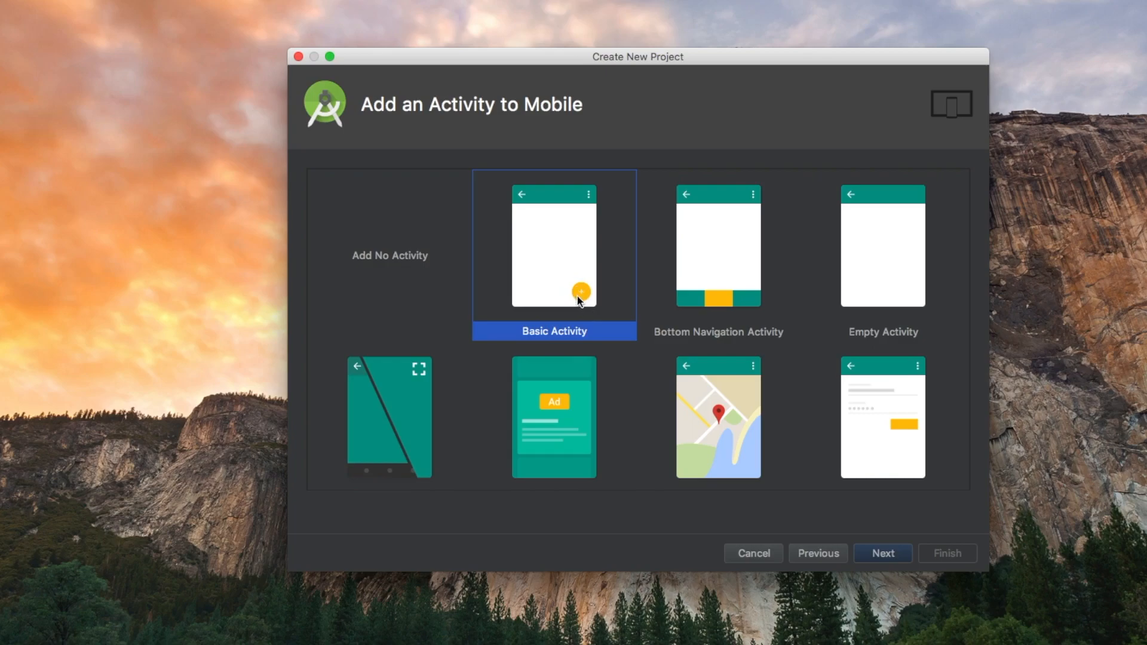
pyautogui.moveTo(549, 212)
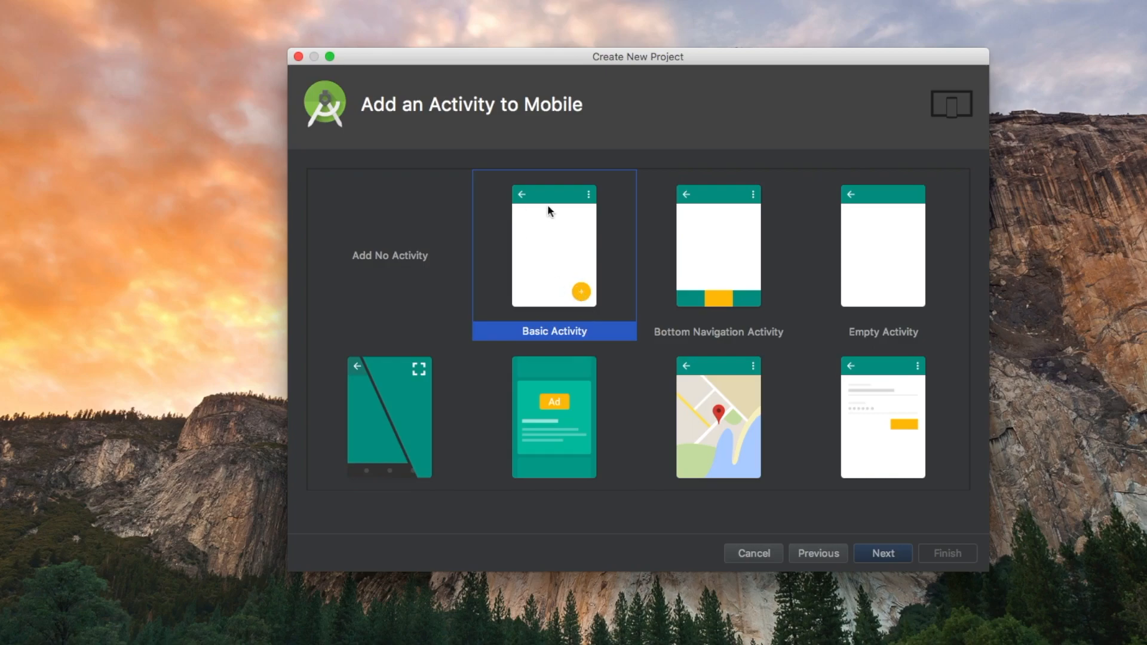
pyautogui.moveTo(578, 236)
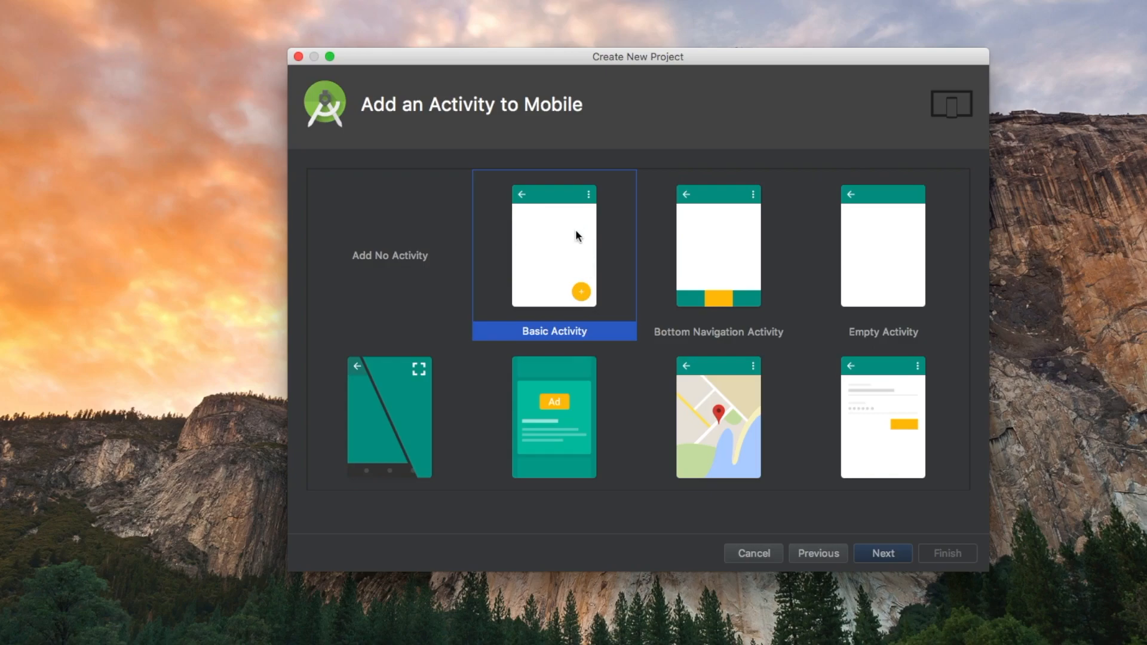
pyautogui.click(882, 554)
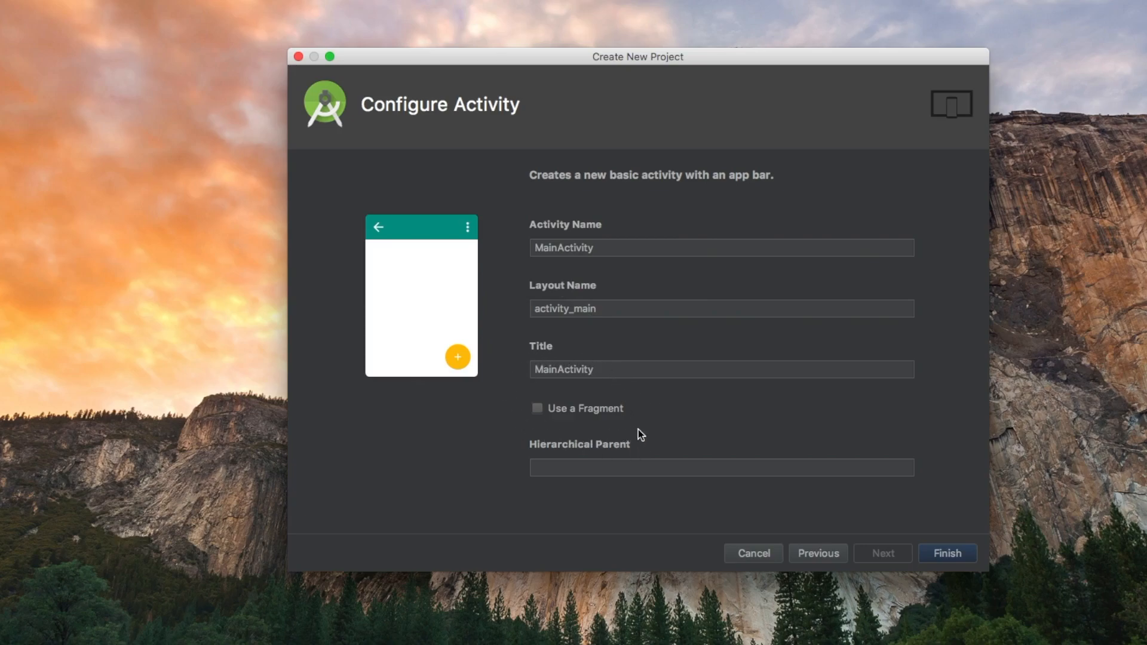
pyautogui.moveTo(636, 401)
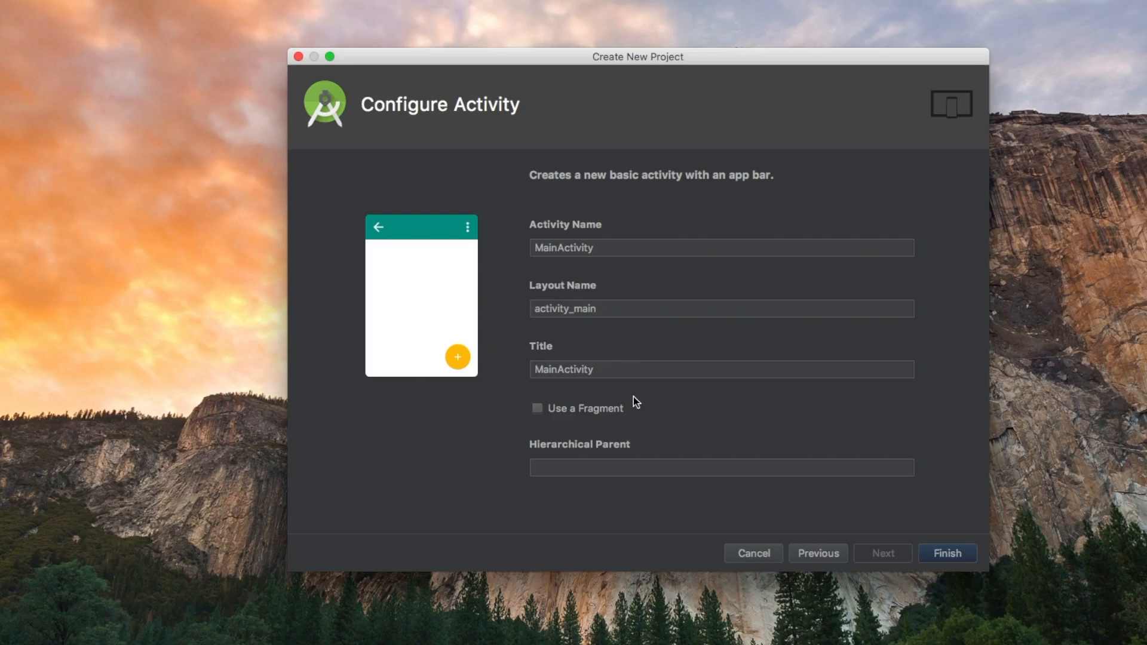
pyautogui.moveTo(660, 430)
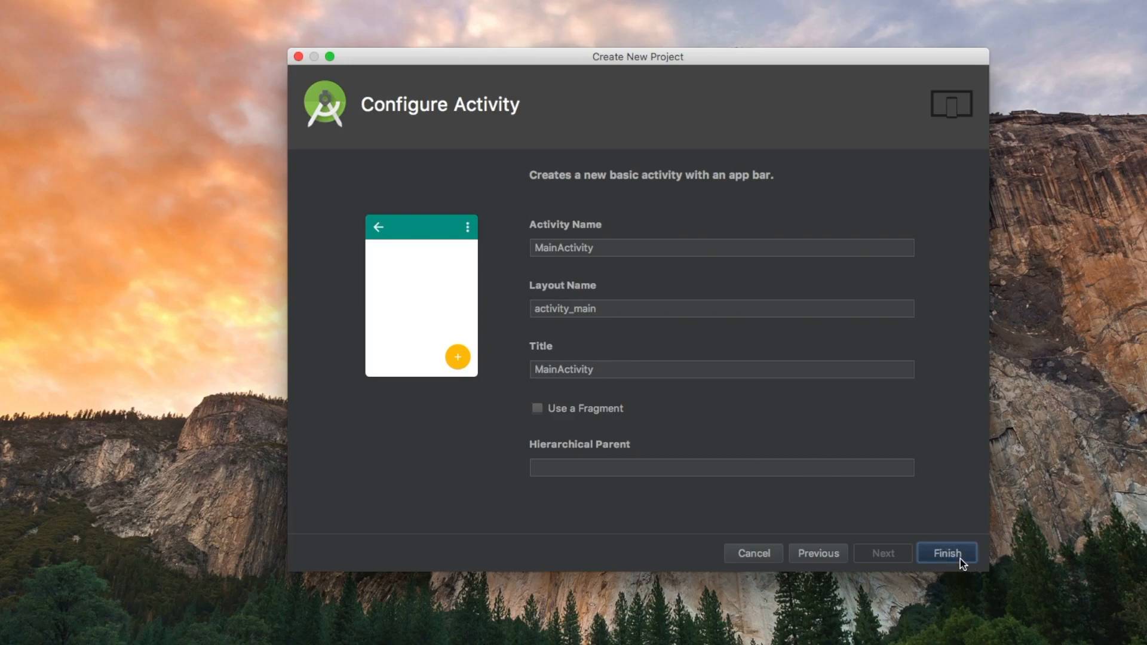
pyautogui.click(946, 552)
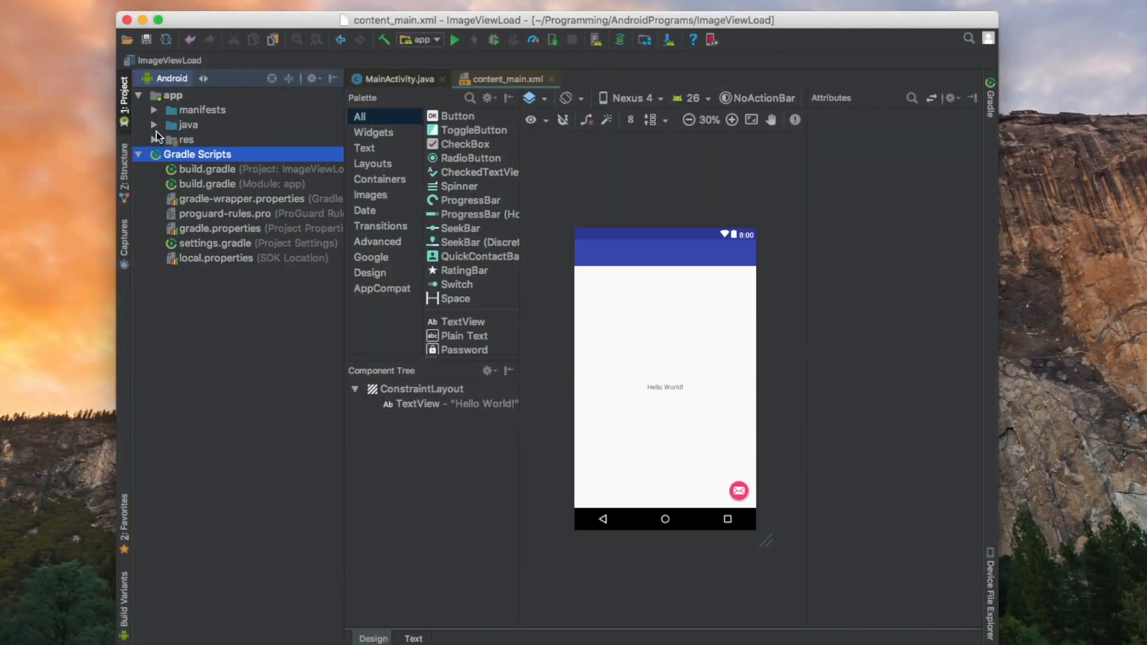
# Expand the res folder in the Project panel to reveal the layout files.
pyautogui.click(154, 138)
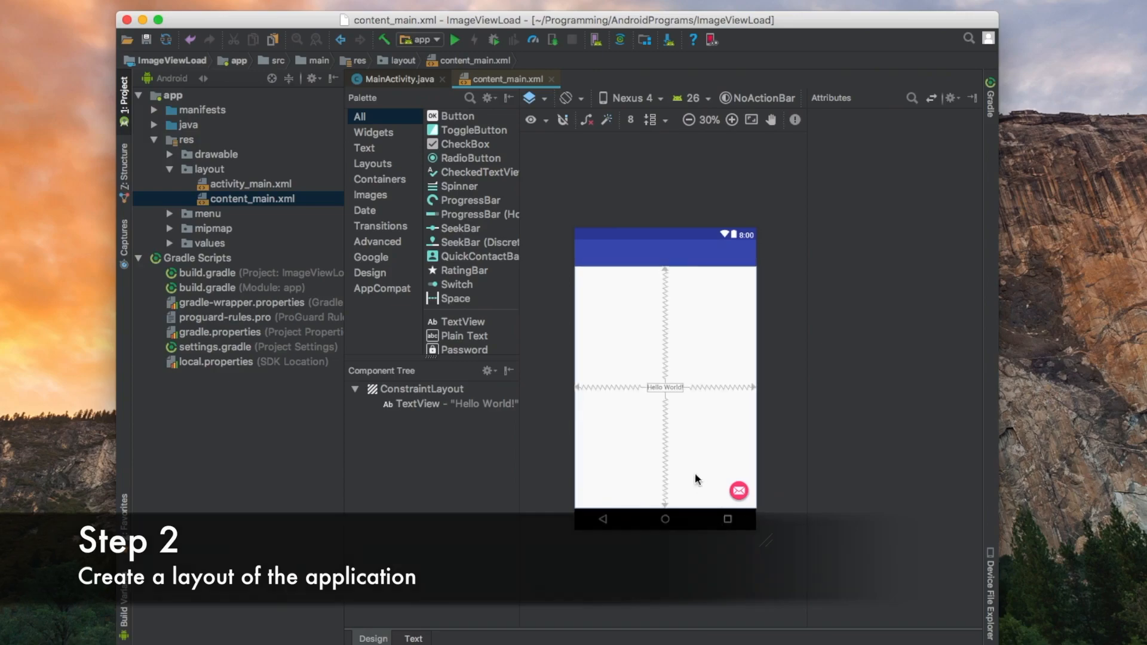
pyautogui.moveTo(699, 498)
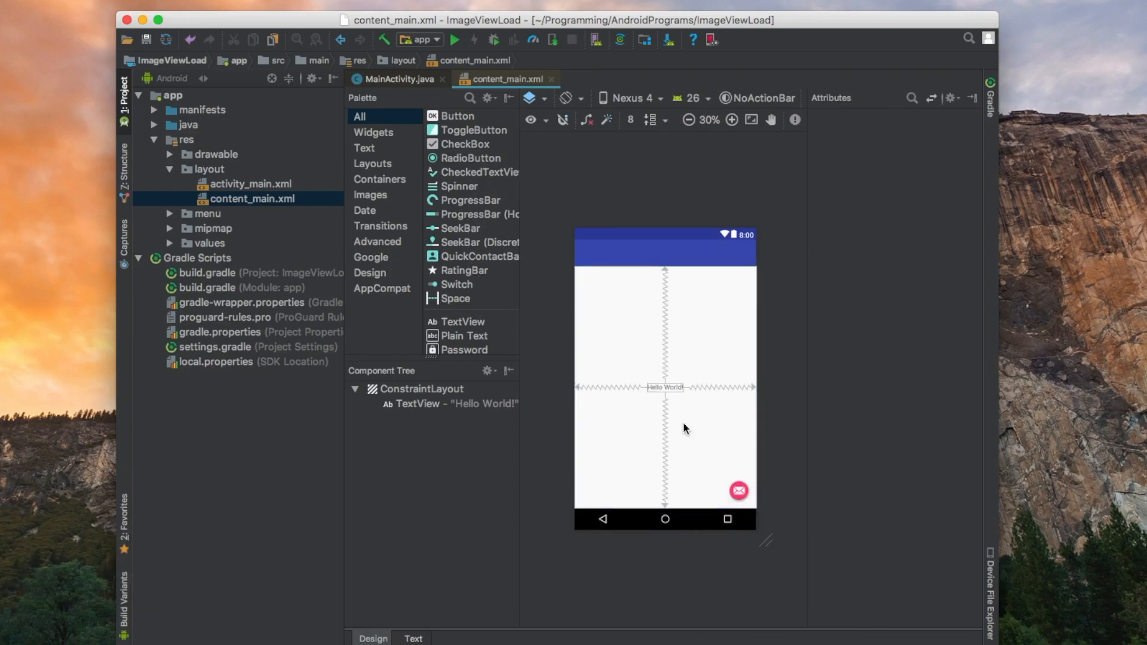
pyautogui.moveTo(656, 311)
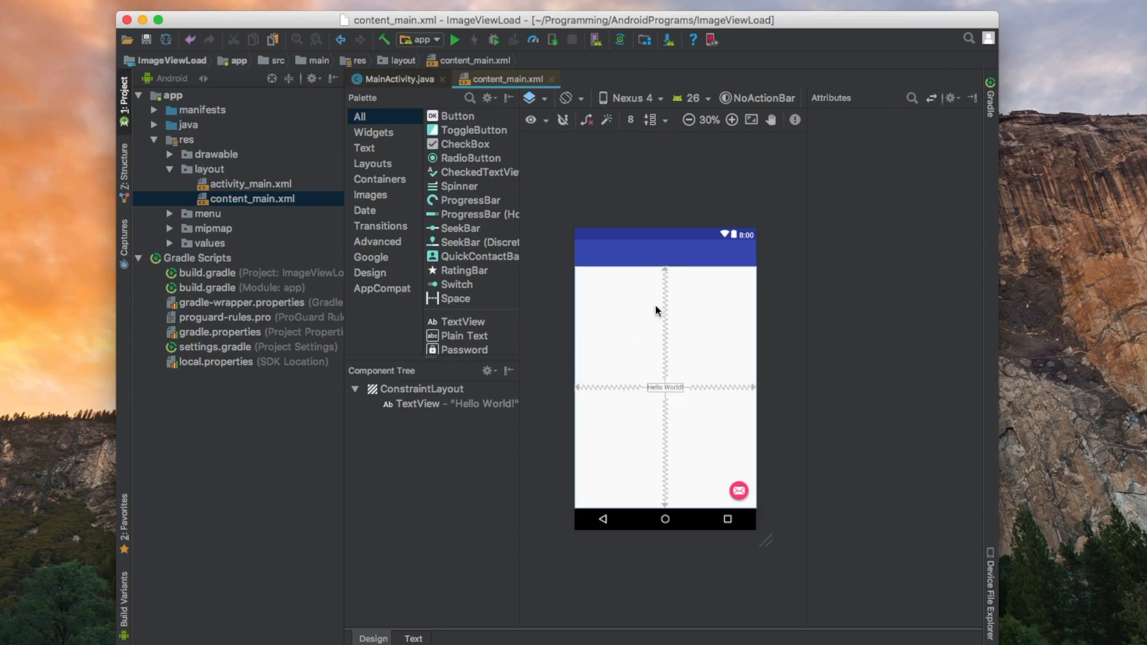
pyautogui.moveTo(697, 459)
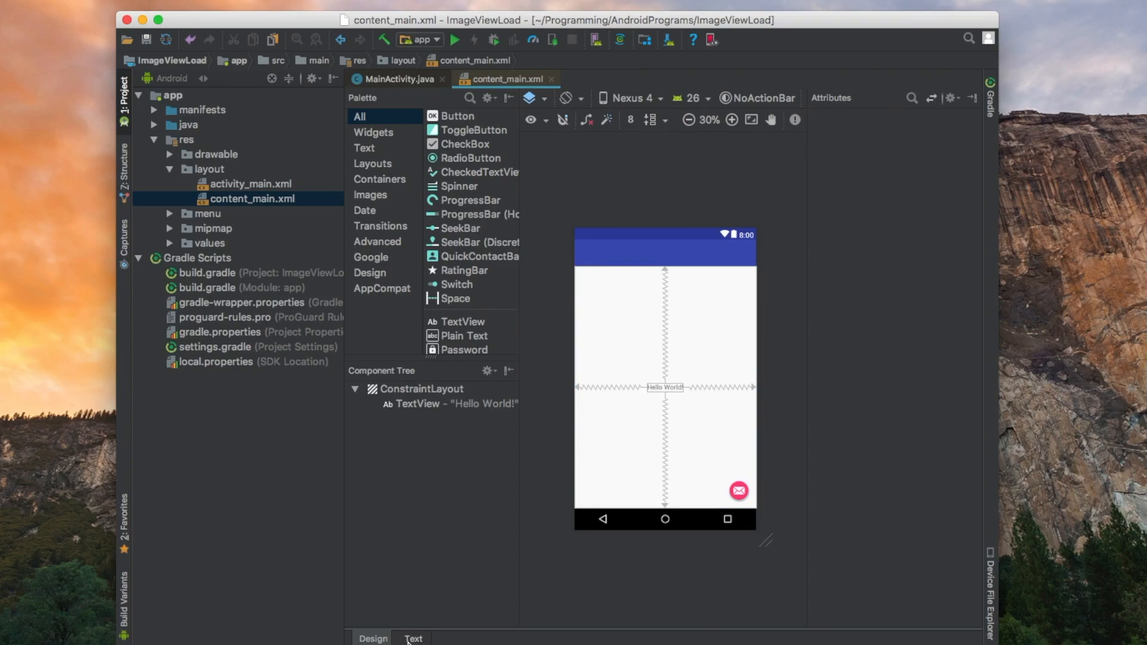
# Switch the layout to XML source and bring content_main.xml with its Hello World TextView into the editor.
pyautogui.click(414, 638)
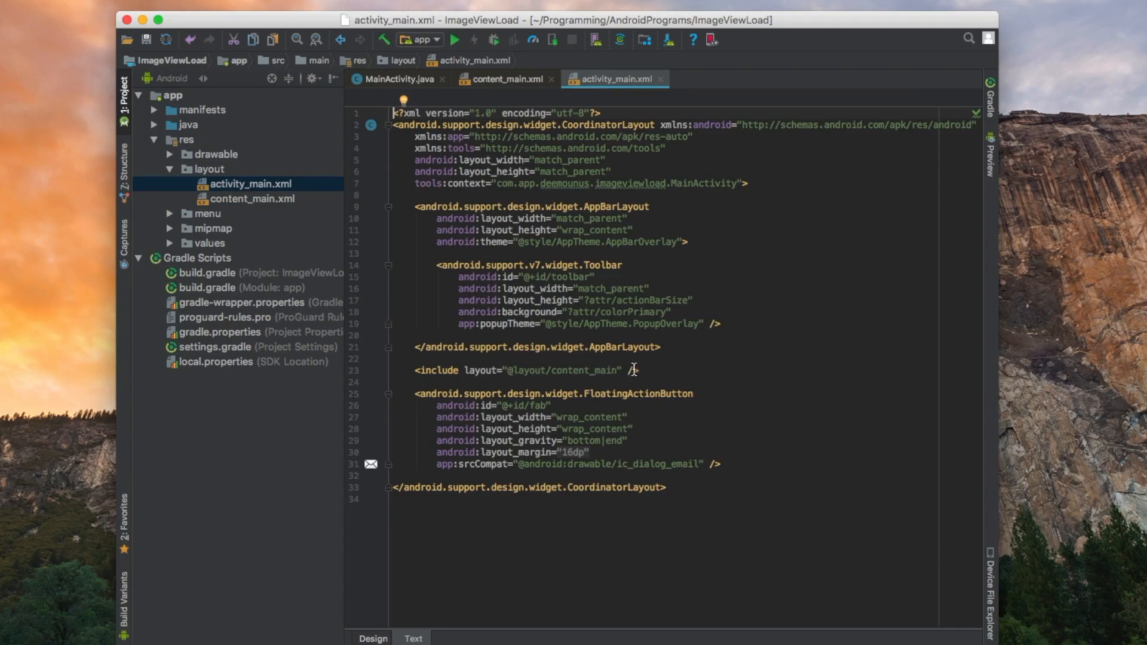
pyautogui.moveTo(487, 377)
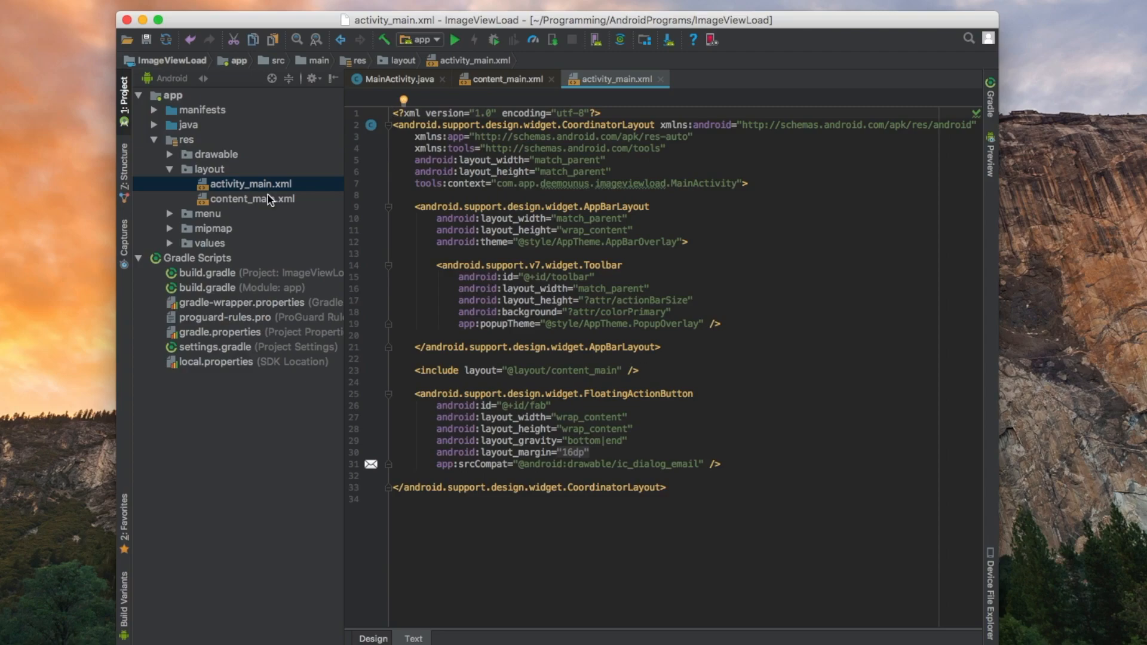
pyautogui.click(252, 198)
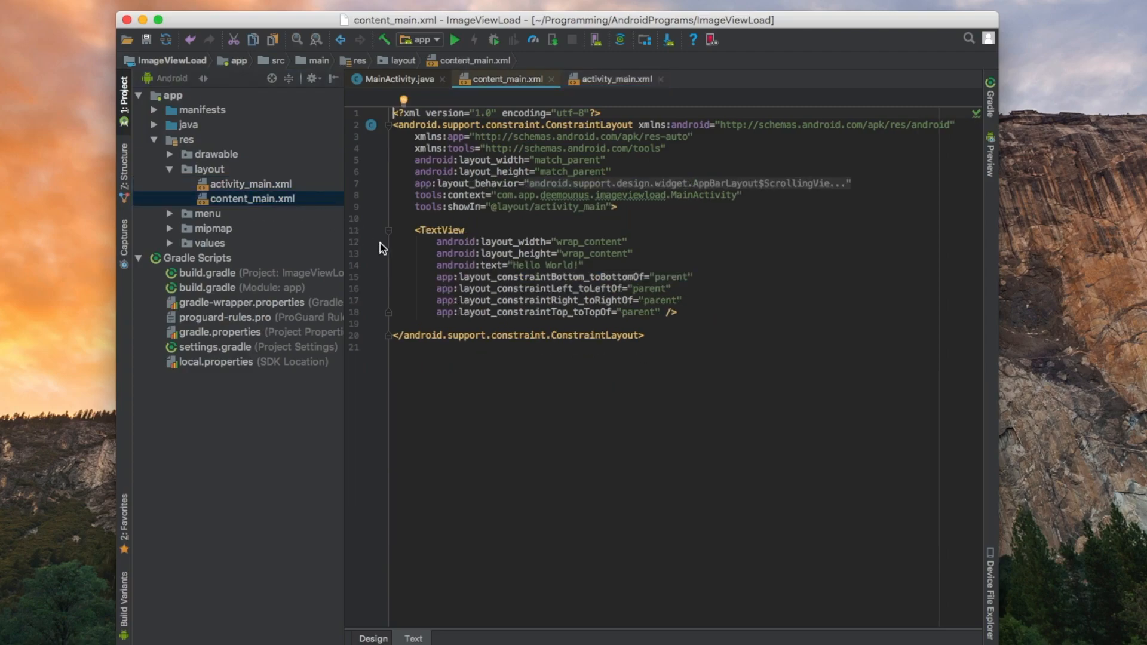
pyautogui.moveTo(328, 196)
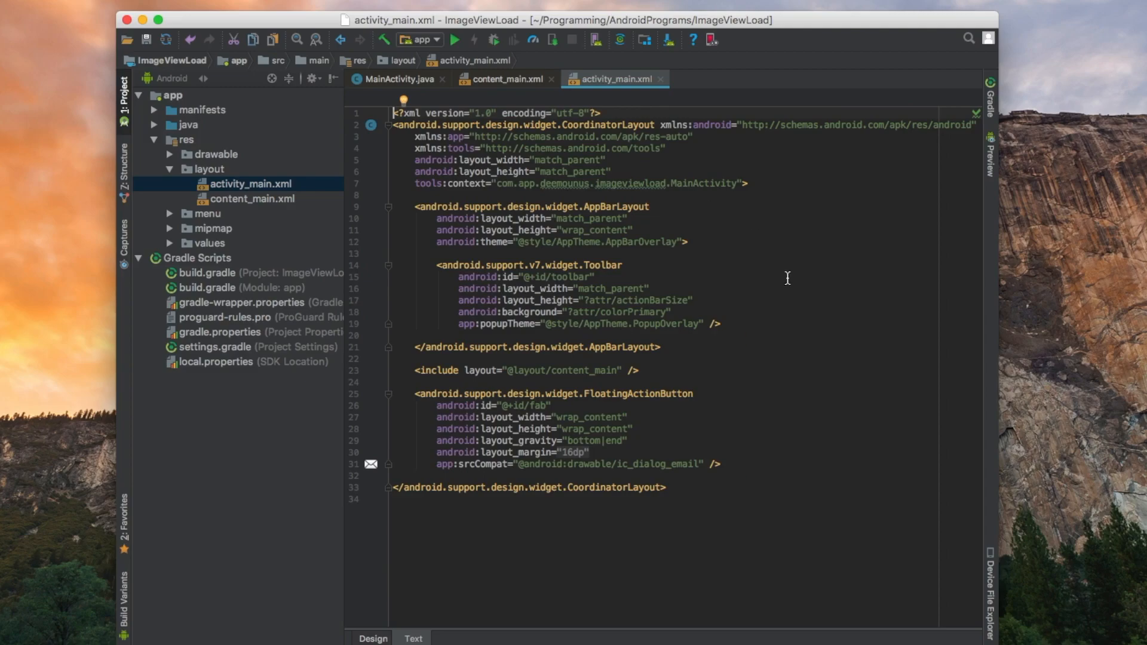
pyautogui.moveTo(272, 210)
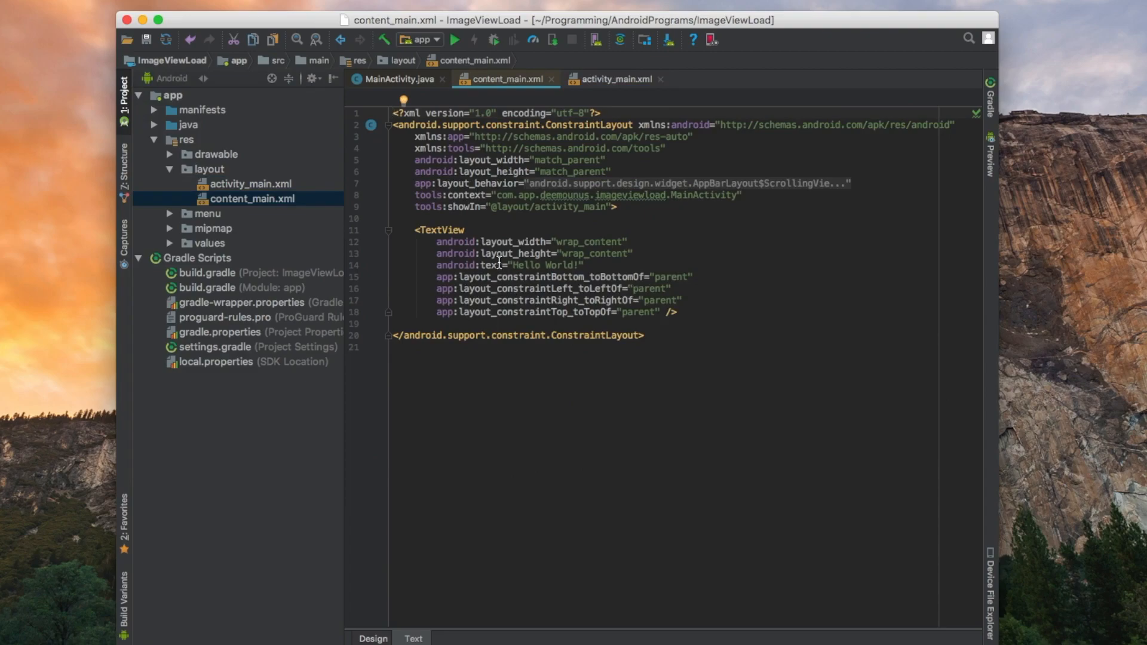
# Delete the Hello World TextView from content_main.xml in Design view.
pyautogui.click(373, 638)
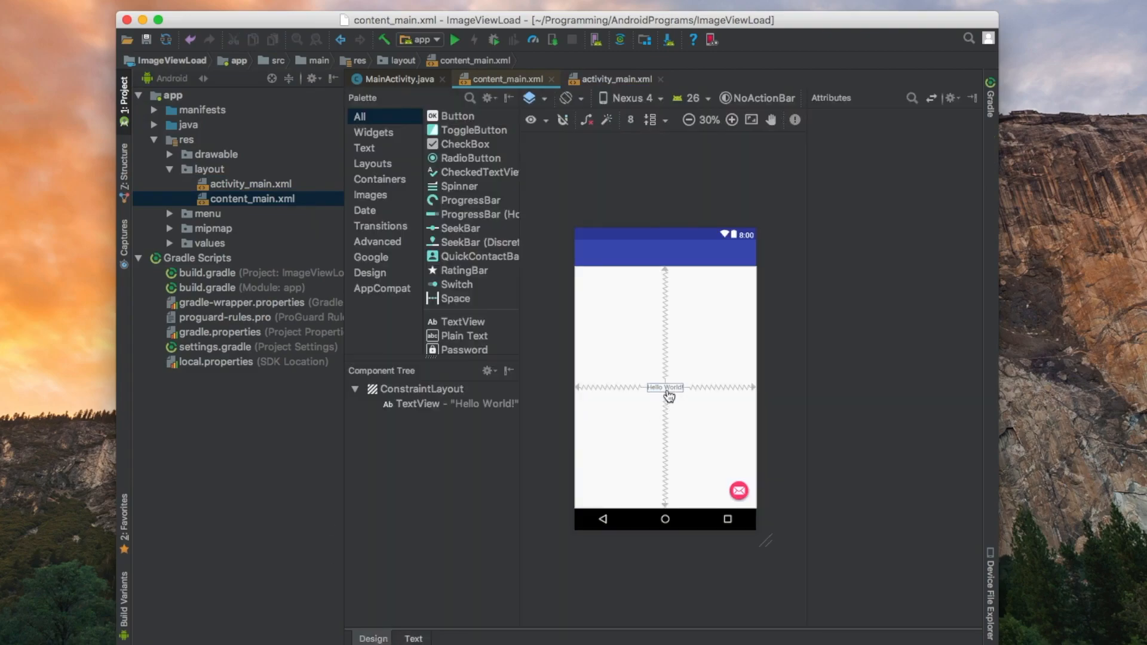
pyautogui.click(665, 387)
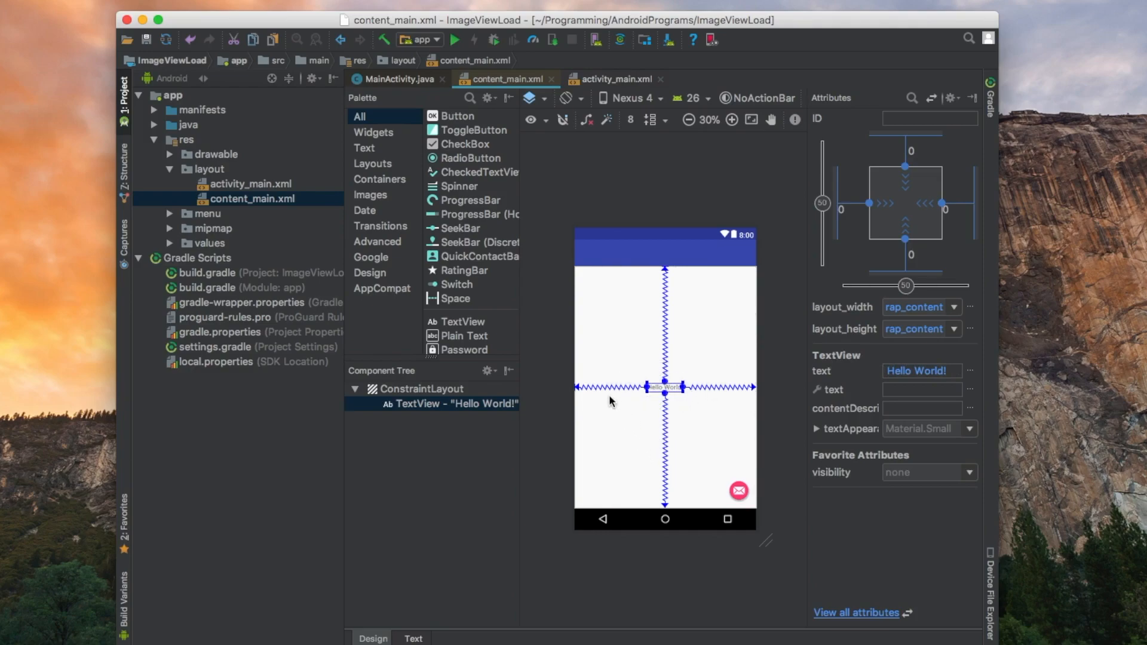
pyautogui.press('Delete')
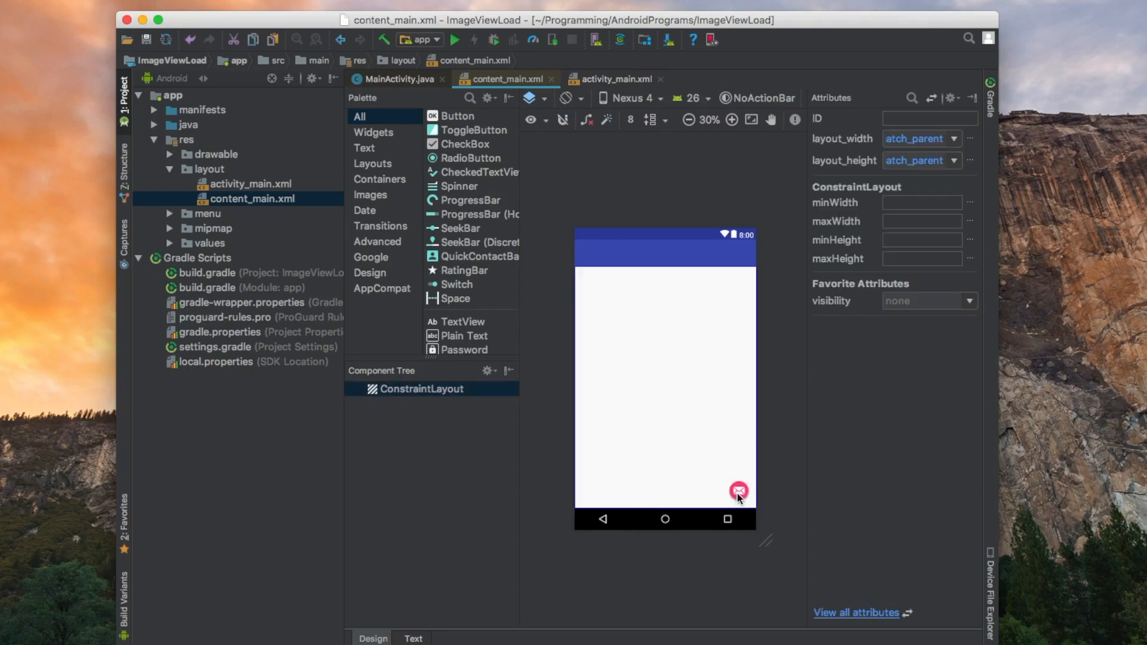
pyautogui.moveTo(751, 478)
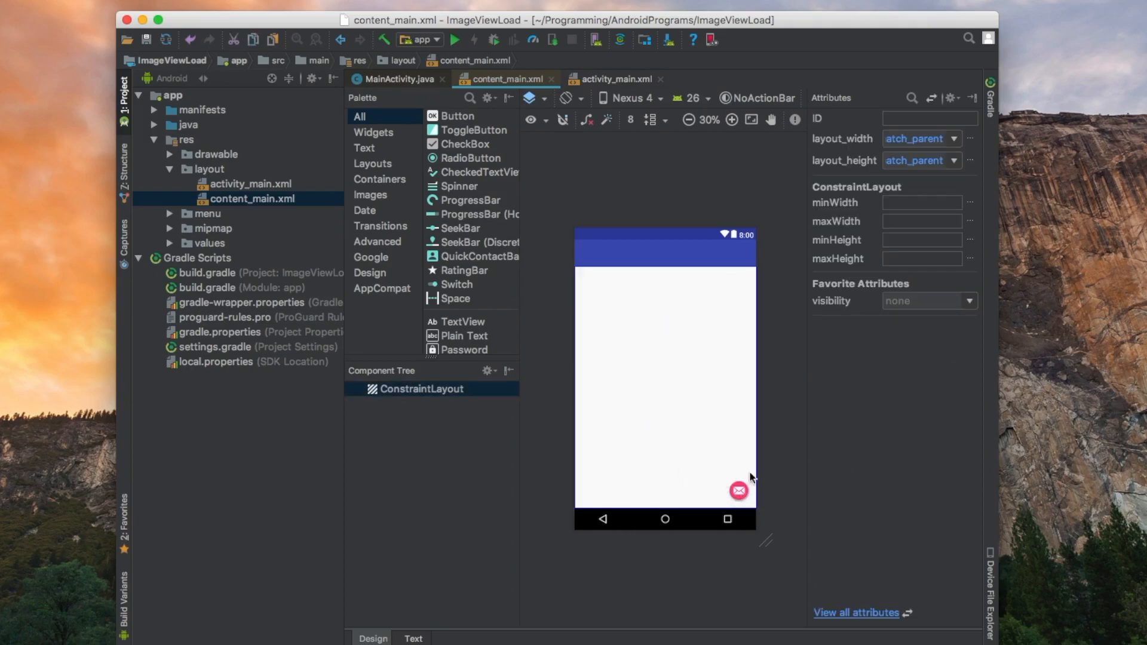
pyautogui.moveTo(241, 193)
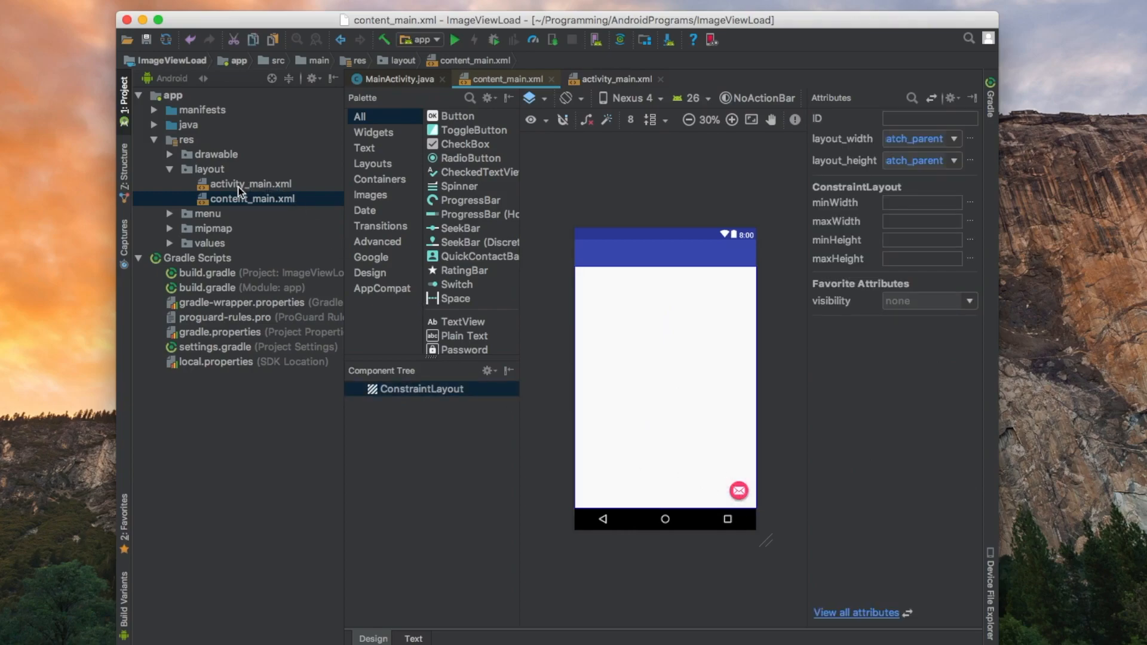
# Open activity_main.xml in the layout designer.
pyautogui.click(252, 184)
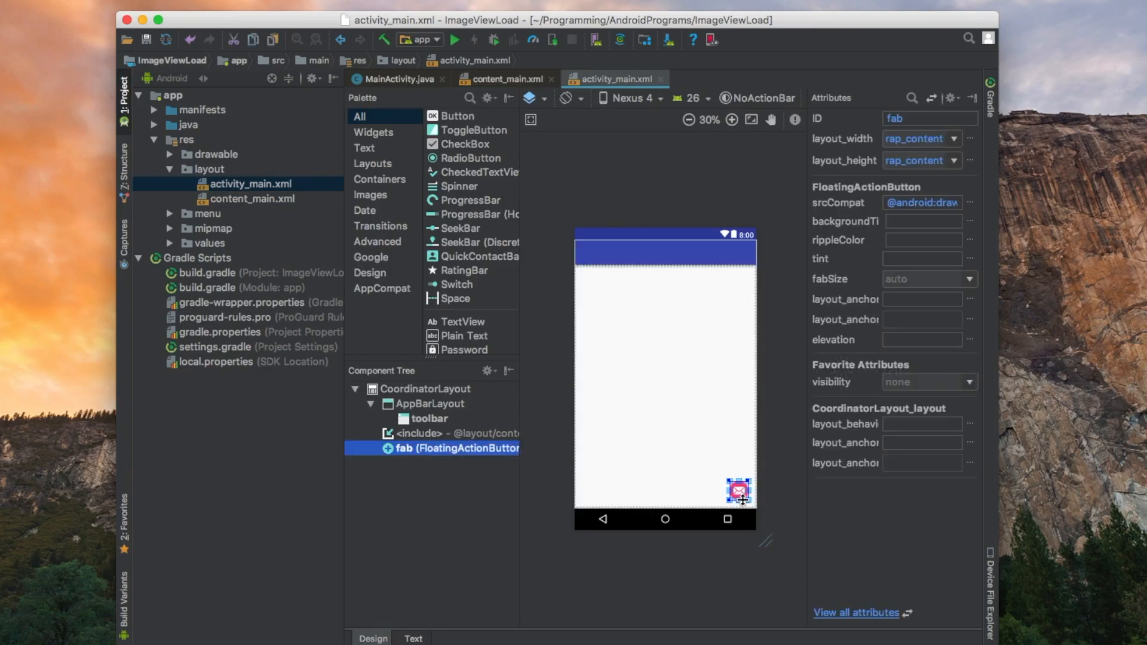
pyautogui.moveTo(742, 500)
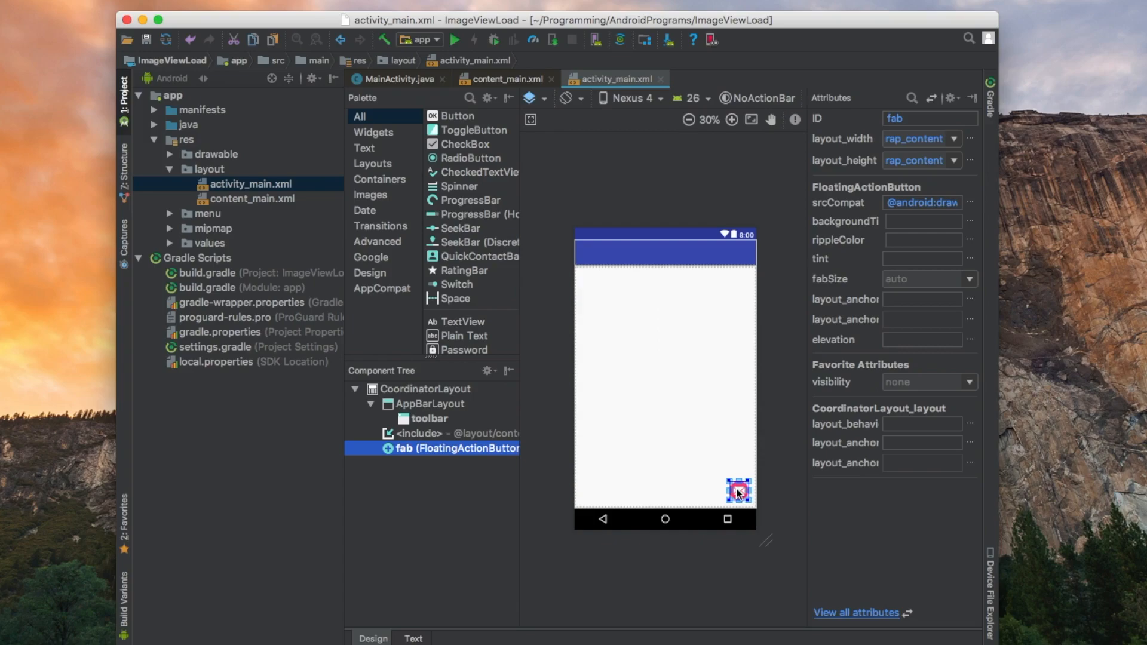
pyautogui.moveTo(737, 491)
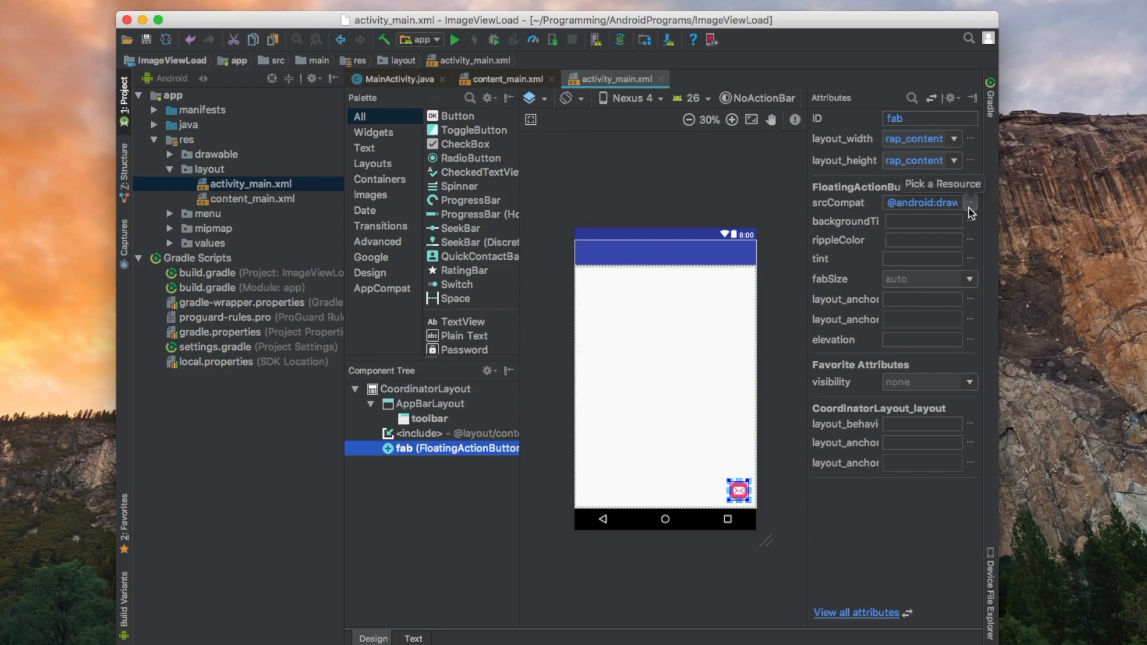
pyautogui.moveTo(904, 213)
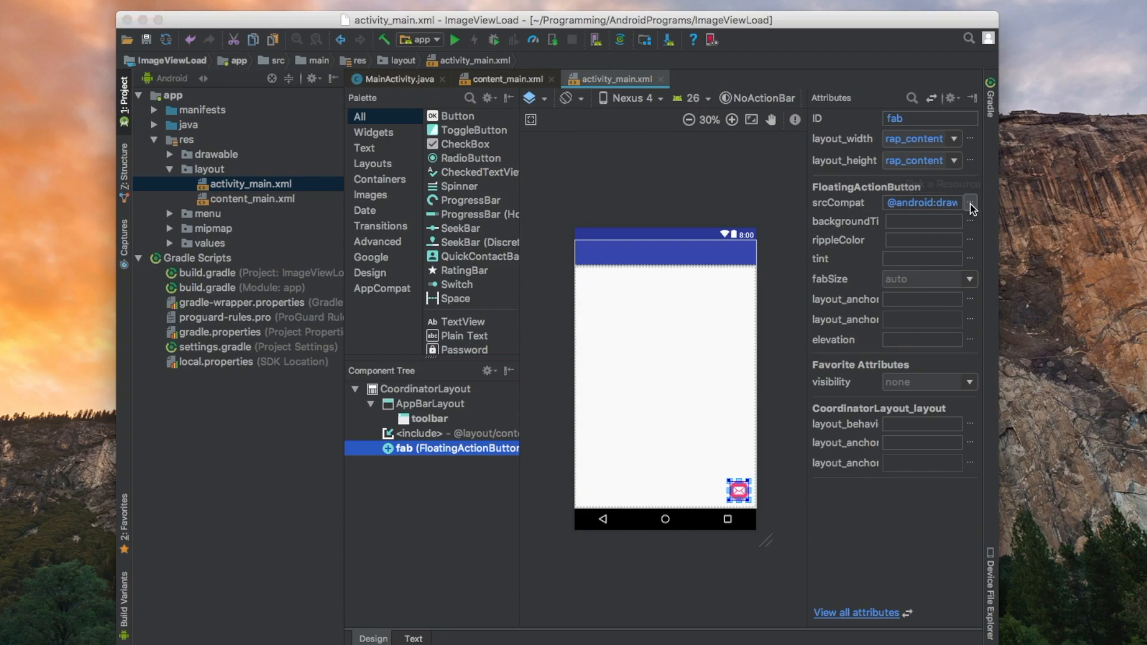
# Open the fab's srcCompat resource picker and filter it to 'play' for ic_media_play.
pyautogui.click(970, 203)
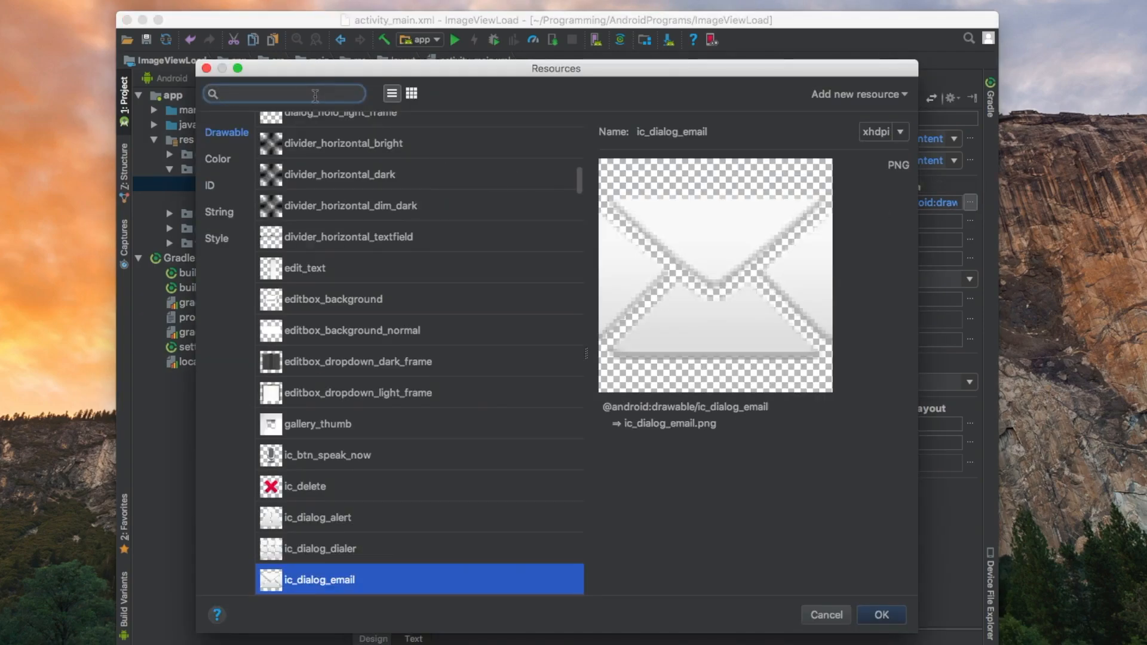
pyautogui.write('play')
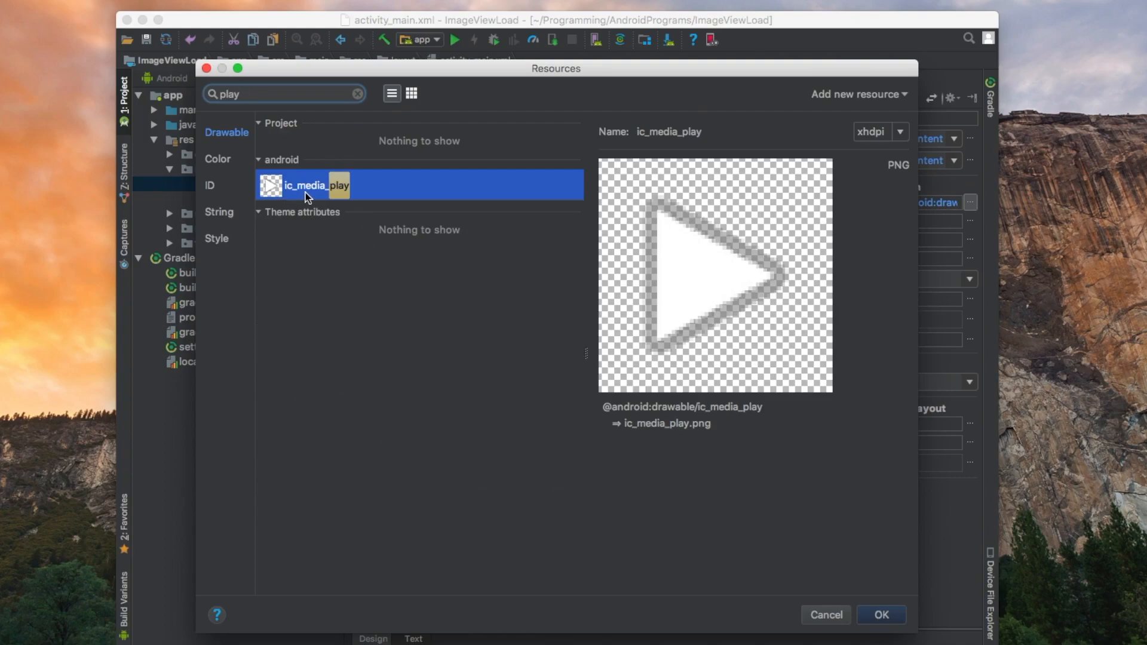
pyautogui.moveTo(720, 571)
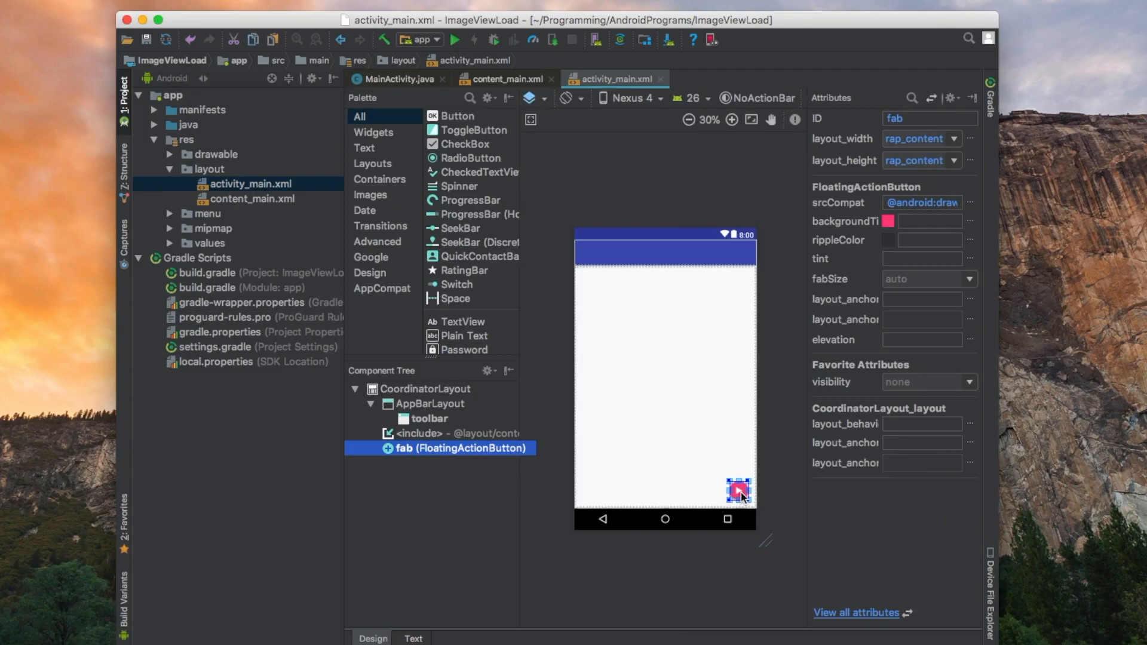
pyautogui.moveTo(738, 490)
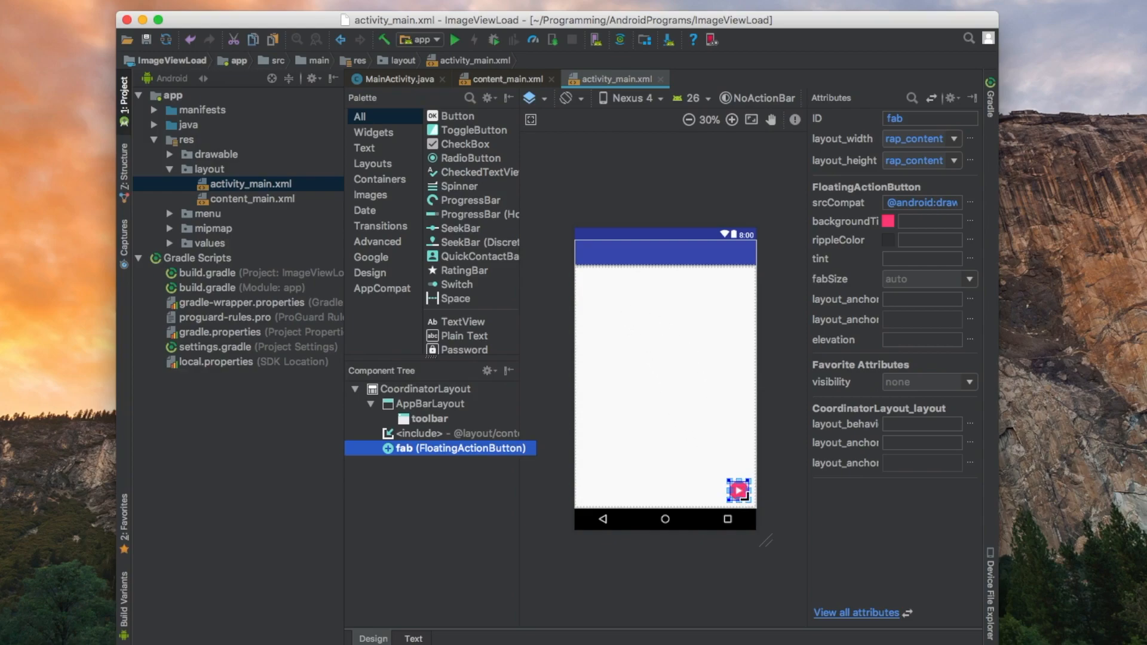
pyautogui.moveTo(582, 362)
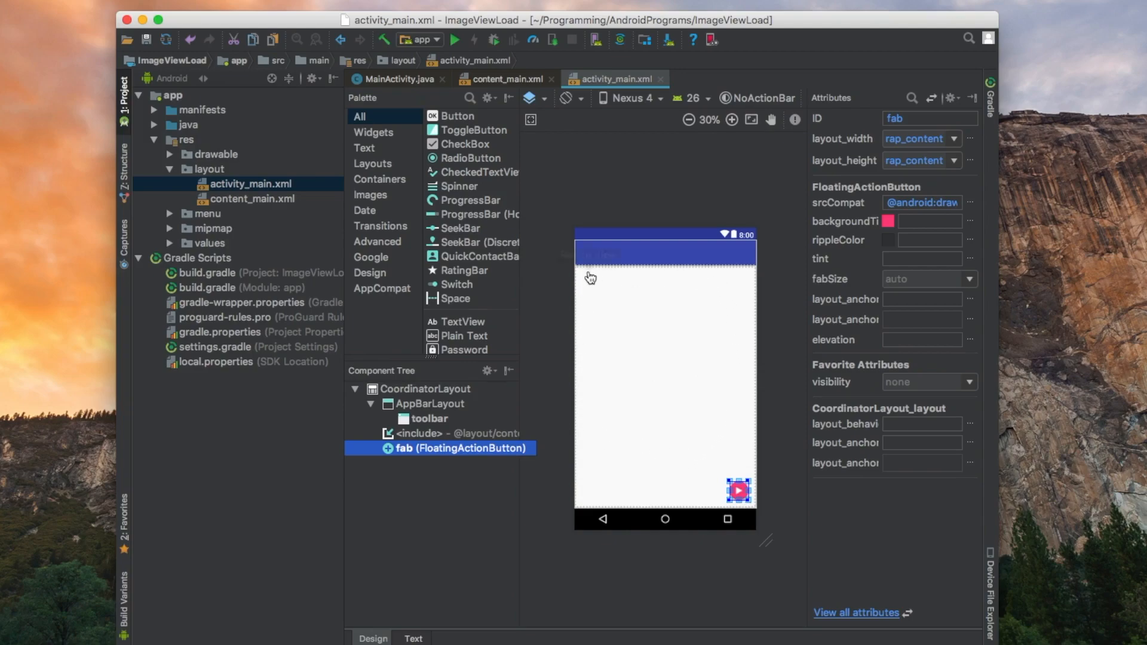
# Add an ImageView to content_main.xml using the ic_menu_report_image placeholder.
pyautogui.click(503, 79)
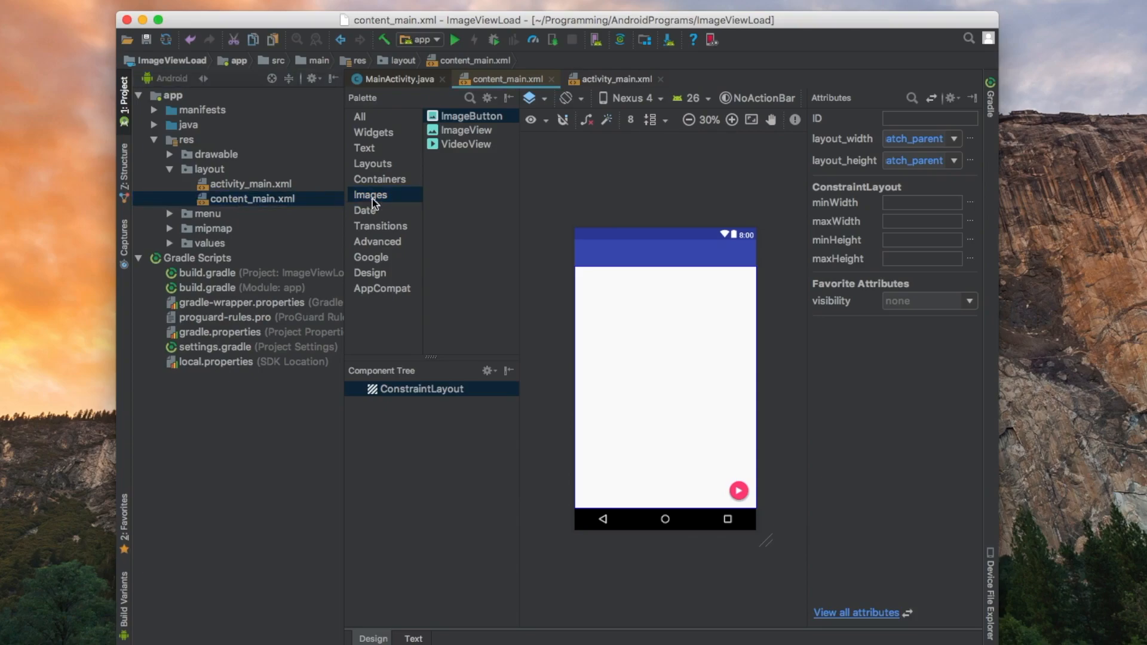
pyautogui.click(472, 116)
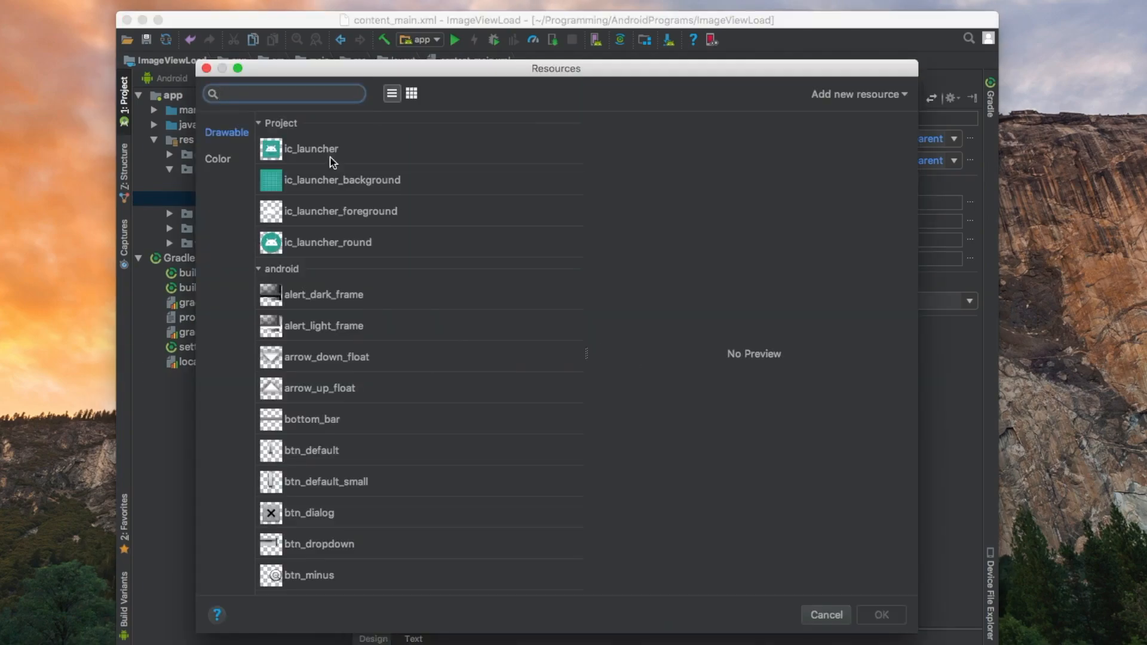
pyautogui.click(284, 93)
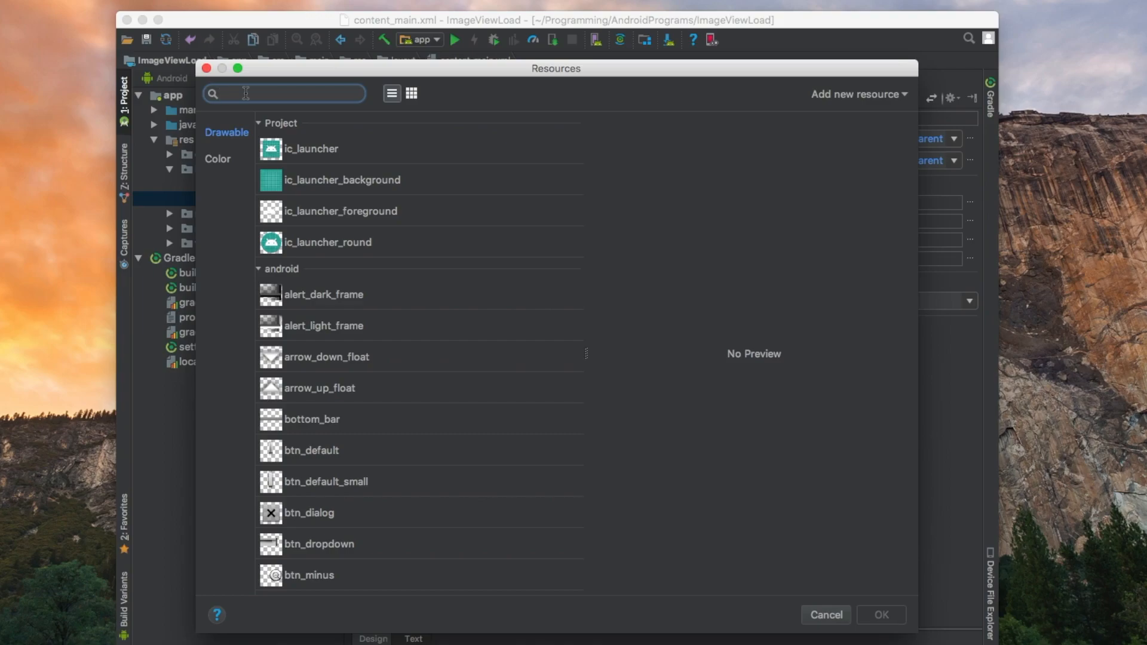
pyautogui.write('image')
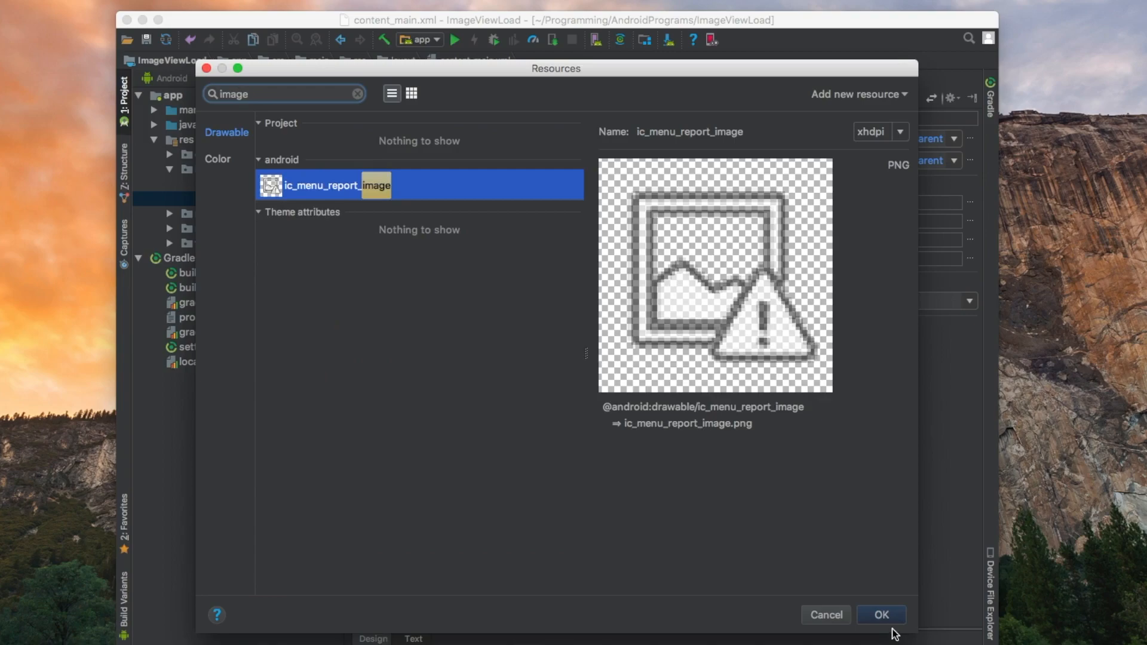
pyautogui.click(881, 614)
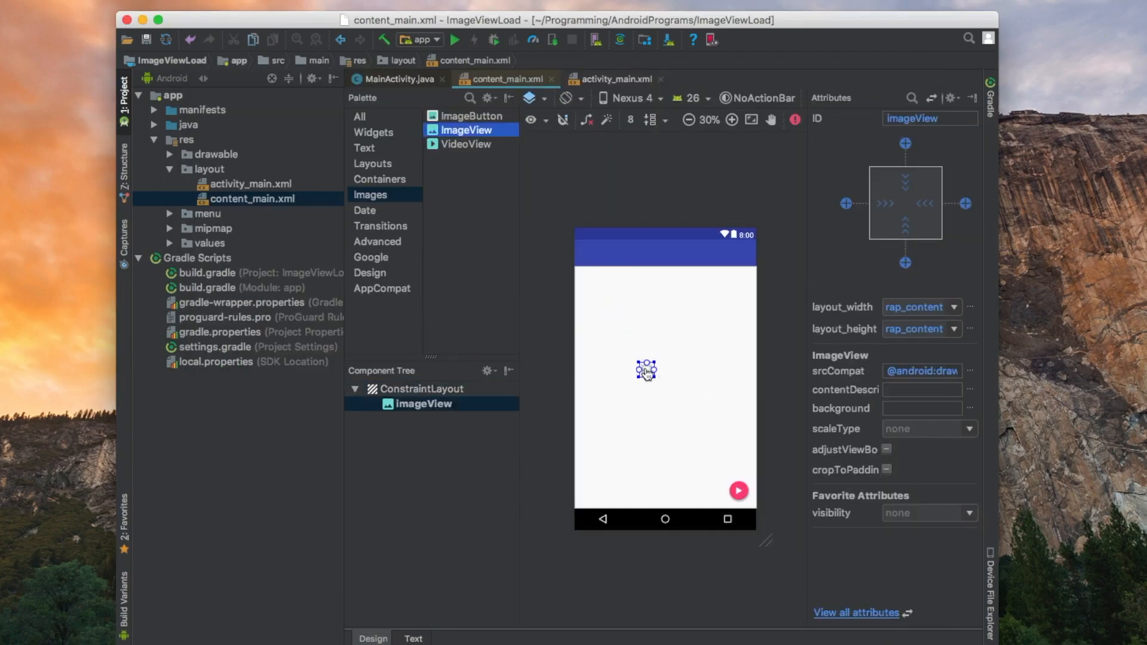
# Resize the ImageView to 335dp by 275dp and view the layout as XML.
pyautogui.moveTo(651, 374); pyautogui.dragTo(733, 446)
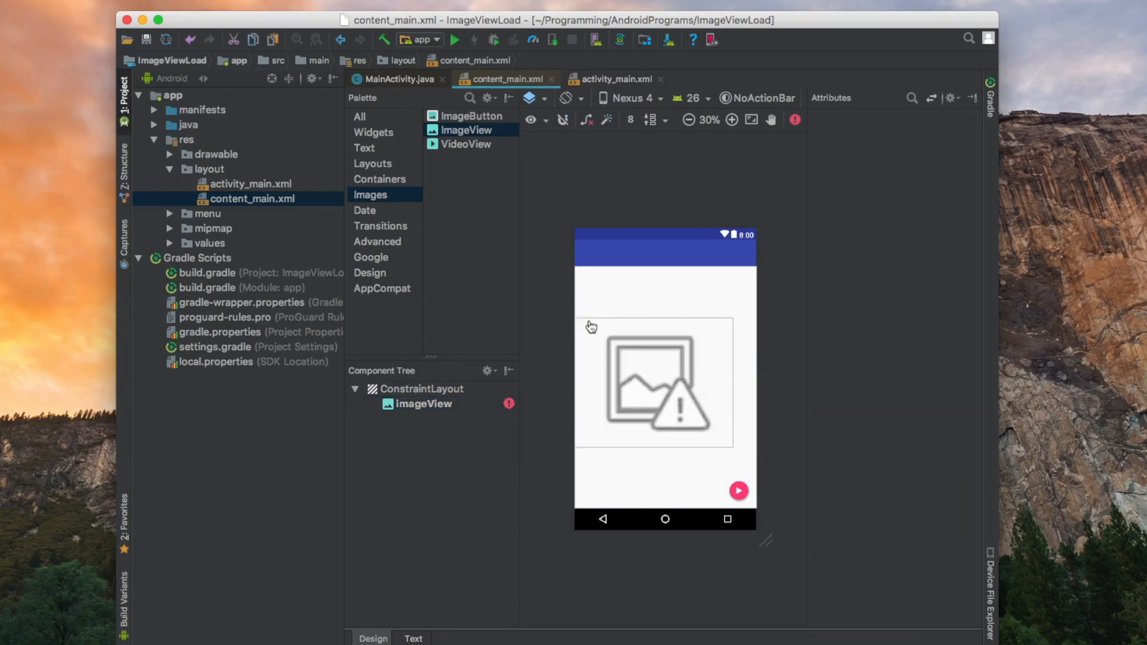
pyautogui.click(653, 384)
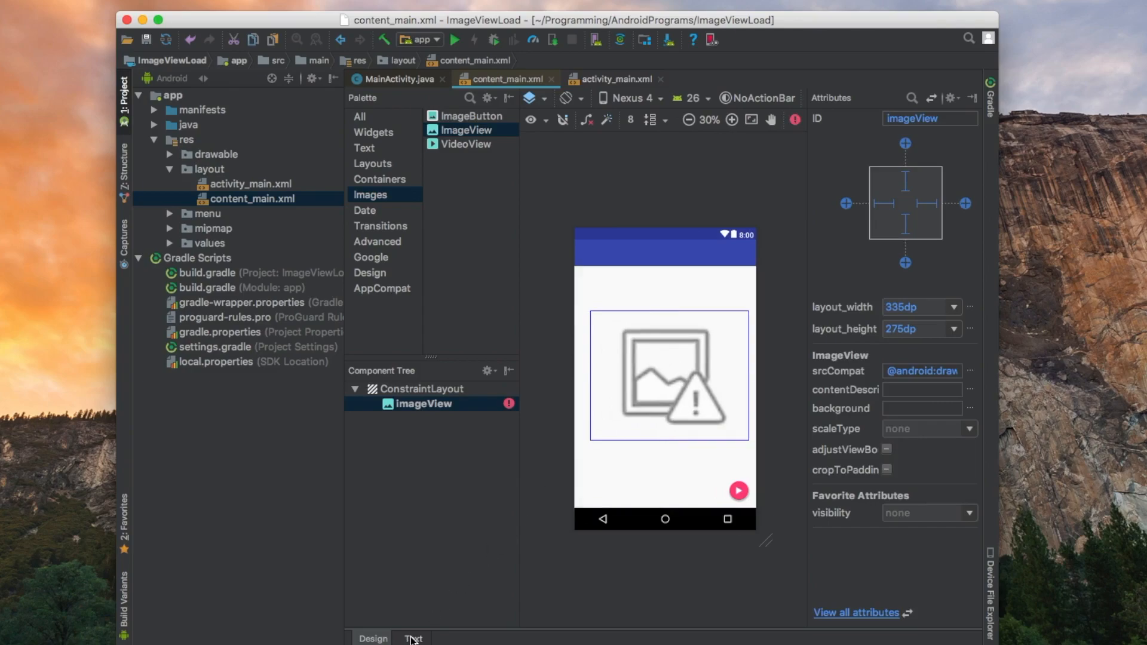
pyautogui.click(413, 638)
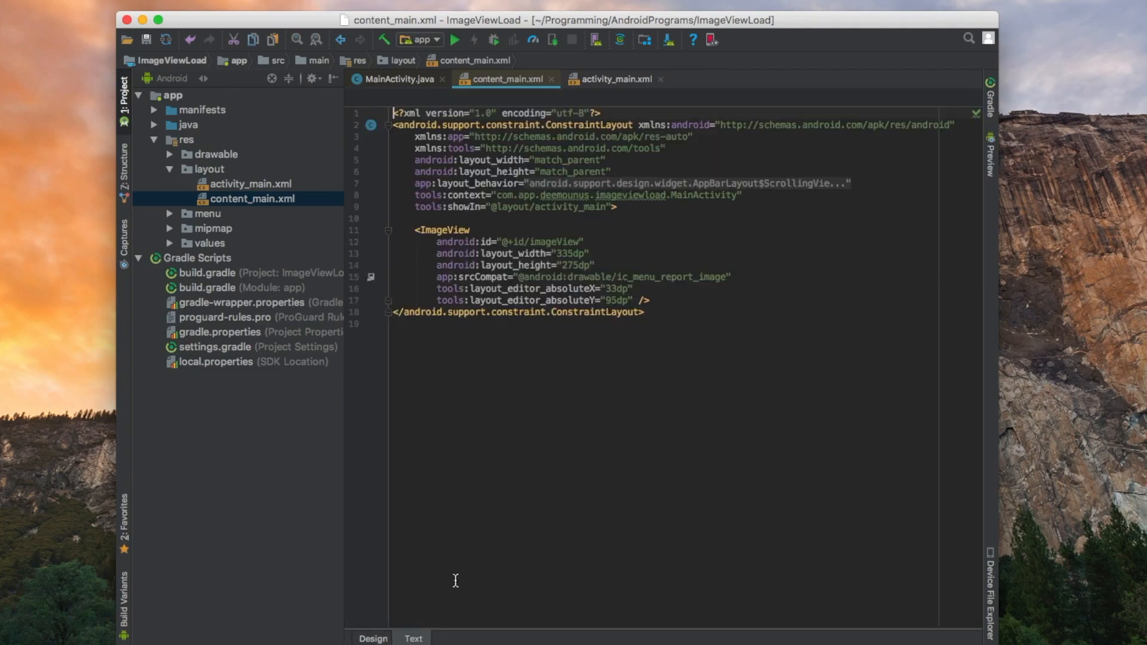
# Remove the tools:layout_editor_absolute lines, set width and height to match_parent, and preview the design.
pyautogui.click(516, 253)
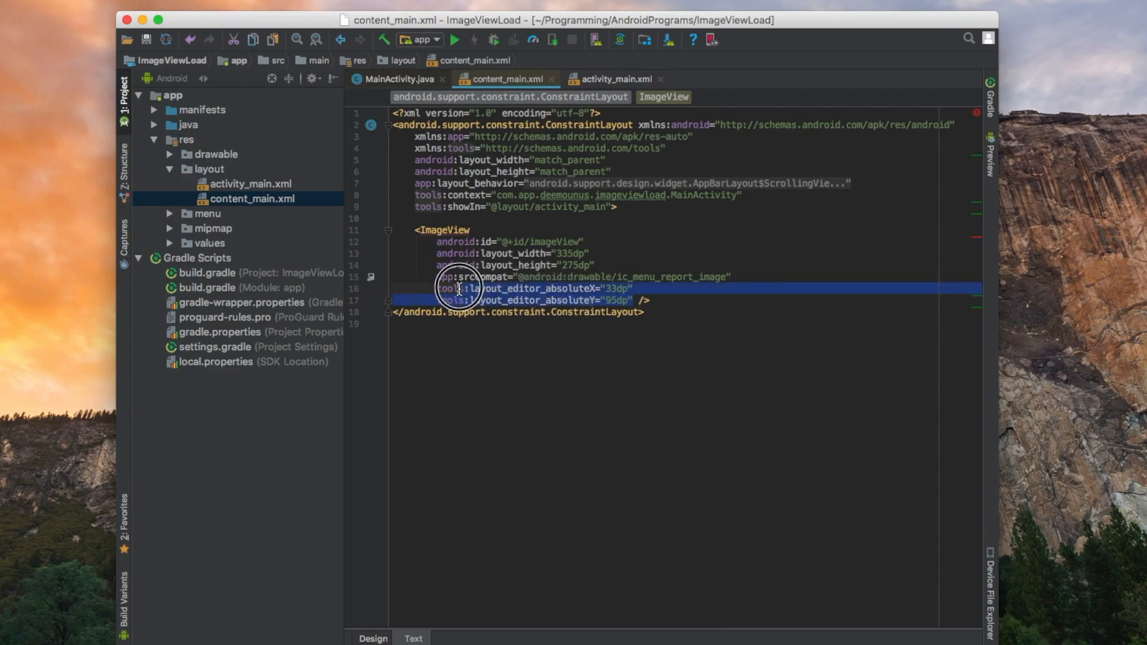
pyautogui.press('Delete')
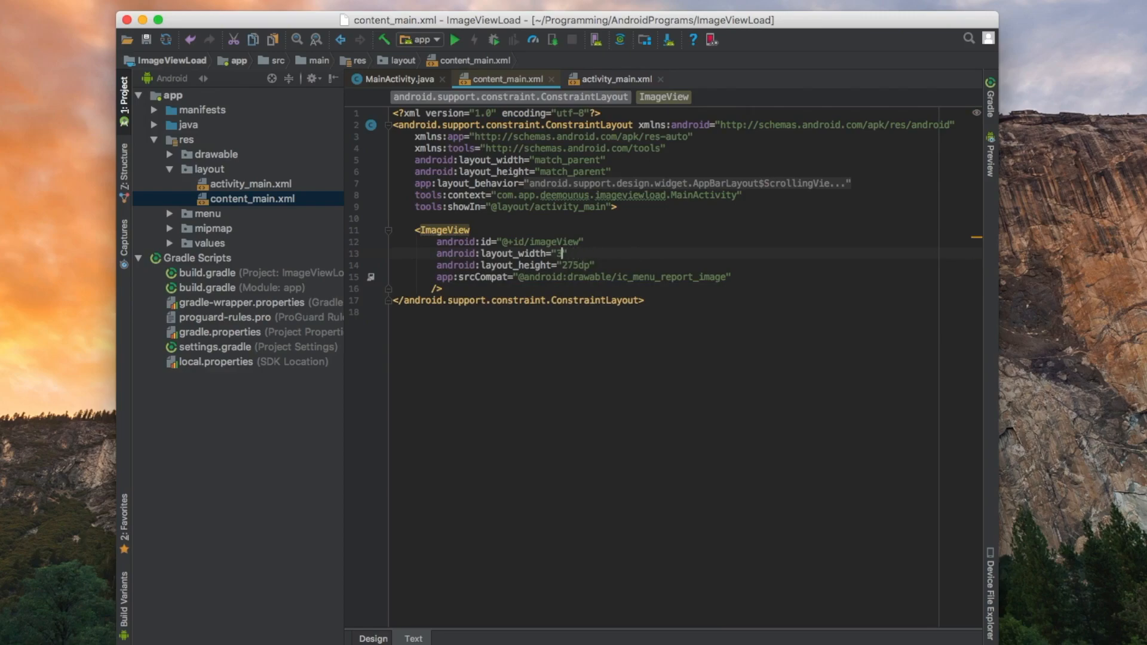
pyautogui.write('match_parent')
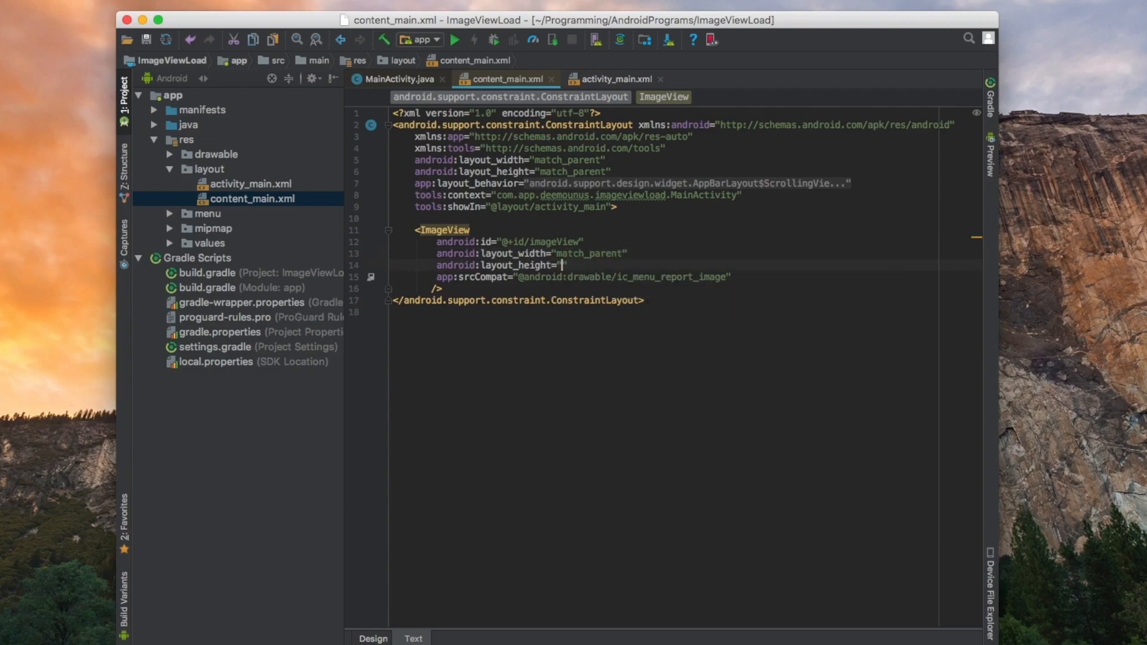
pyautogui.write('match_parent')
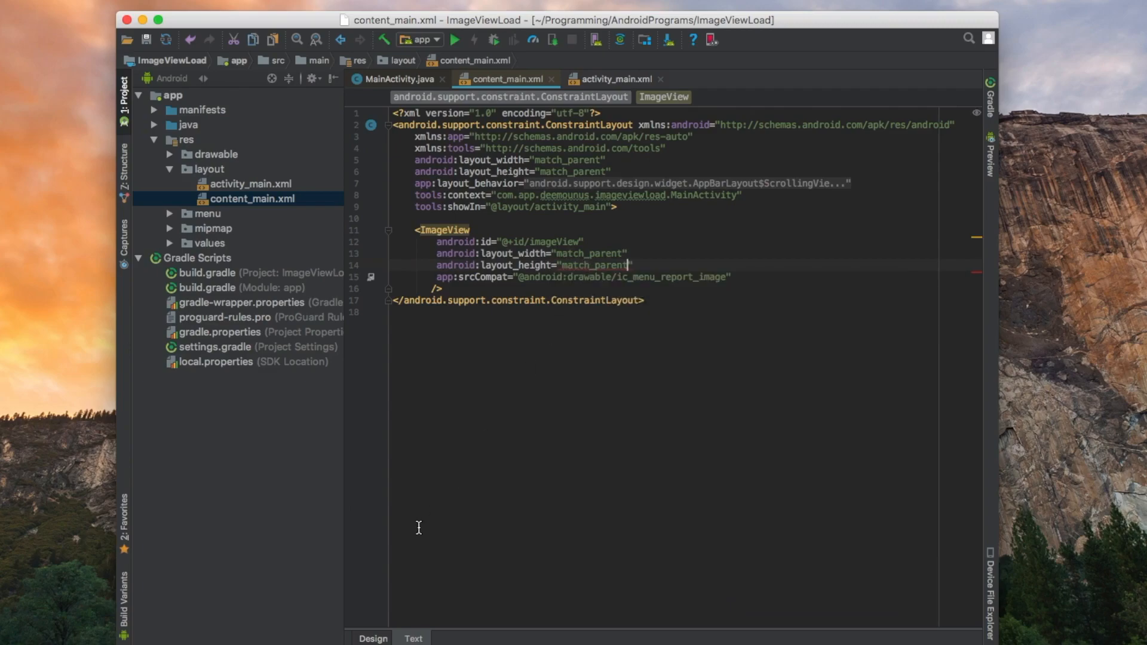
pyautogui.click(373, 638)
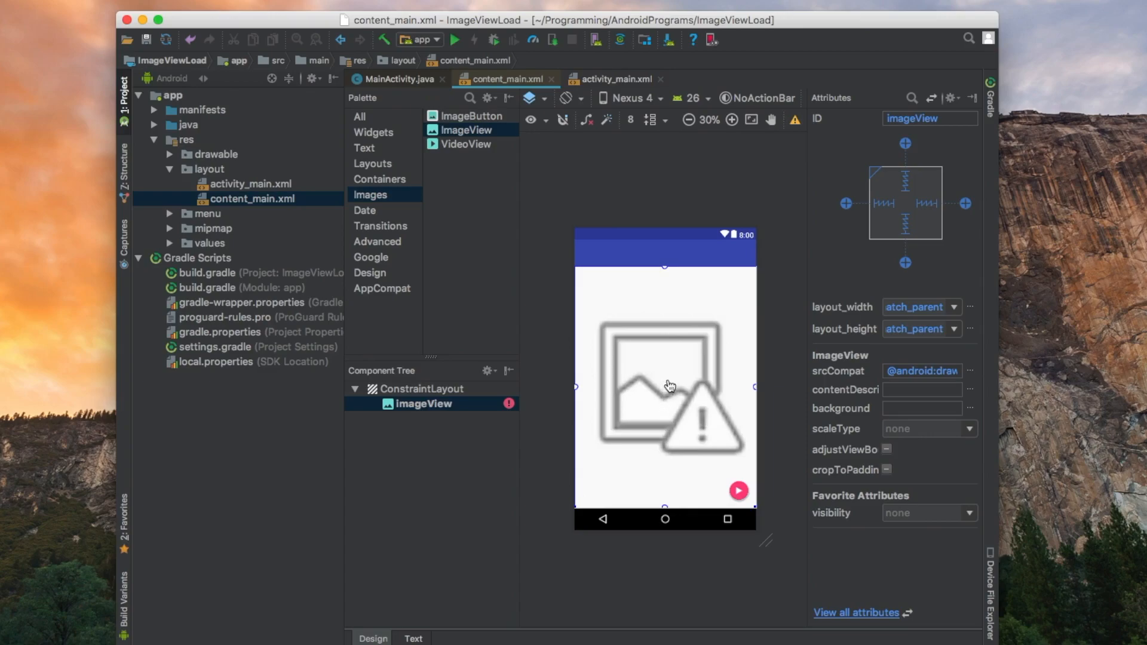
pyautogui.moveTo(708, 457)
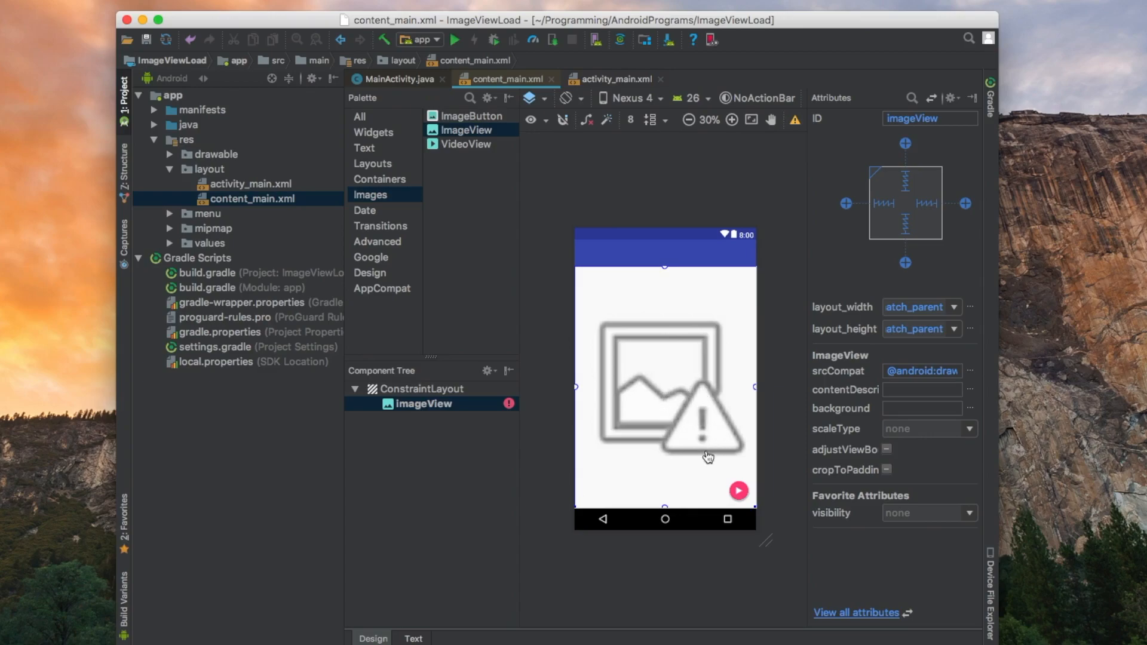
pyautogui.moveTo(647, 364)
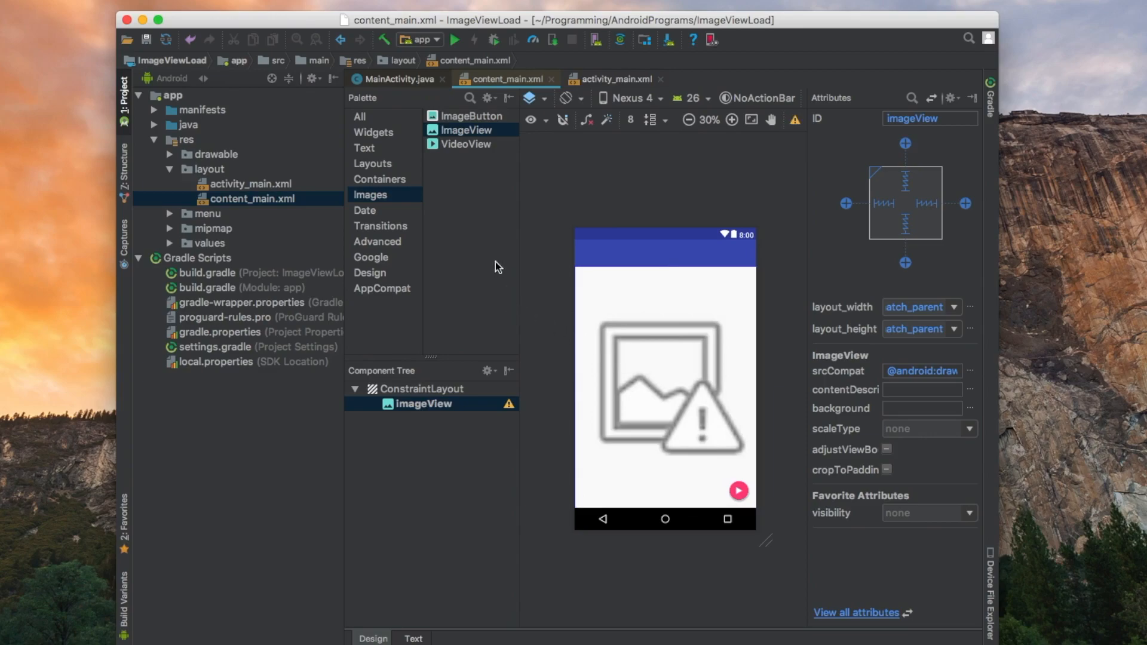
# Expand java > com.app.deemounus.imageviewload and open MainActivity.java.
pyautogui.click(154, 126)
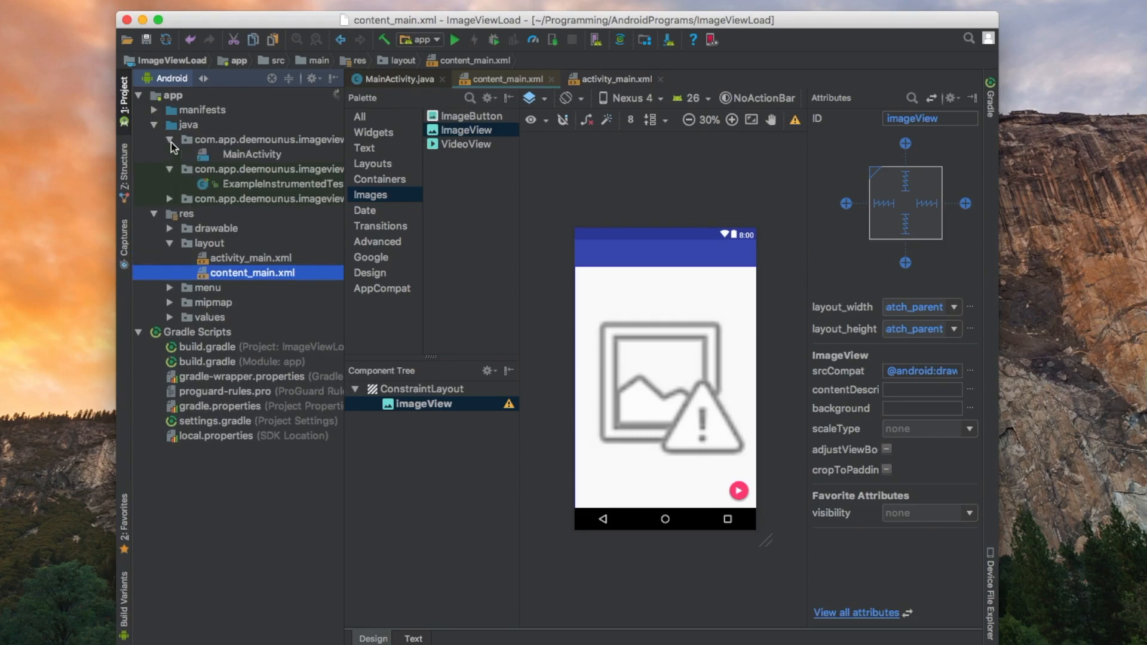
pyautogui.doubleClick(252, 154)
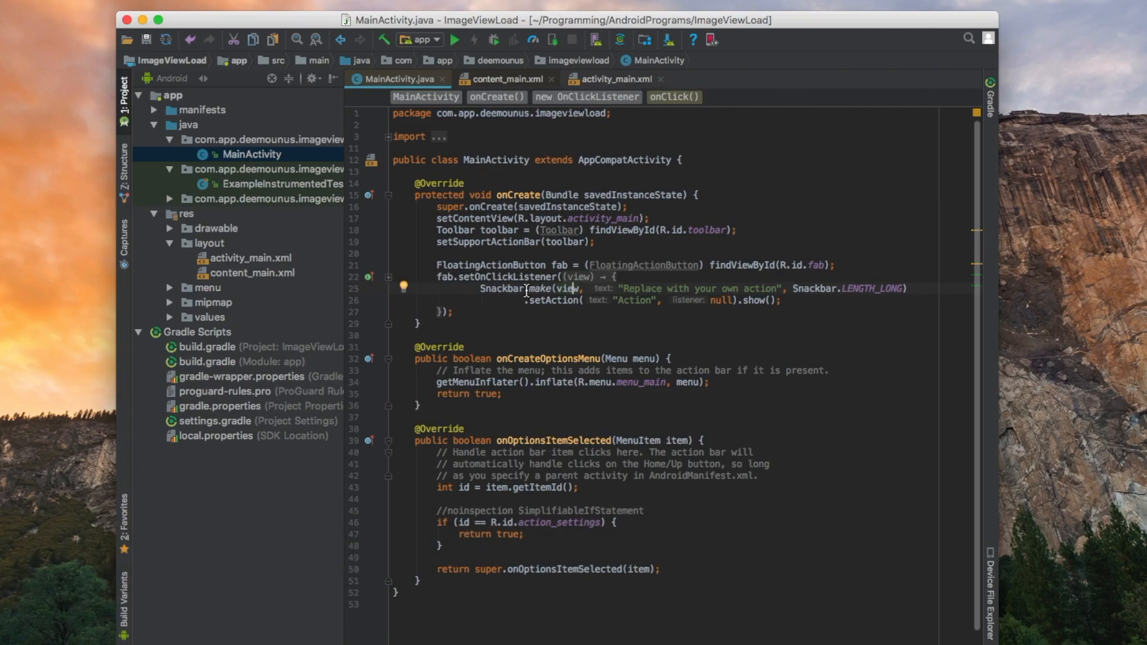
pyautogui.moveTo(654, 299)
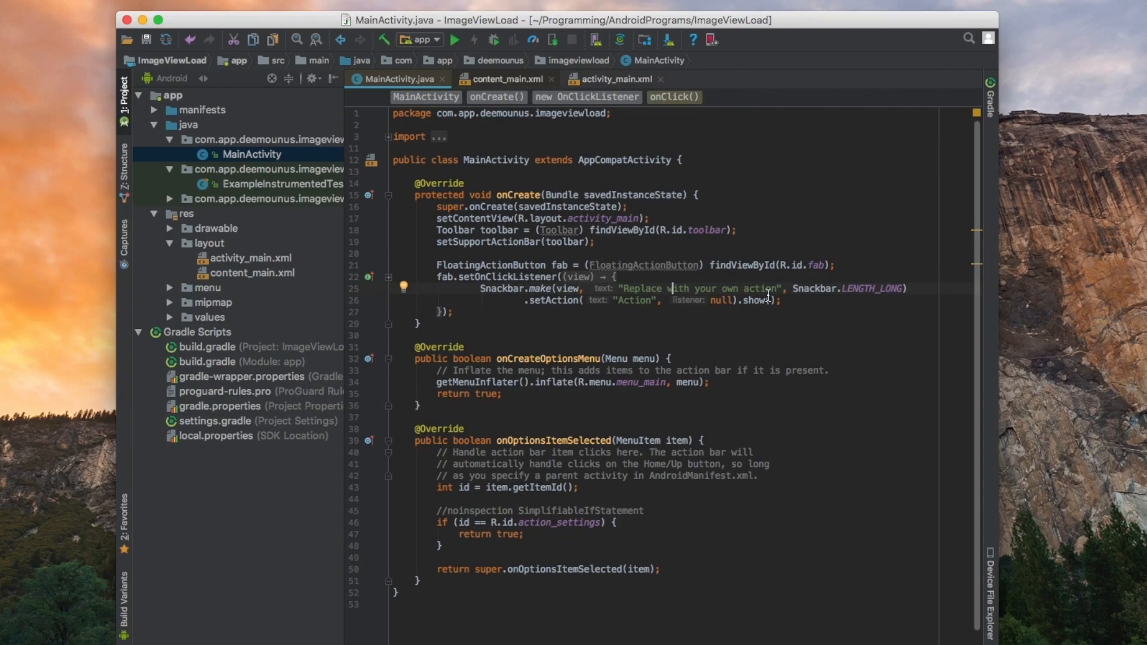
# Replace the Snackbar text with "Loading image" and bring up the app module's build.gradle.
pyautogui.doubleClick(698, 288)
pyautogui.write('Loading imag')
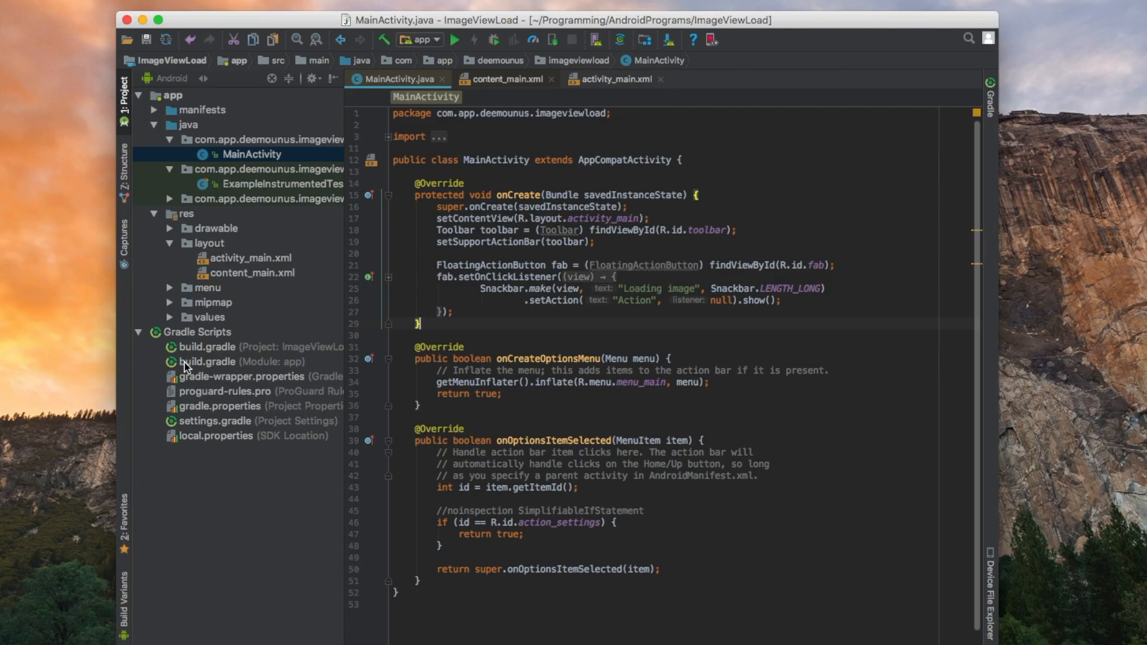
pyautogui.moveTo(280, 368)
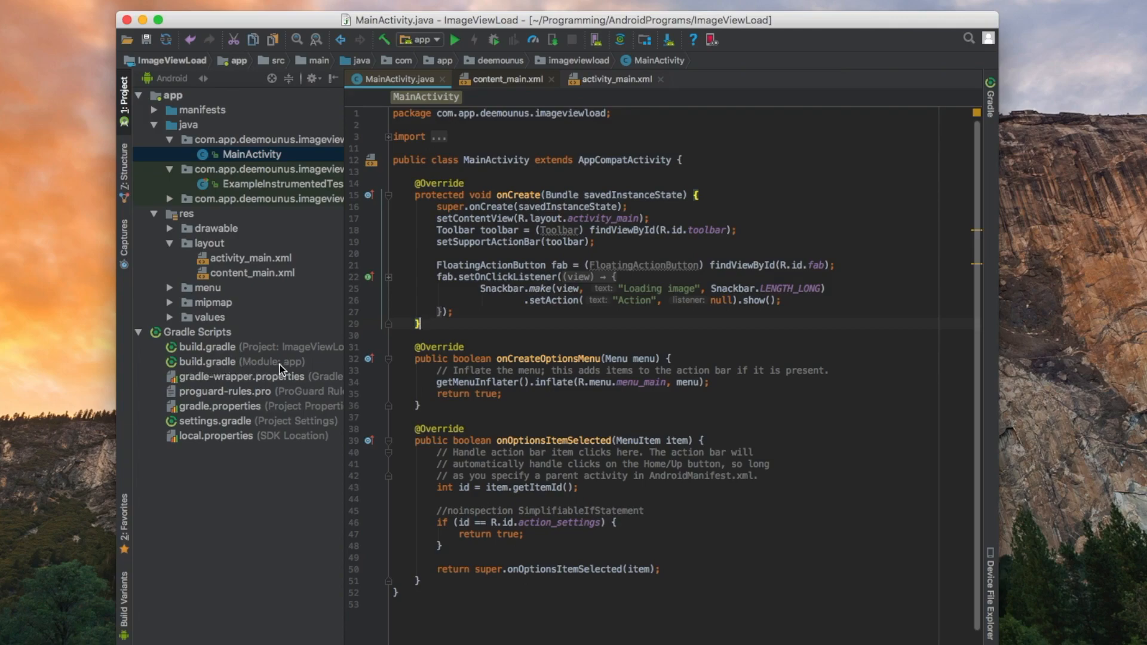
pyautogui.doubleClick(222, 360)
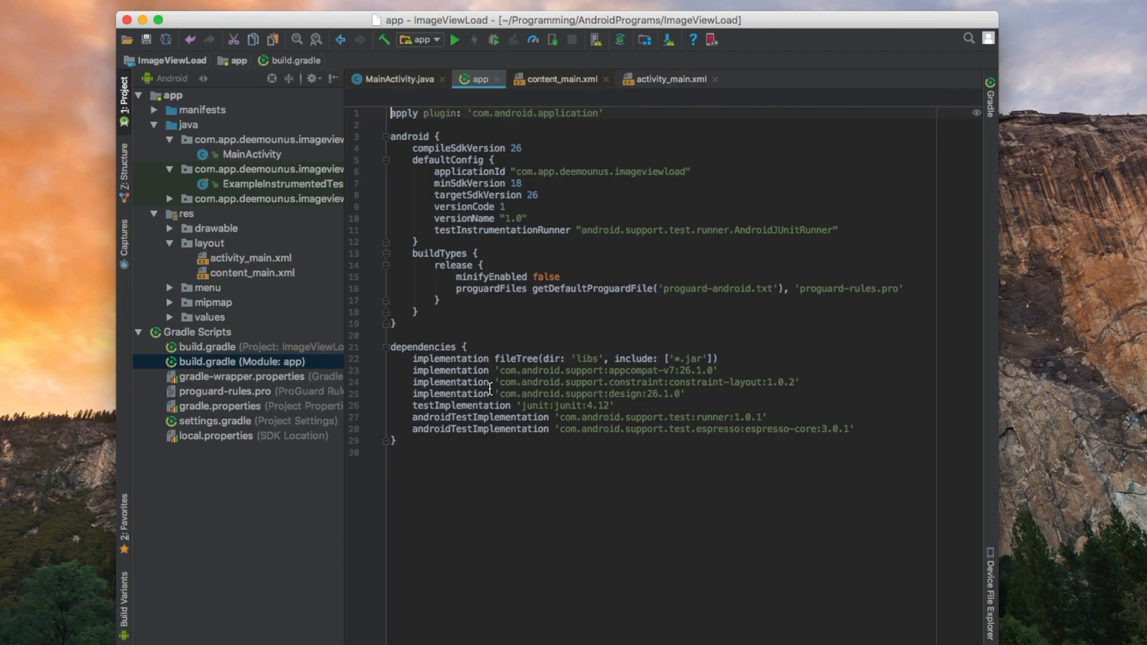
pyautogui.moveTo(641, 399)
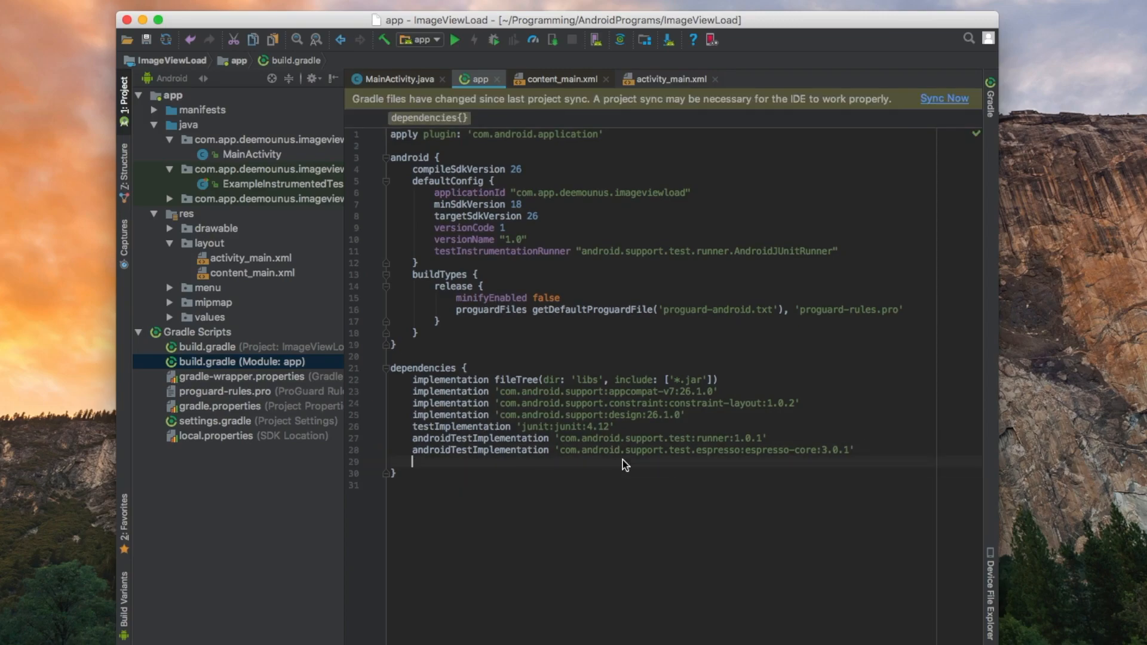
# Add compile 'com.squareup.picasso:picasso:2.5.2' under dependencies, then return to MainActivity.
pyautogui.write("compile 'com.squareup.picasso:picasso:2.5.2'")
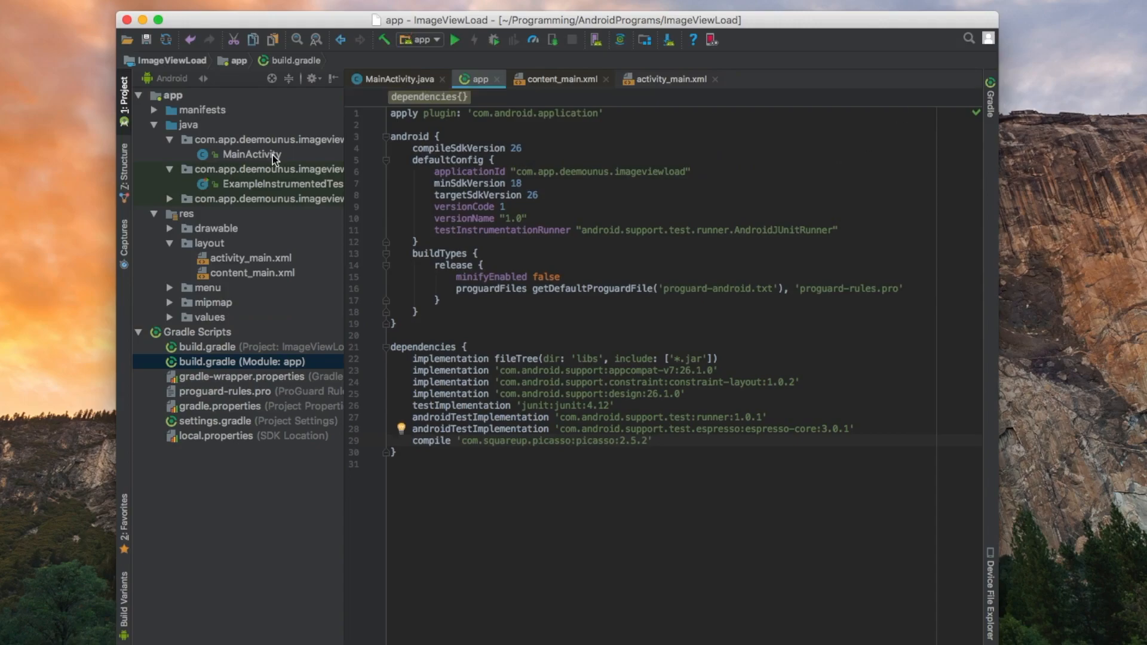
pyautogui.click(399, 79)
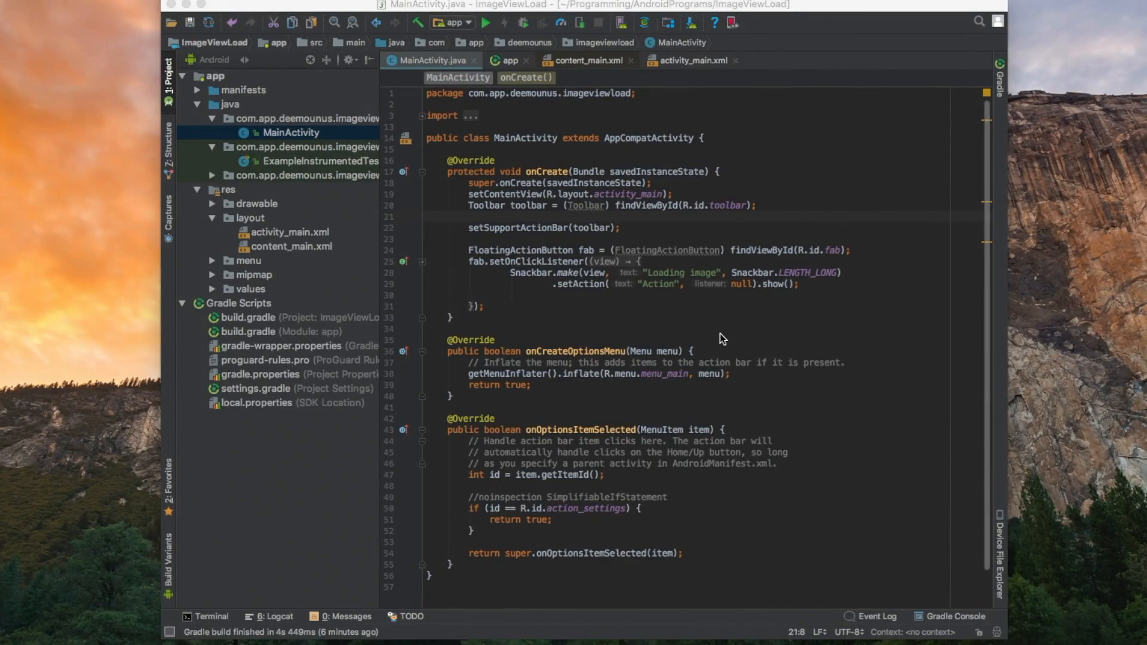
pyautogui.moveTo(595, 261)
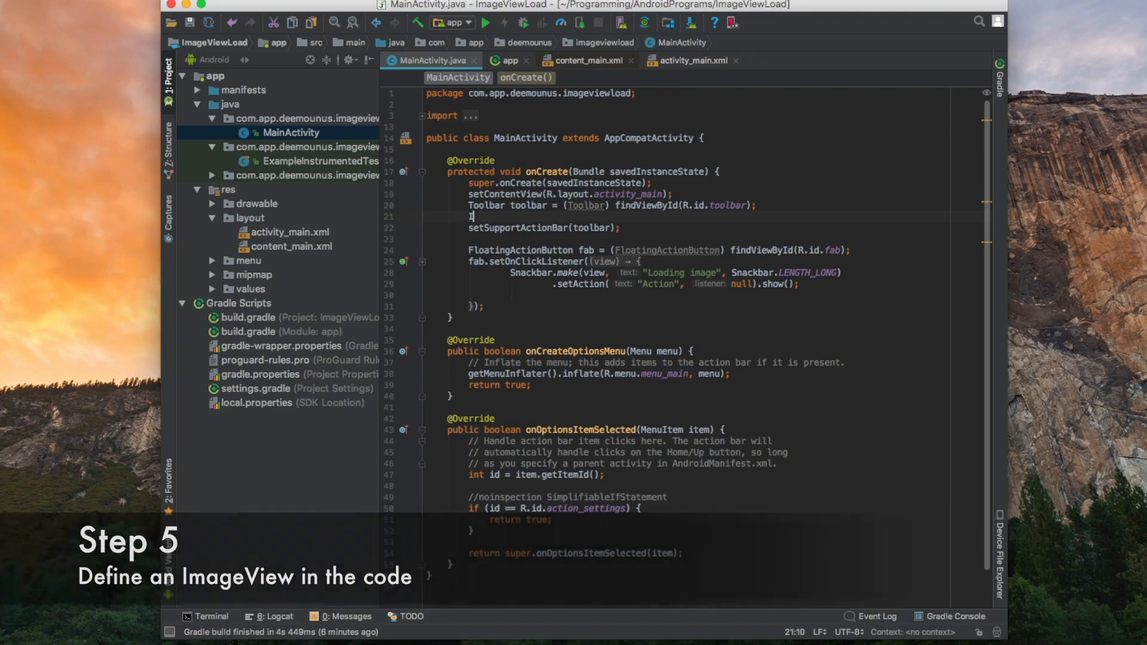
# Write ImageView imgView = (ImageView) findViewById() in onCreate.
pyautogui.write('ImageView')
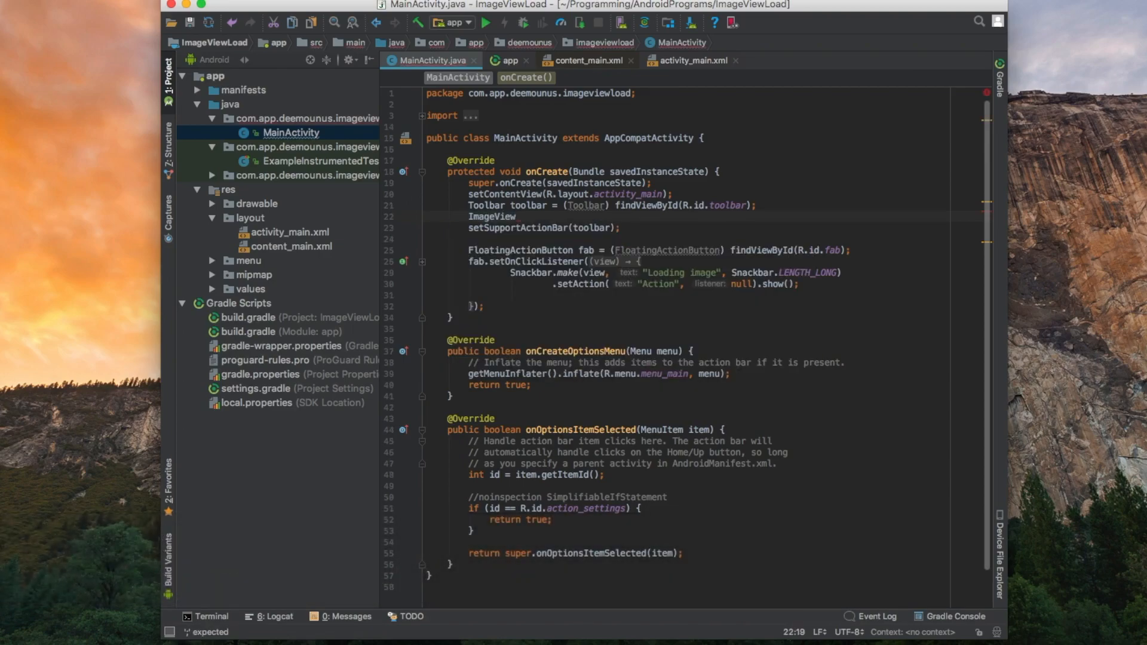
pyautogui.write('img')
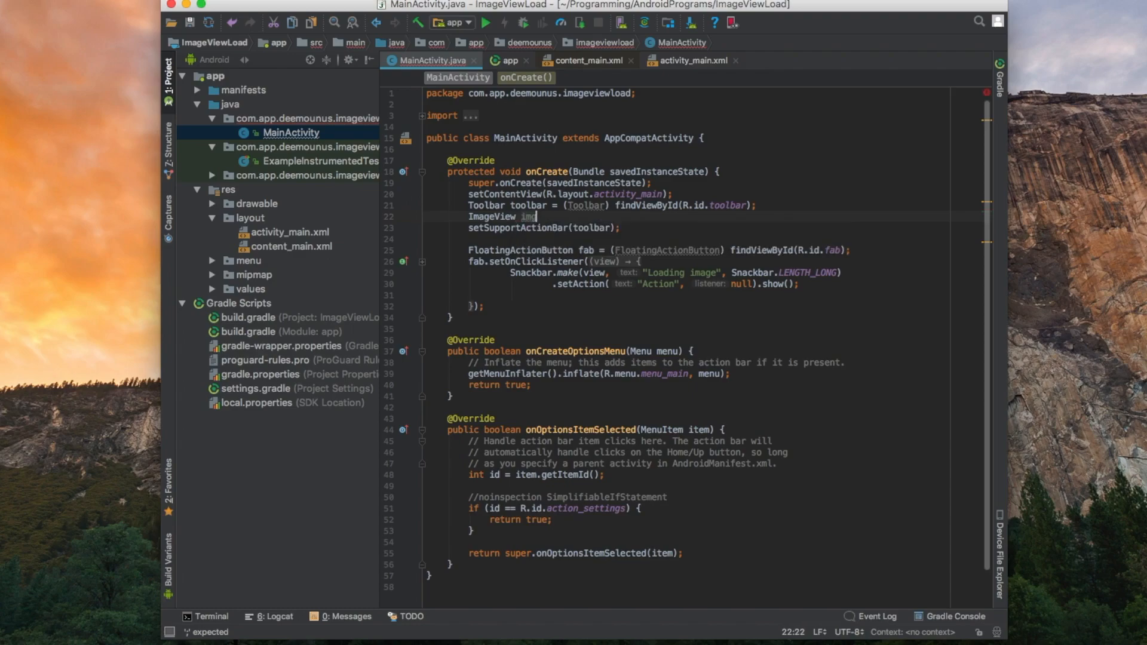
pyautogui.write('View')
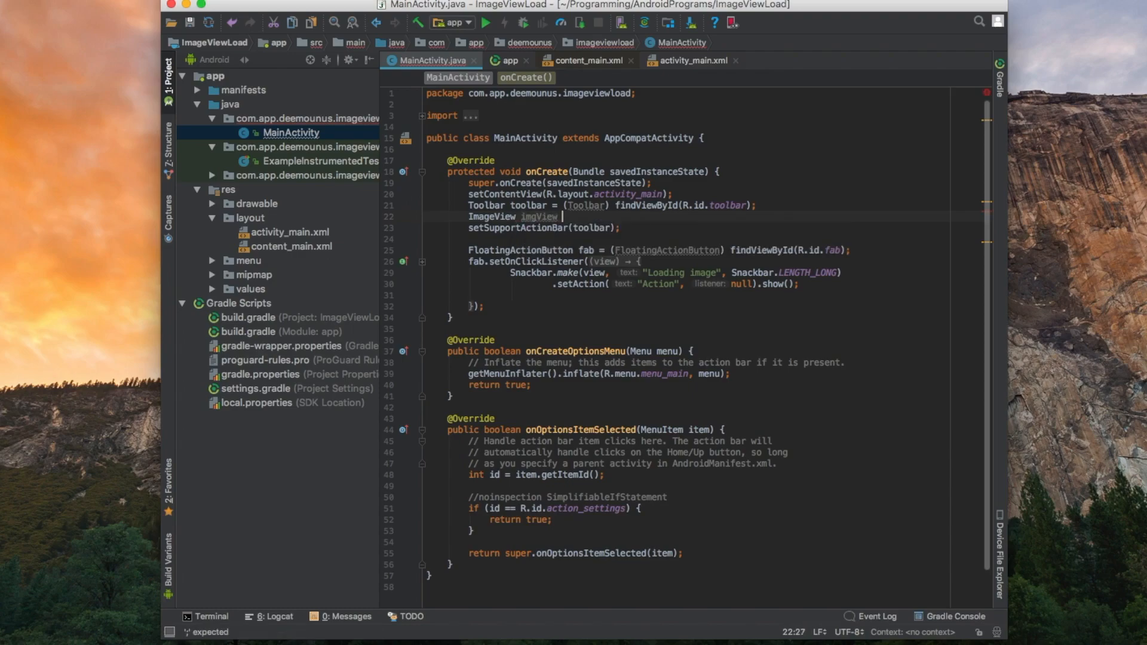
pyautogui.write('= ()')
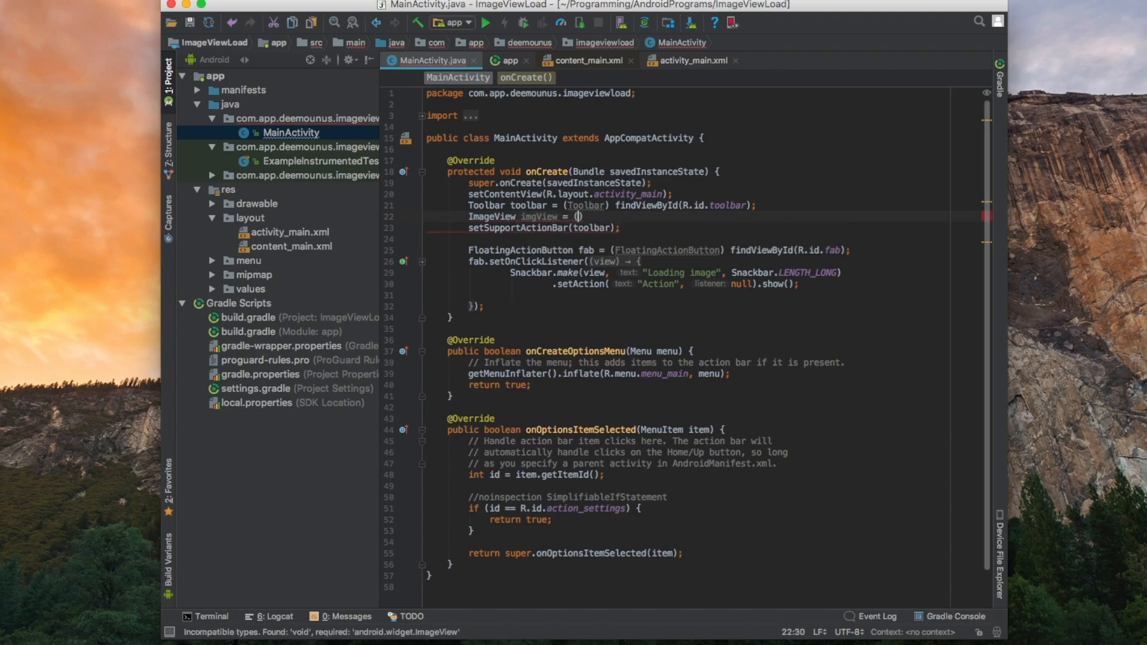
pyautogui.write('(ImageView')
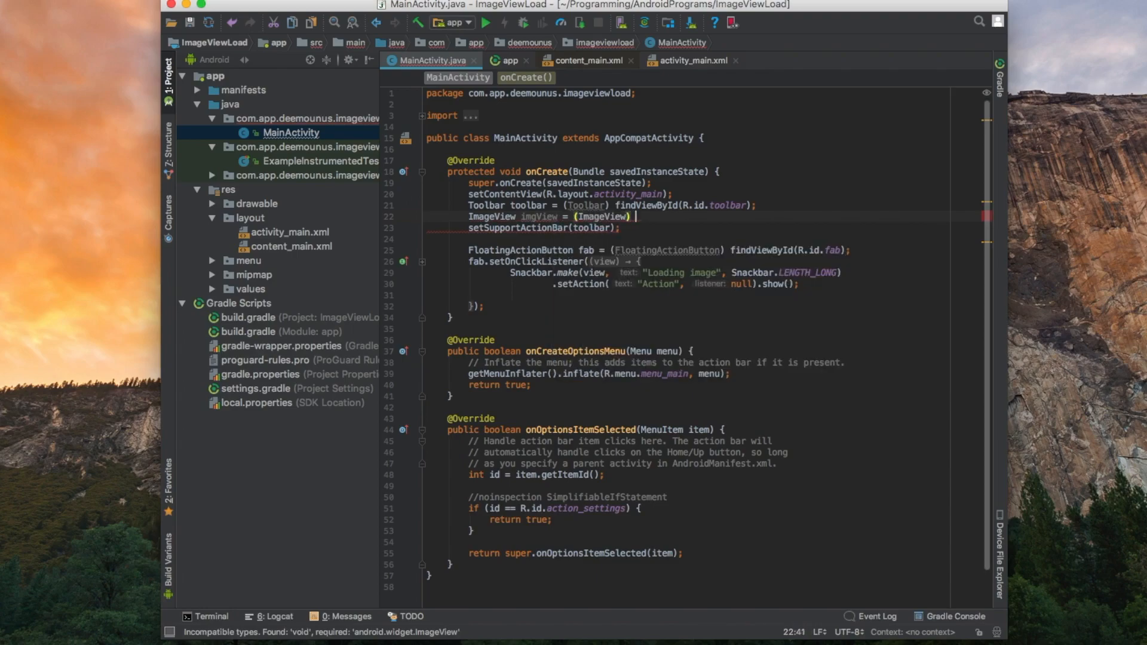
pyautogui.write('findViewById()')
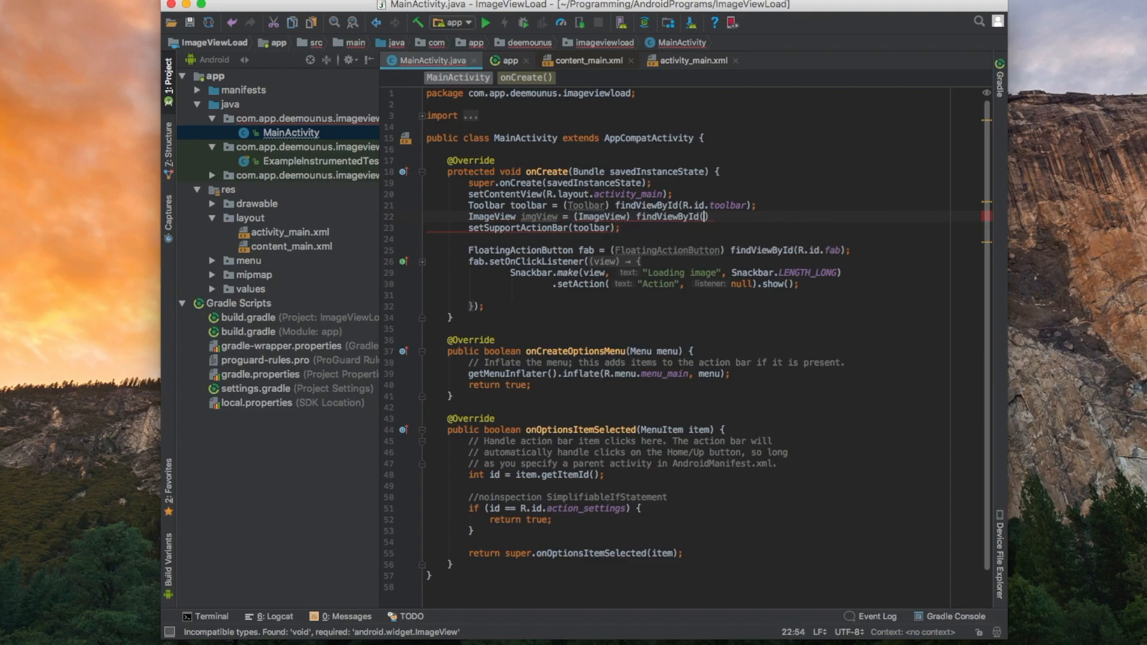
pyautogui.moveTo(699, 216)
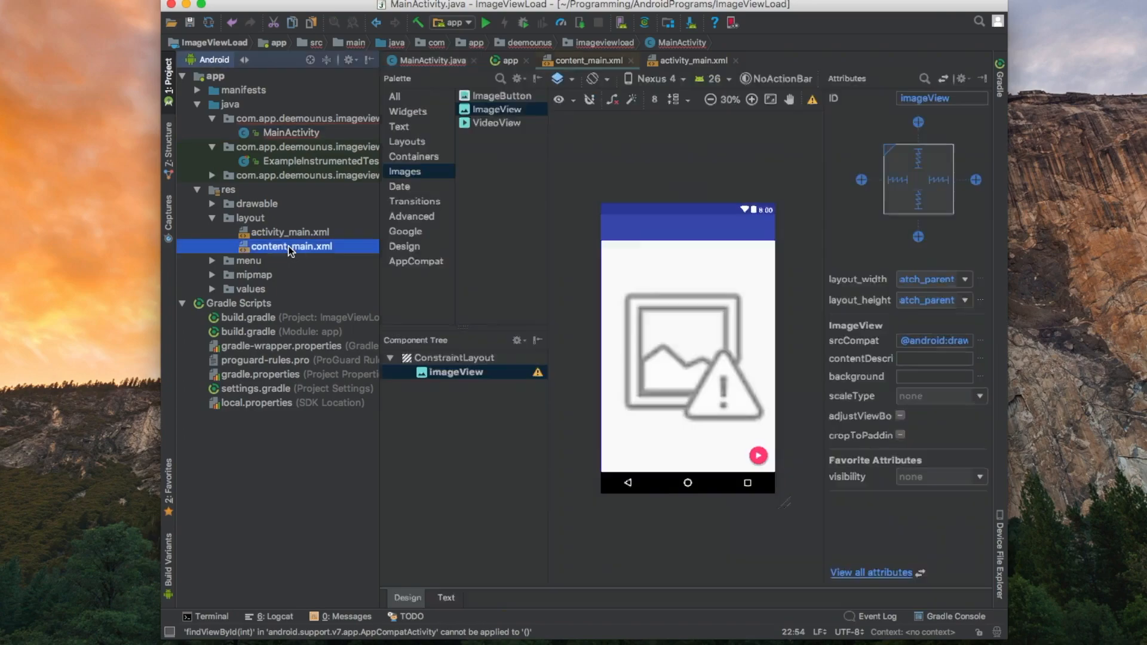
# Check the ImageView id in the layout XML and pass R.id.imageView to findViewById.
pyautogui.click(445, 597)
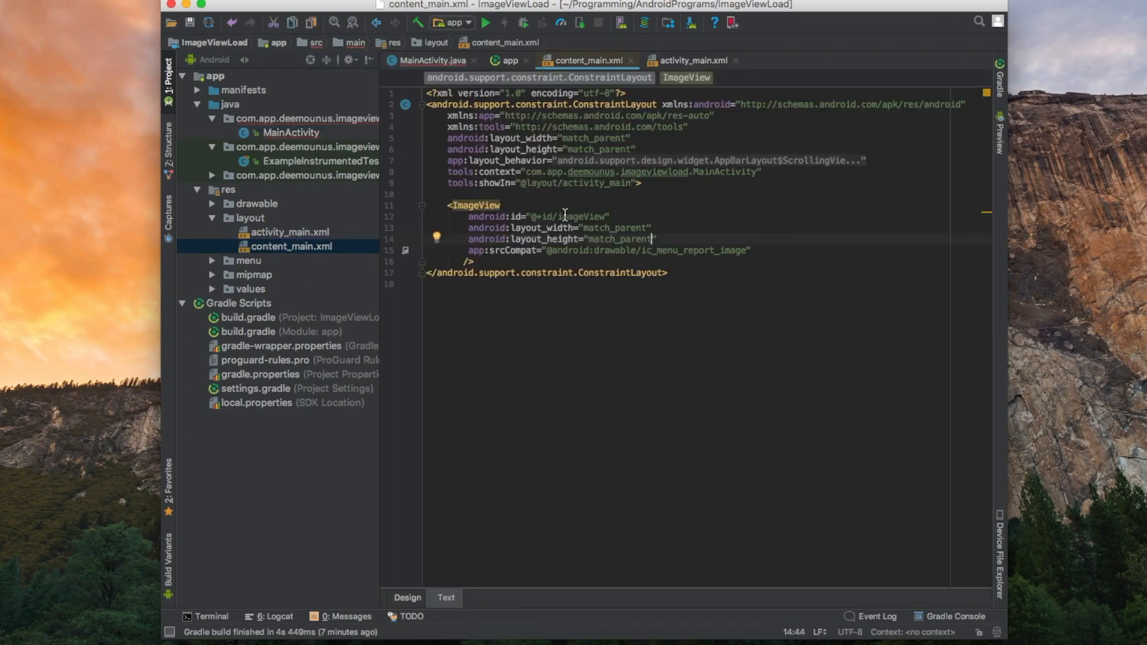
pyautogui.moveTo(554, 216)
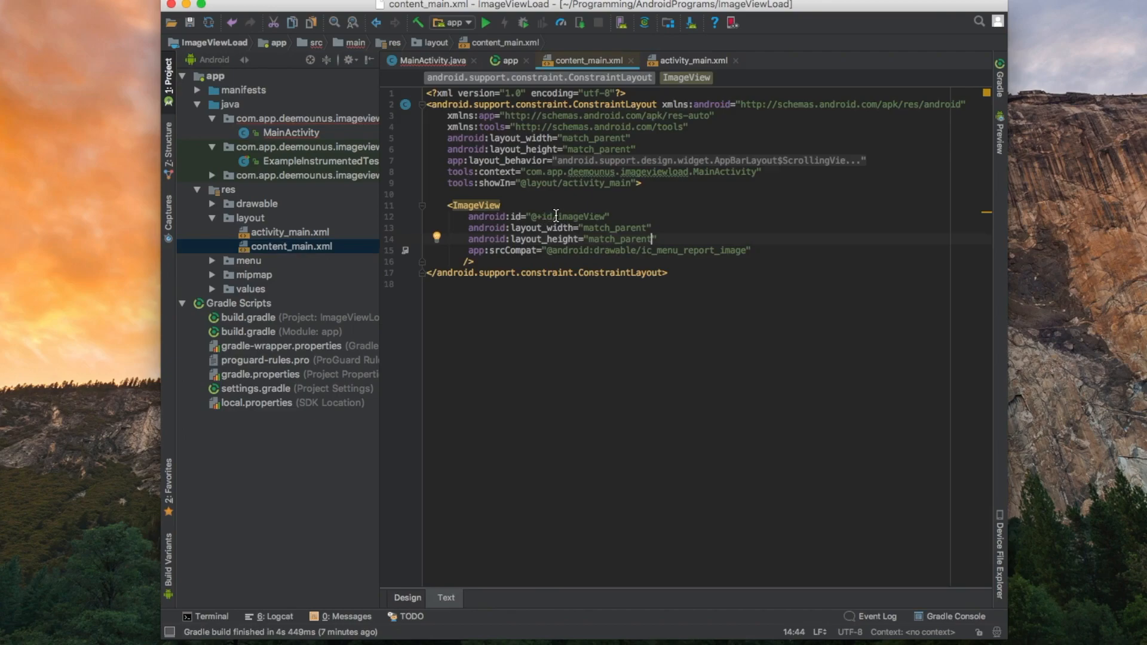
pyautogui.moveTo(284, 128)
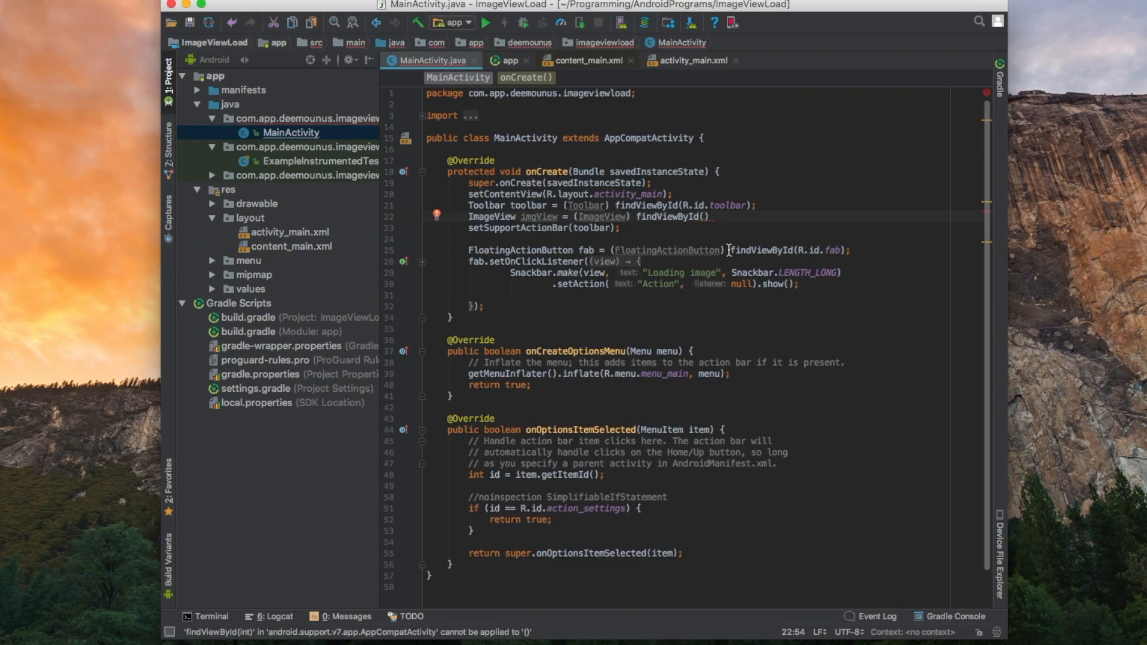
pyautogui.write('R.id.imageView')
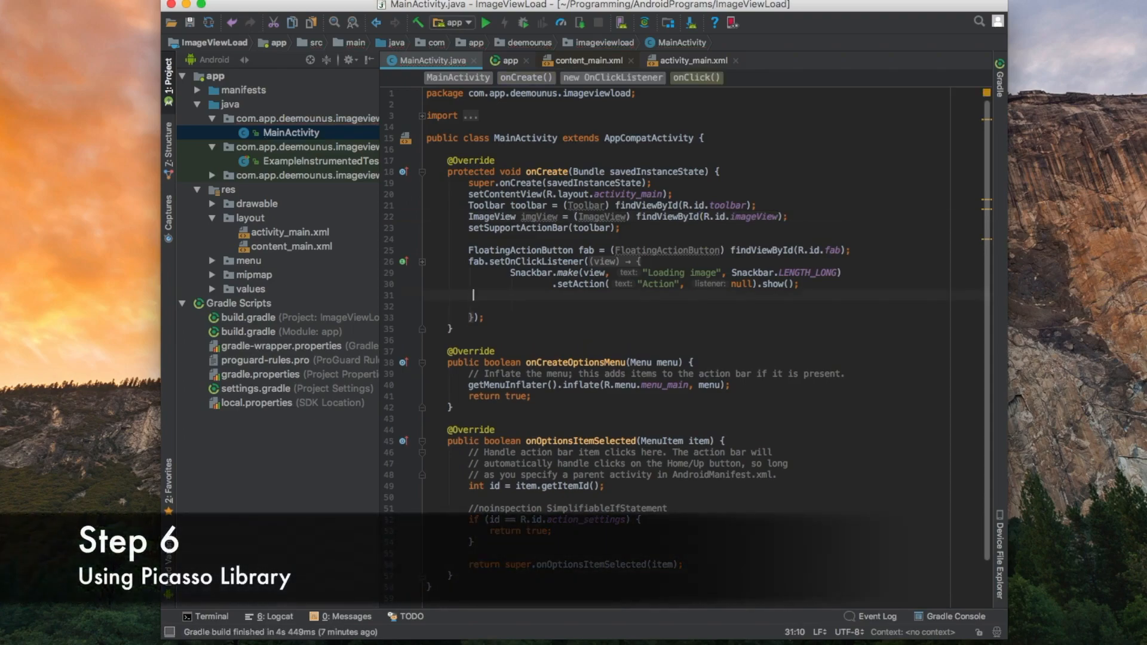
# In onClick add Picasso.with(getApplicationContext()).load(url).into(imgView).
pyautogui.write('Picasso')
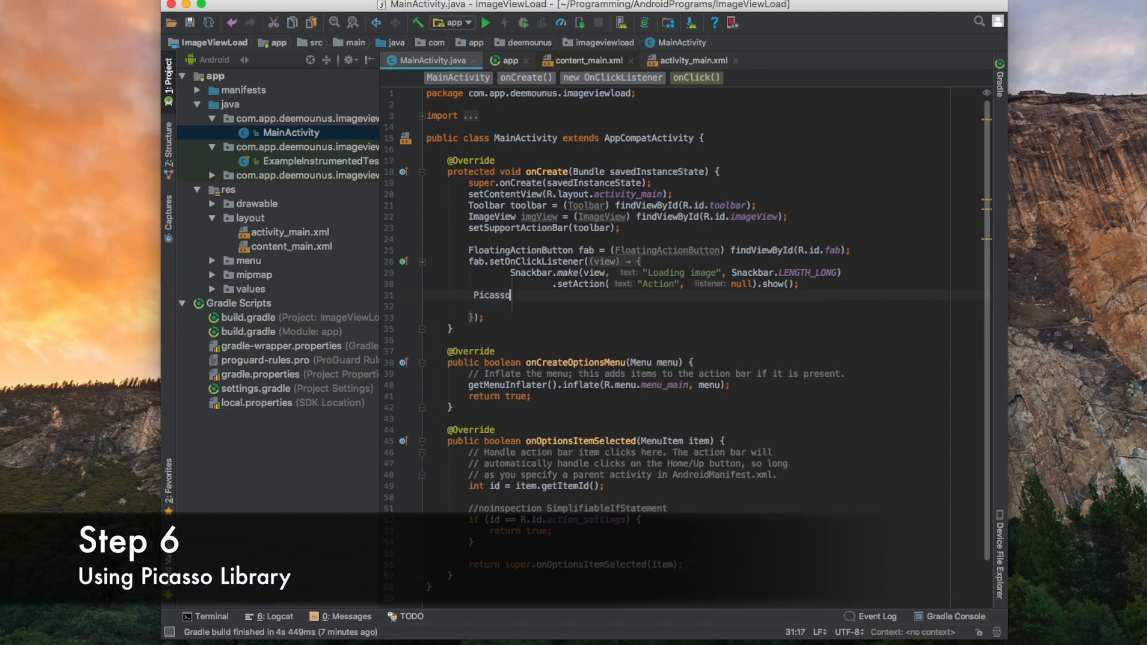
pyautogui.write('.with(')
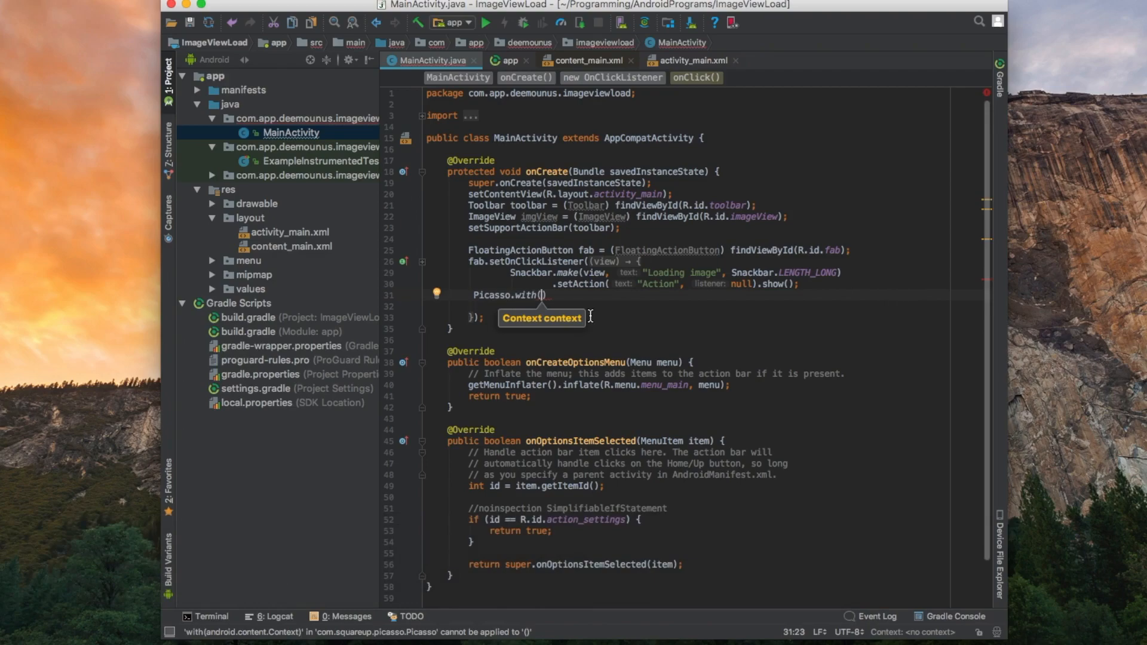
pyautogui.write('getApplicationContext(')
pyautogui.click(700, 306)
pyautogui.write('.load()')
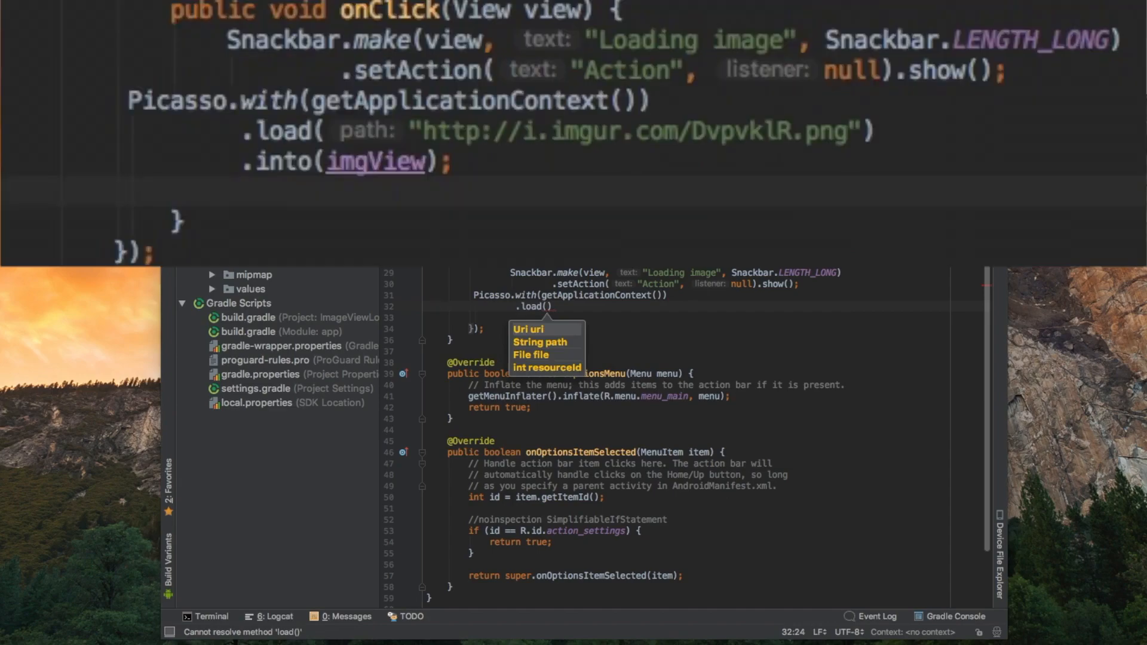
pyautogui.moveTo(807, 285)
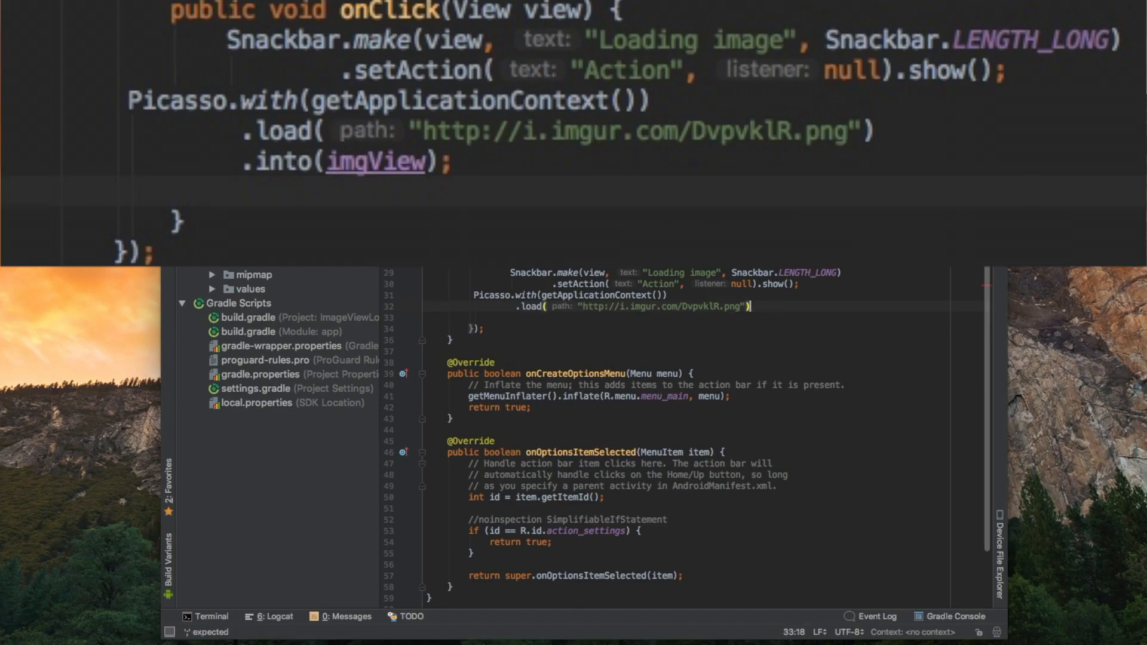
pyautogui.write('.into();')
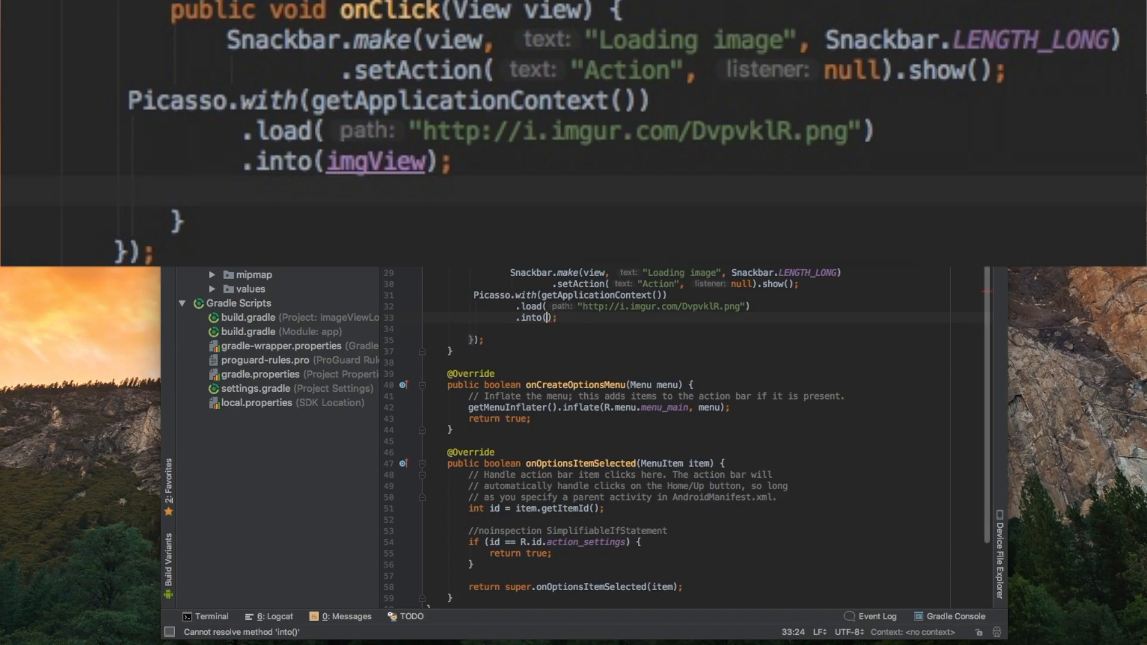
pyautogui.moveTo(545, 320)
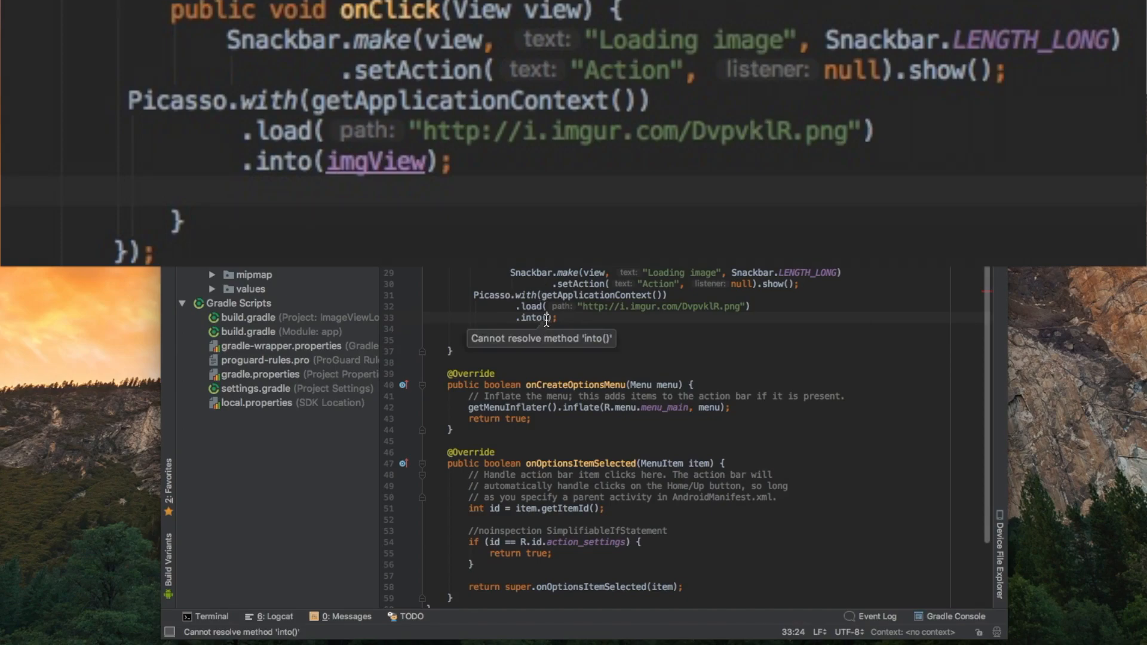
pyautogui.write('imgView')
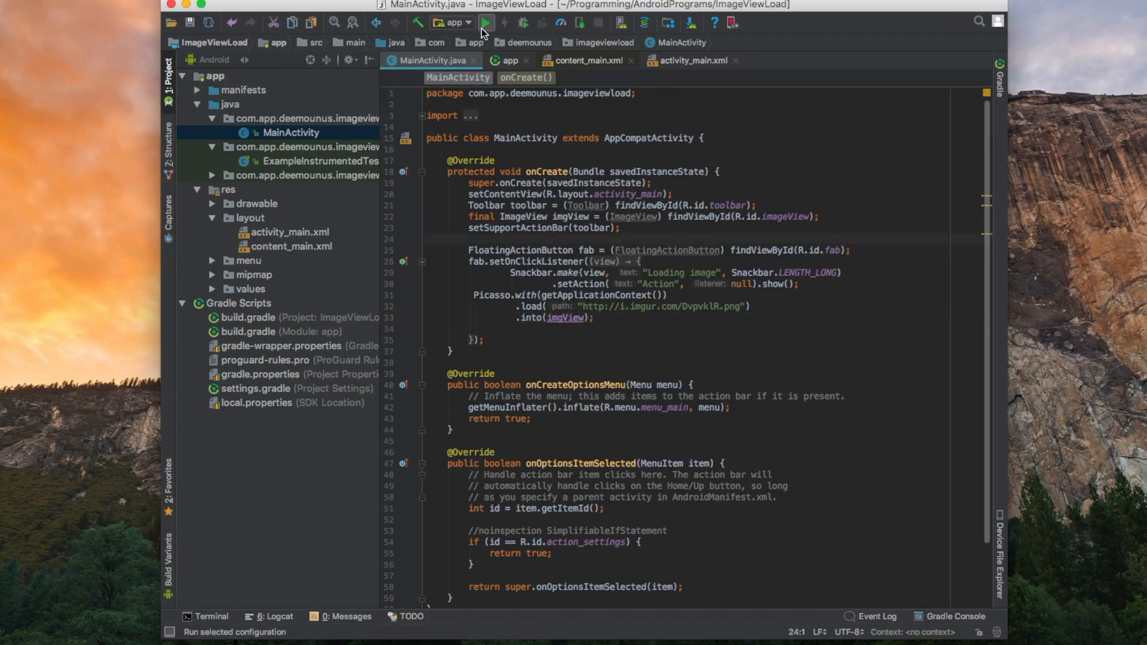
# Run the app on the connected Nexus 6P API 23 emulator.
pyautogui.click(486, 22)
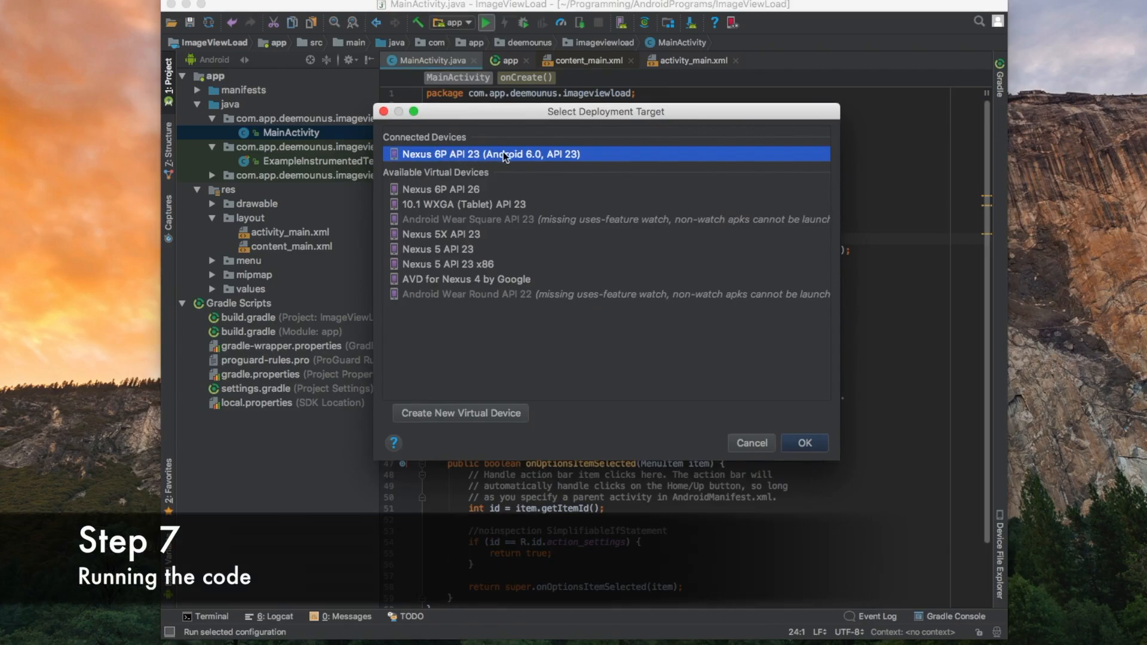
pyautogui.click(803, 442)
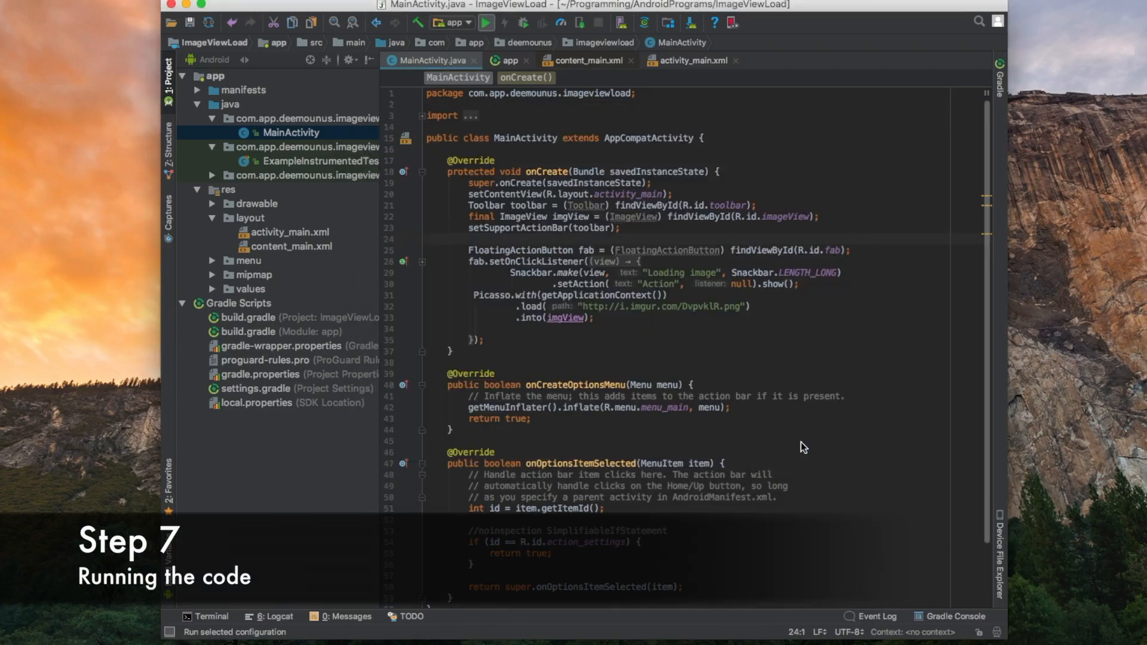
pyautogui.click(487, 21)
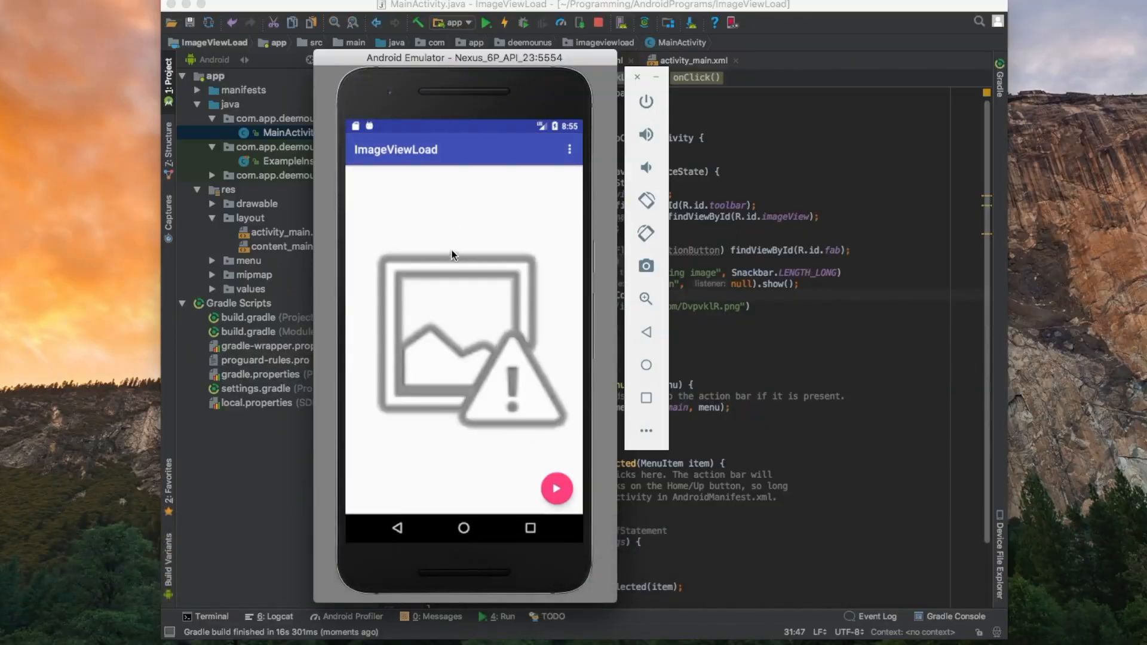
pyautogui.moveTo(420, 294)
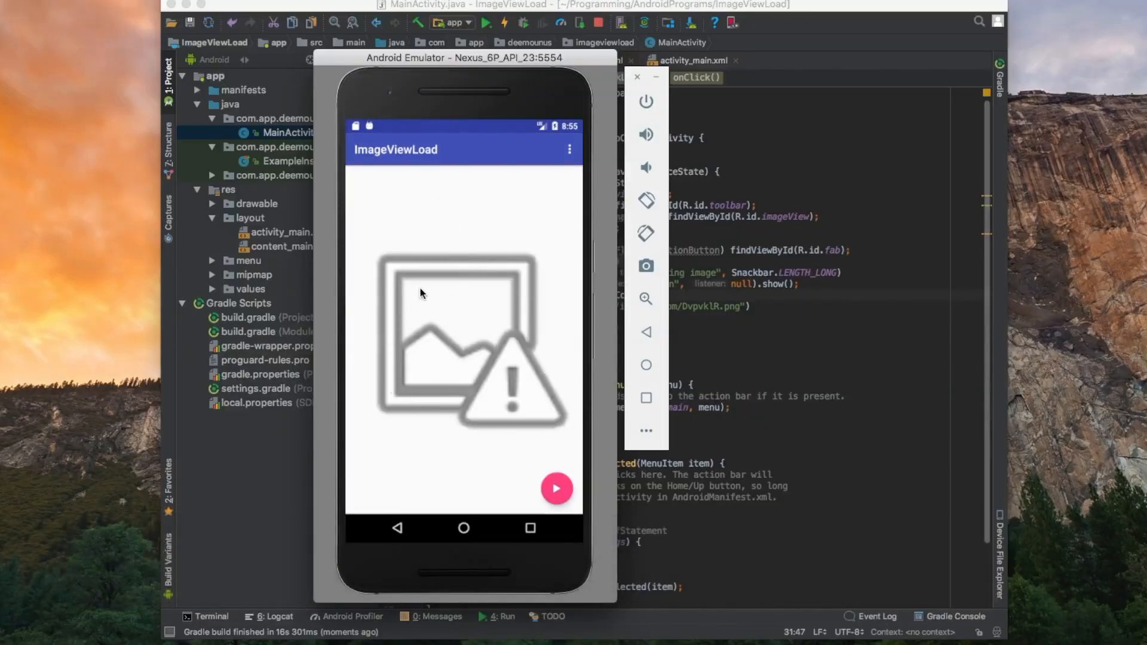
pyautogui.moveTo(529, 356)
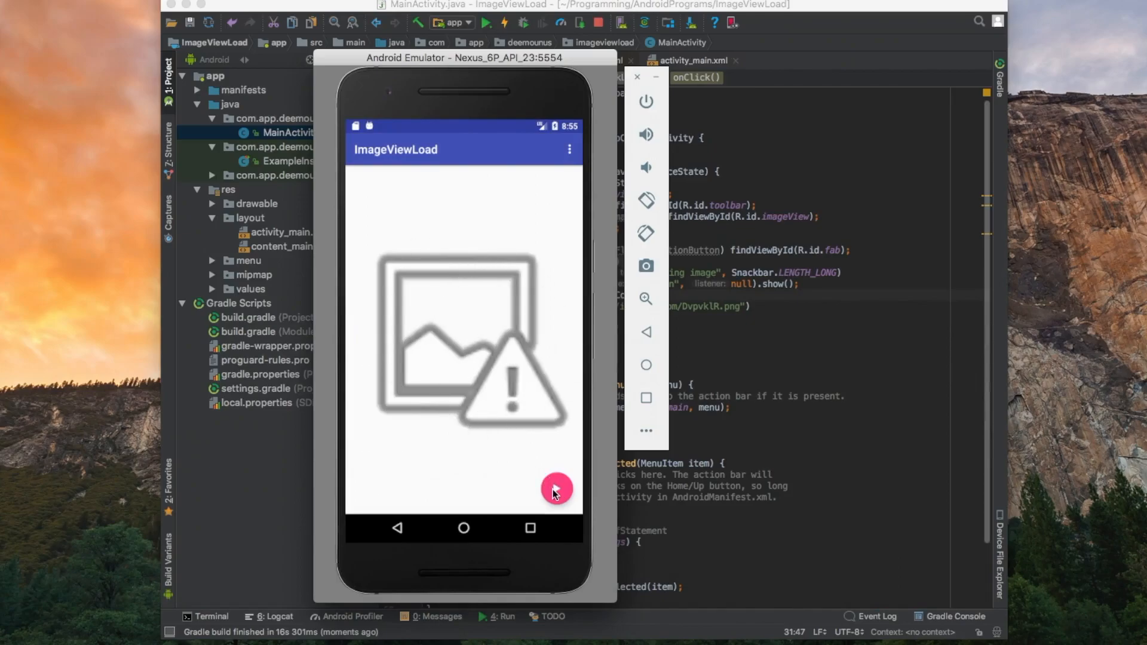
# Tap the floating button to load the image, which leaves the content blank, and move the emulator aside.
pyautogui.click(555, 489)
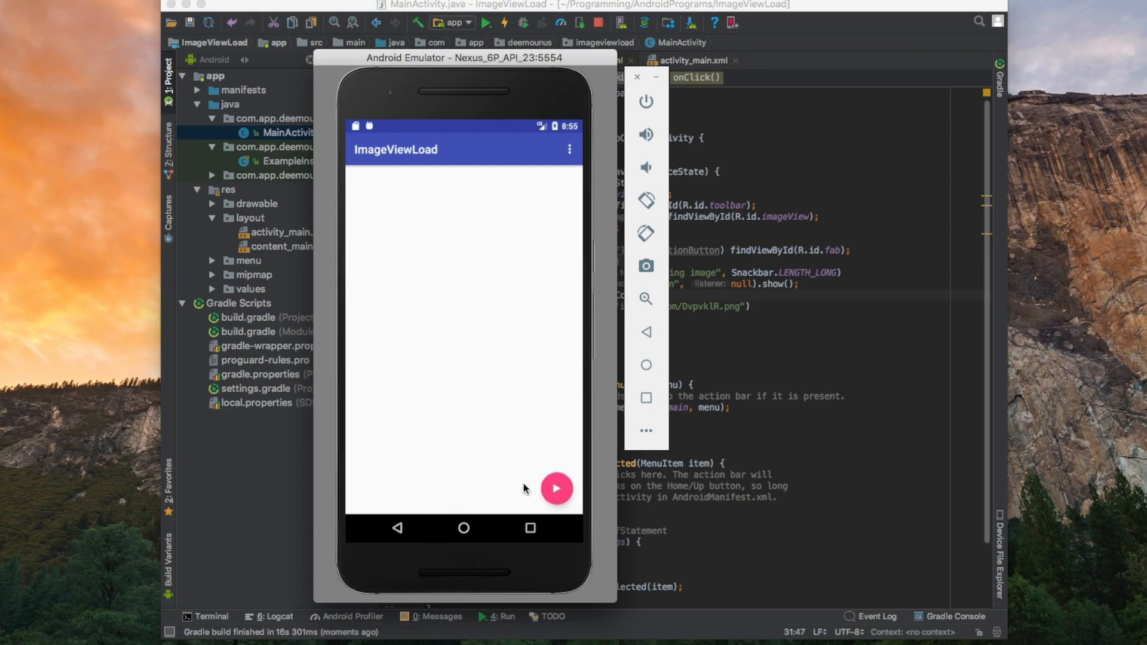
pyautogui.moveTo(471, 200)
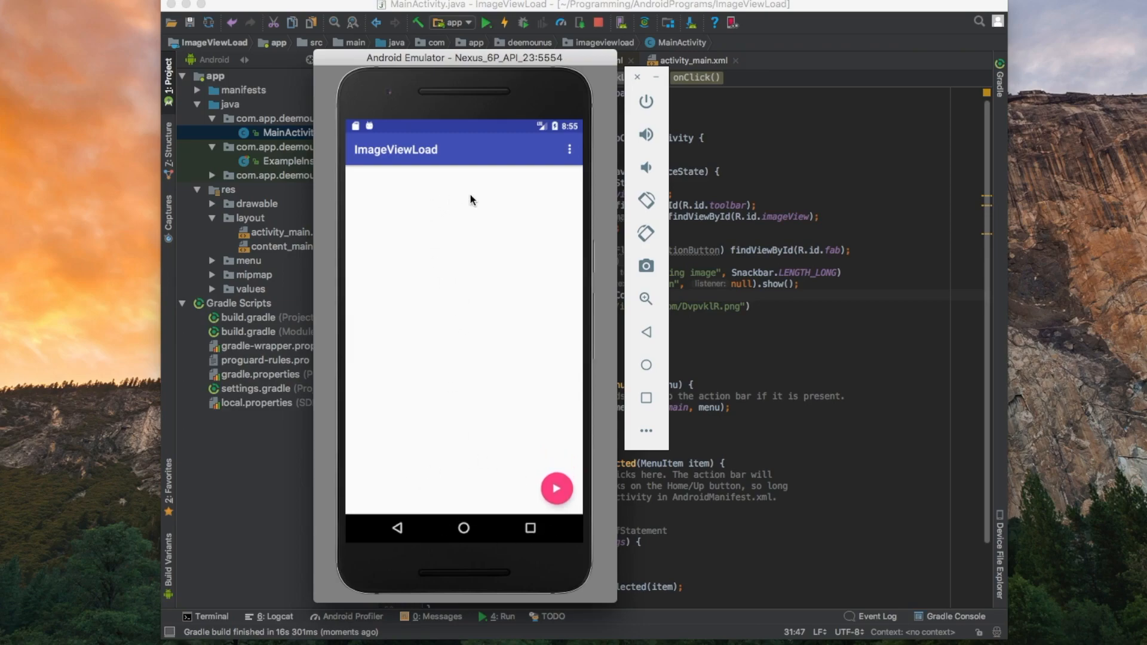
pyautogui.moveTo(445, 233)
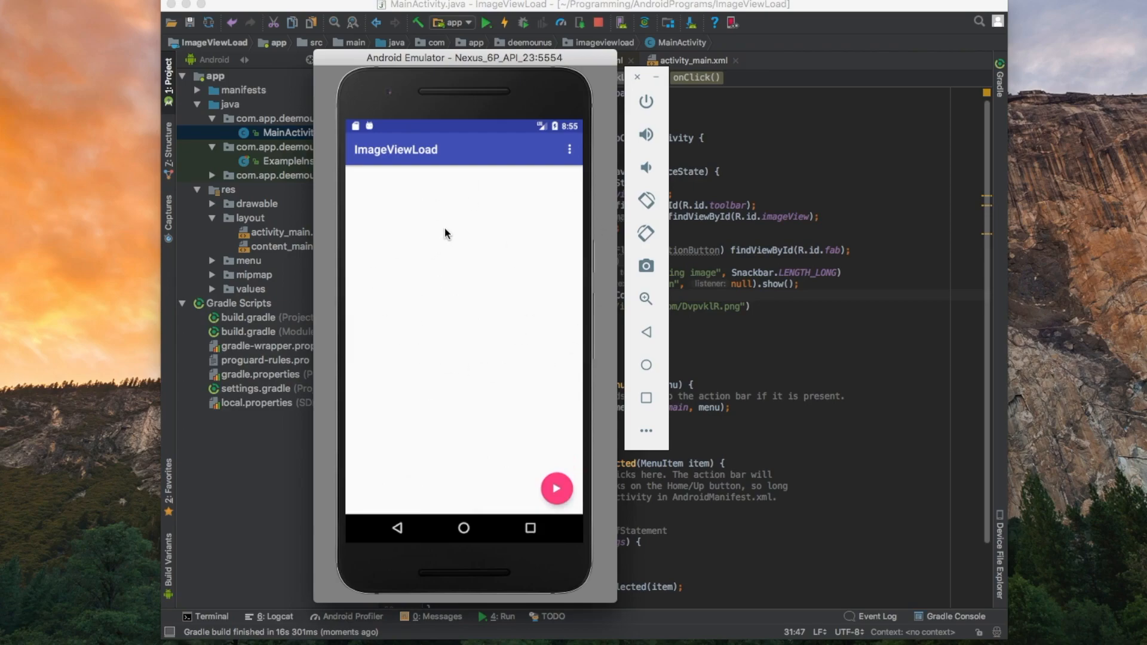
pyautogui.moveTo(464, 57); pyautogui.dragTo(557, 47)
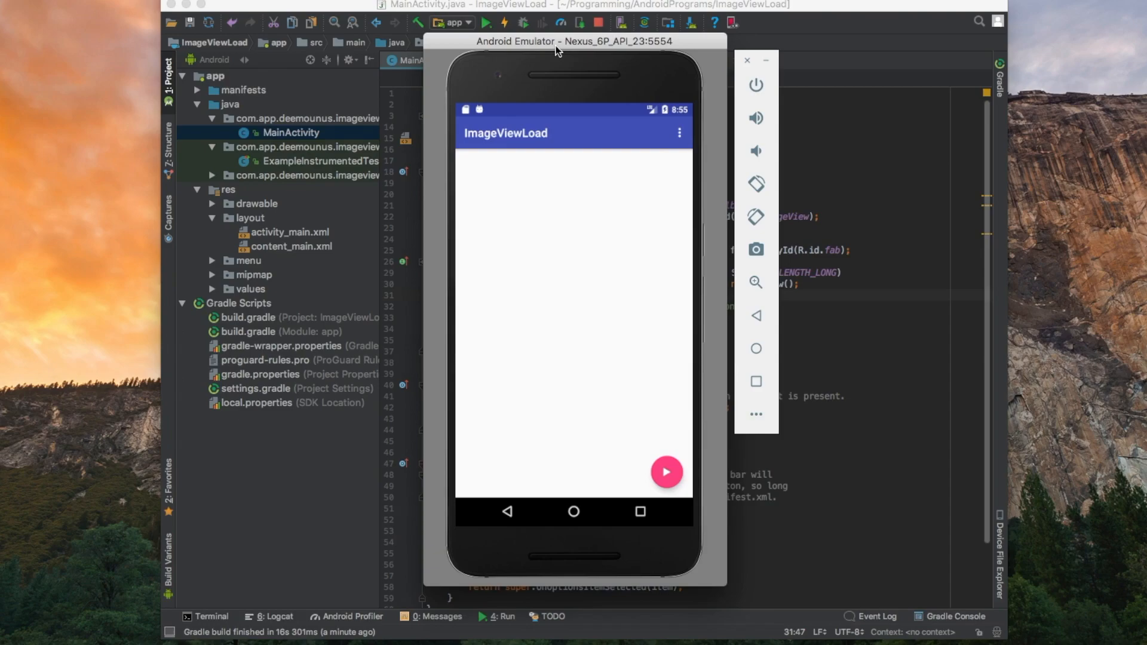
pyautogui.moveTo(708, 397)
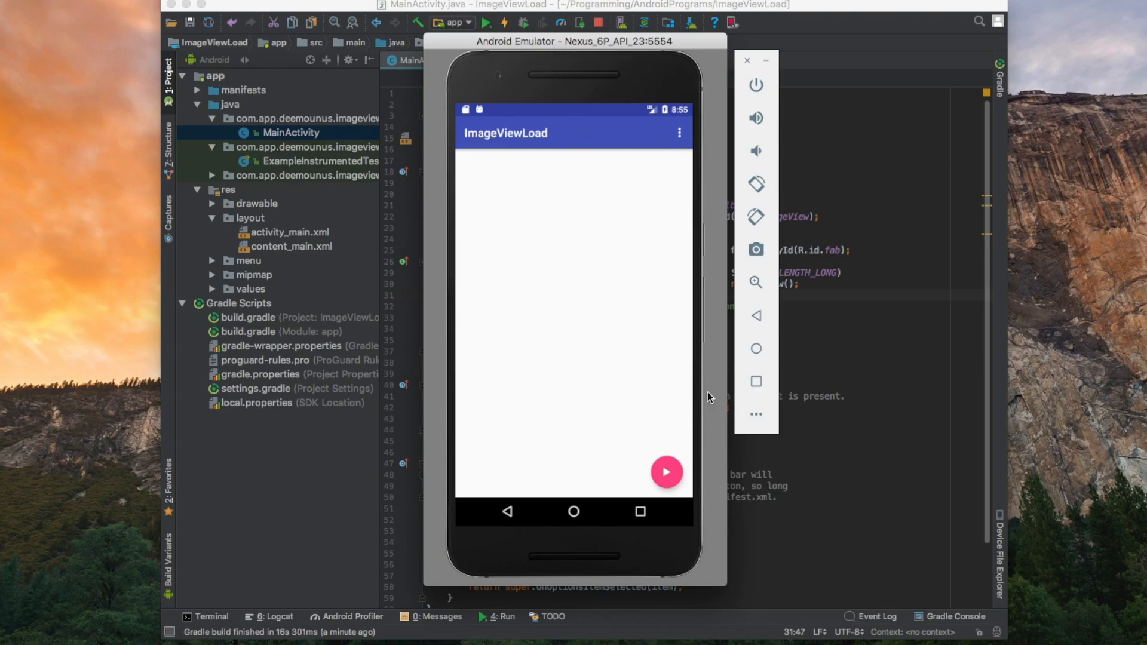
pyautogui.moveTo(631, 357)
pyautogui.write('.into(imgView);')
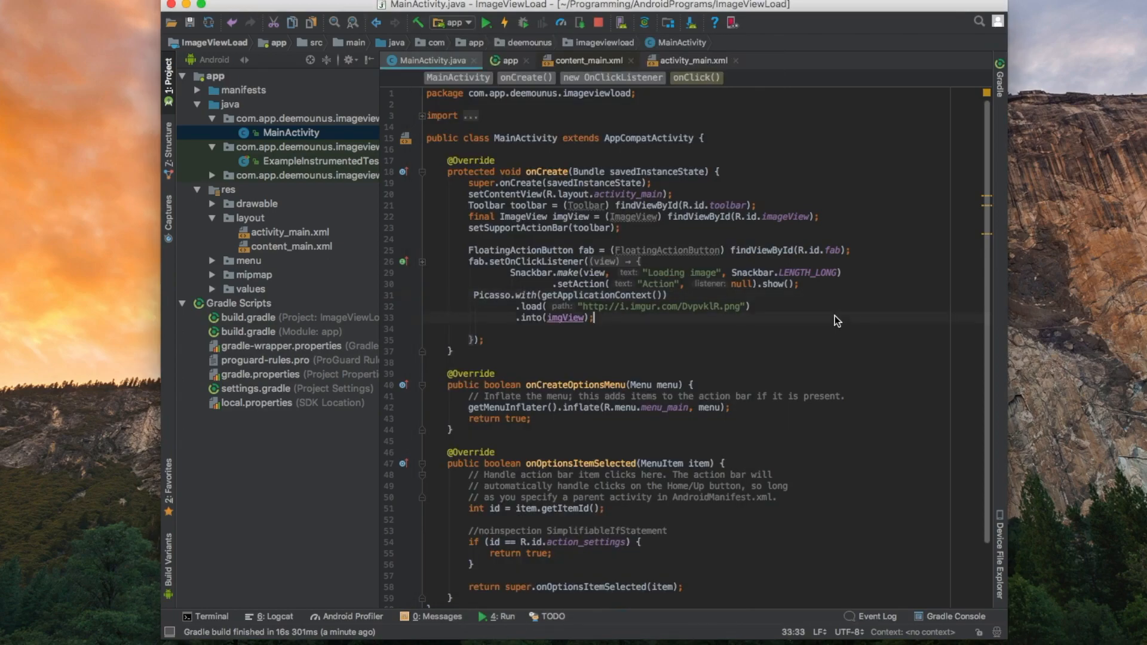
# Declare android.permission.INTERNET uses-permission in AndroidManifest.xml above <application>.
pyautogui.click(198, 90)
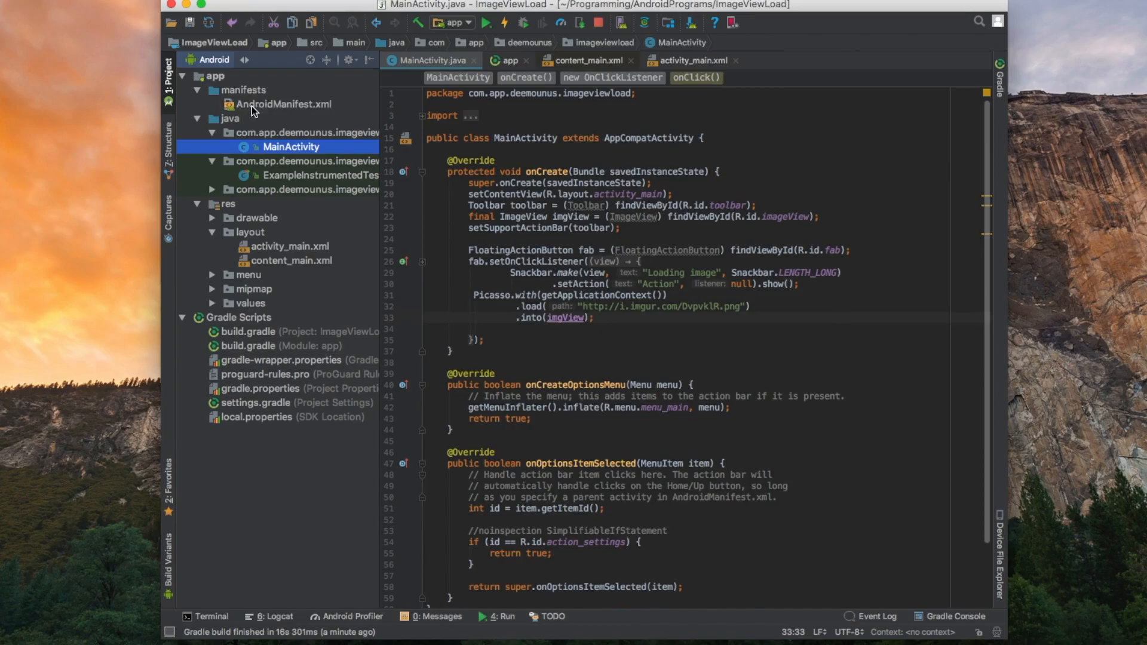
pyautogui.moveTo(288, 109)
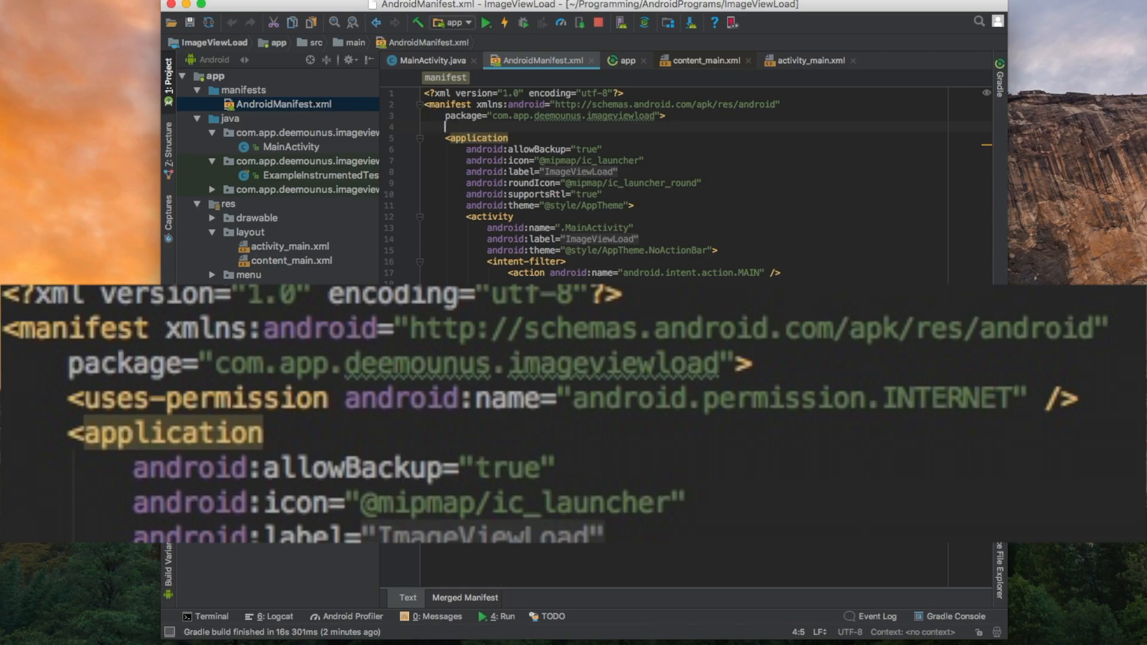
pyautogui.write('<uses-permission android:name="android.permission.INTERNET" />')
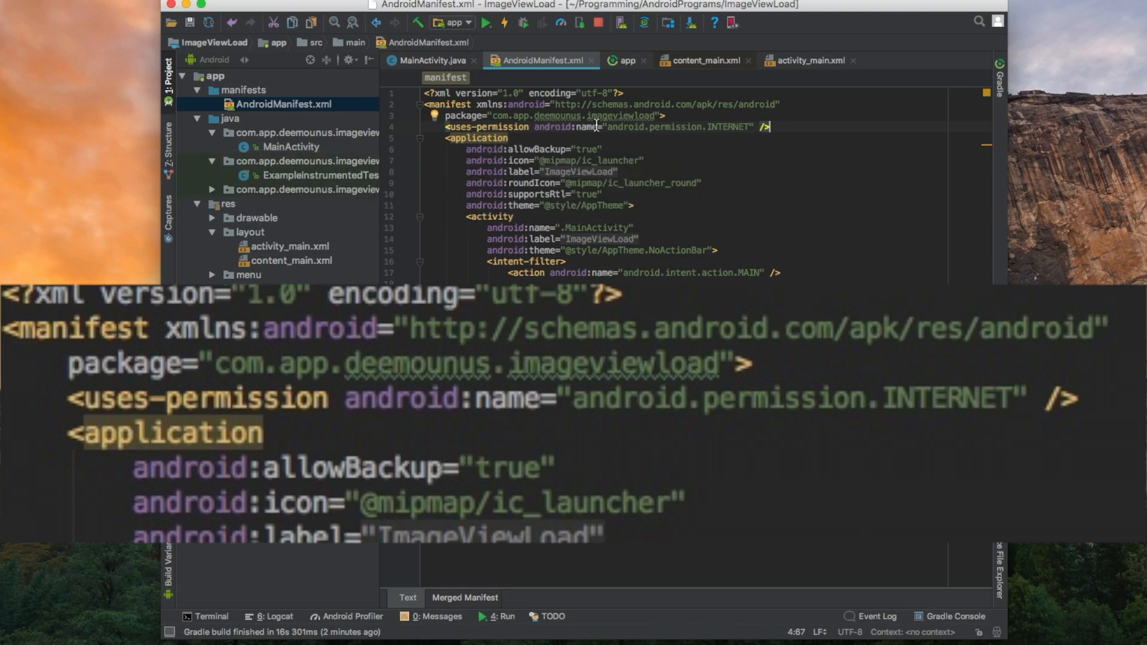
pyautogui.moveTo(625, 13)
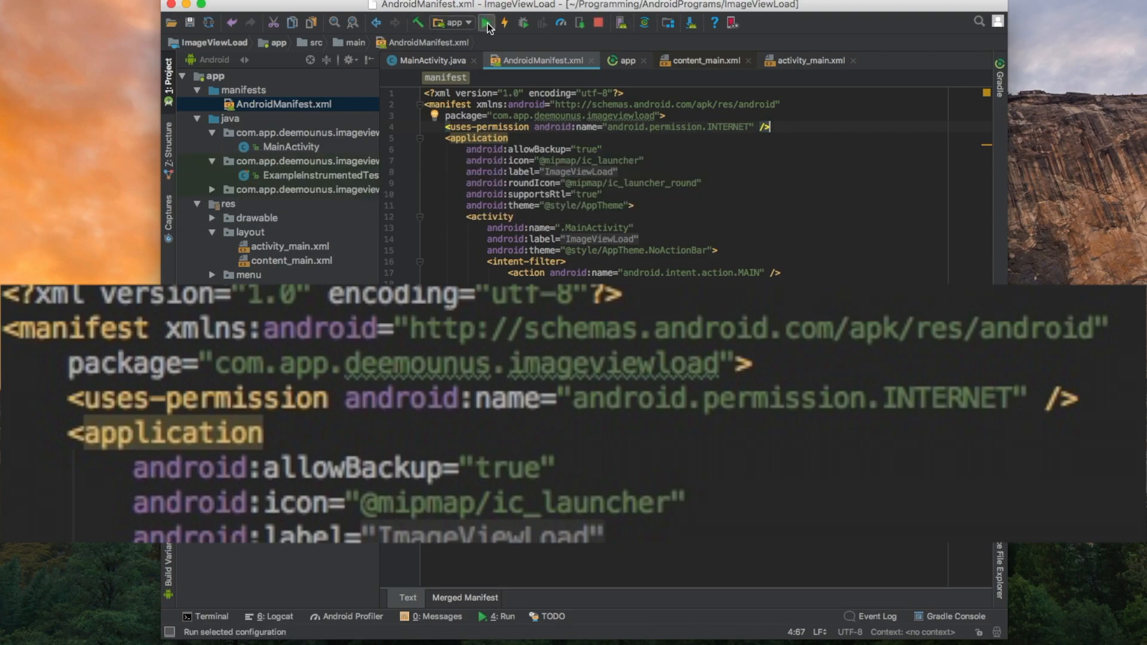
# Rerun the app with the new permission and tap the floating button twice to trigger the image load.
pyautogui.click(504, 21)
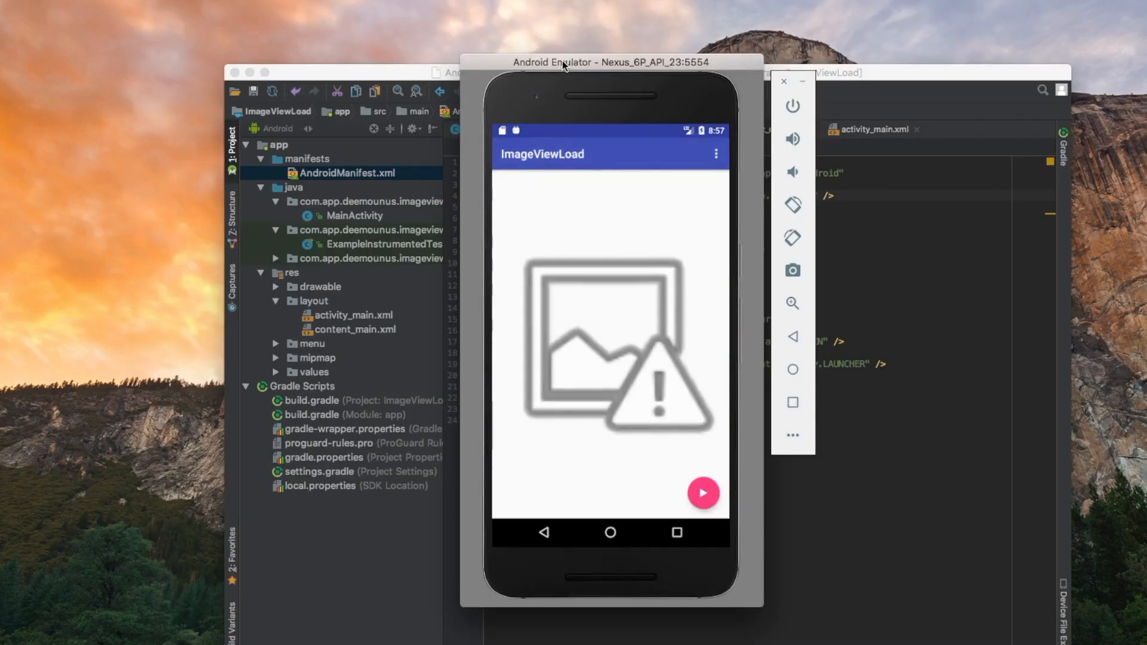
pyautogui.click(701, 492)
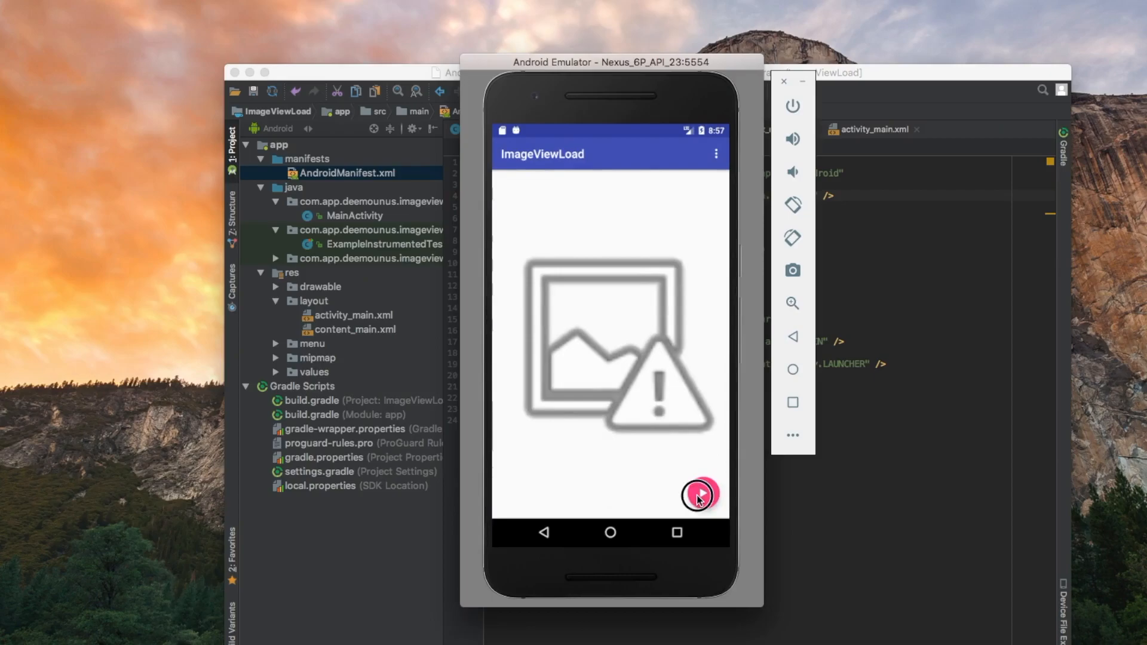
pyautogui.click(700, 495)
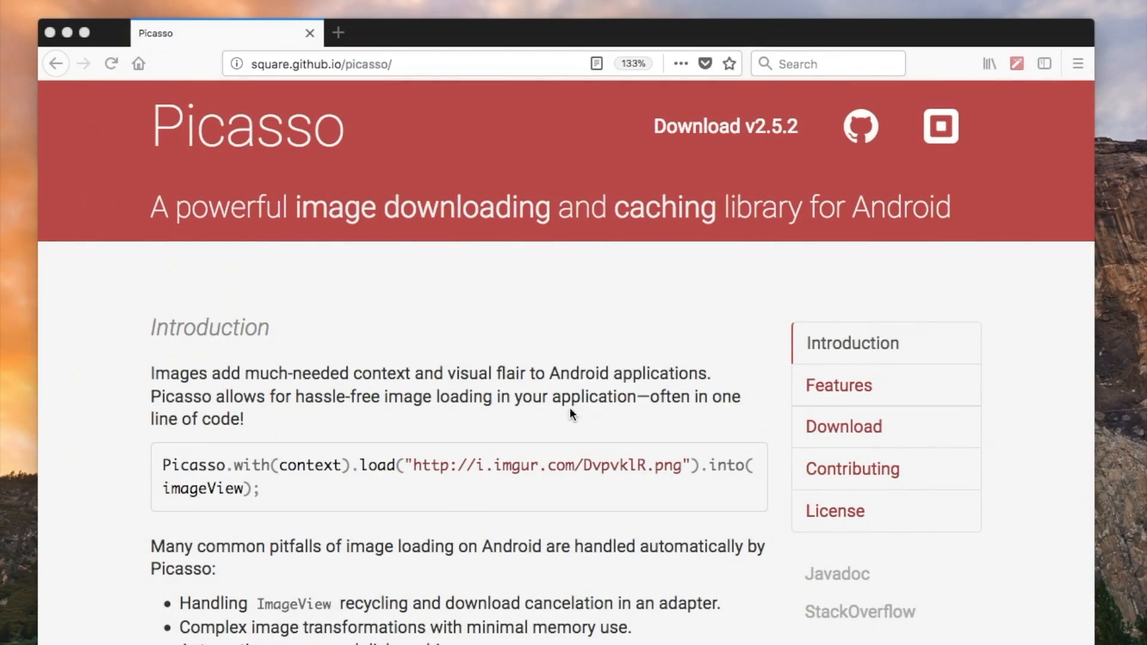
# Scroll through Picasso's Features section from placeholders and resource loading to debug indicators.
pyautogui.scroll(-3)
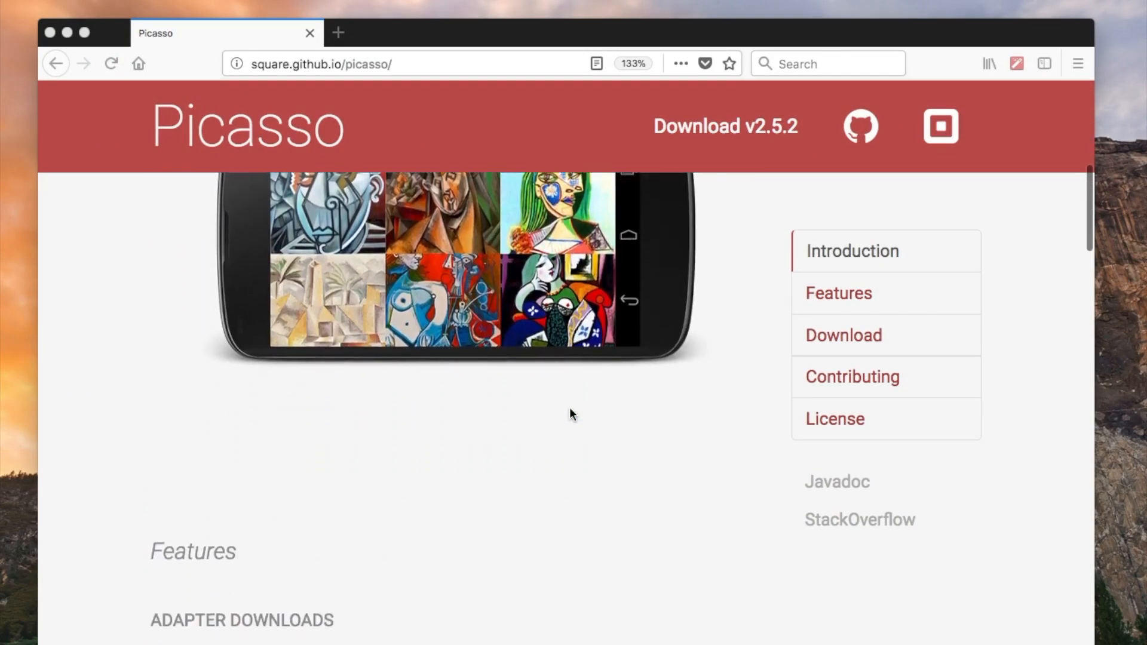
pyautogui.scroll(-3)
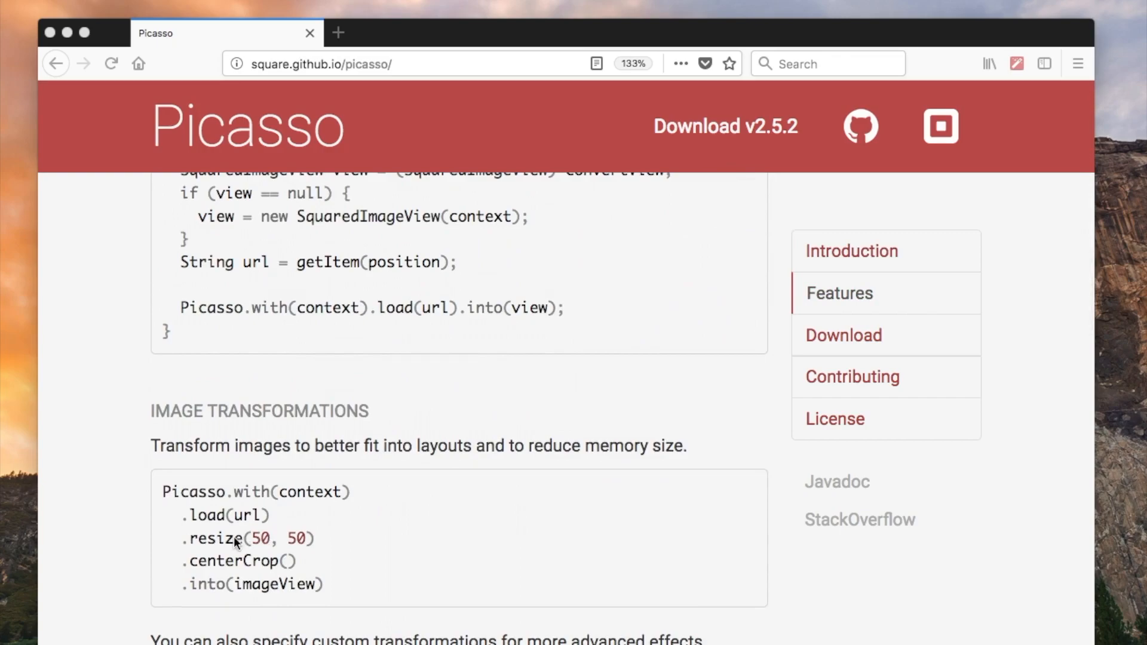
pyautogui.moveTo(330, 550)
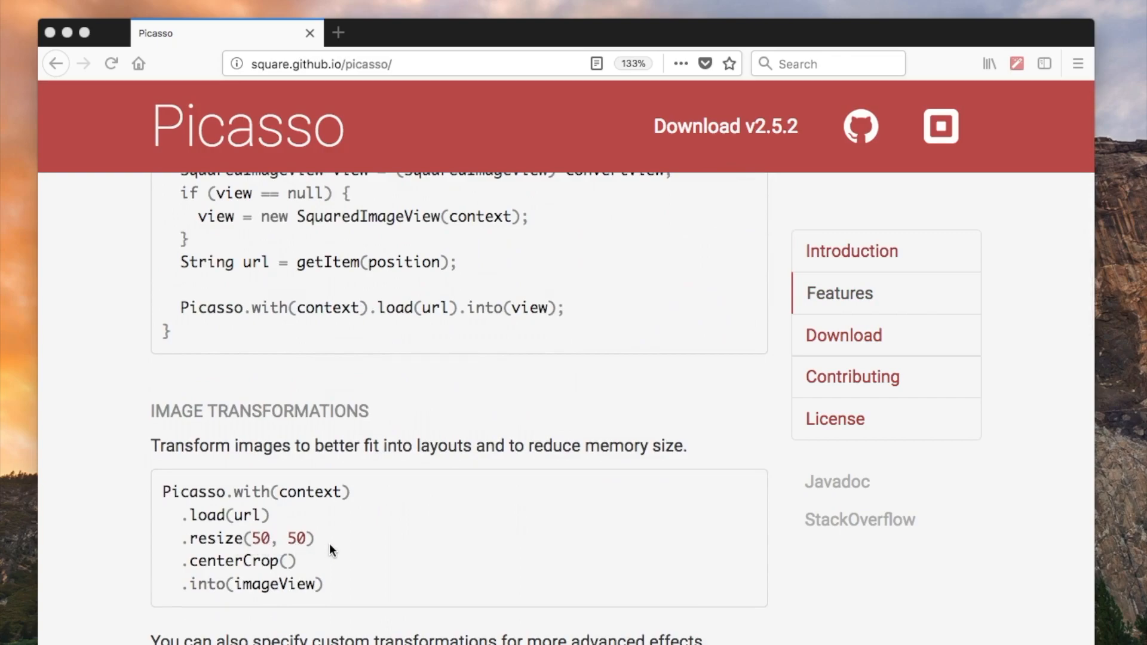
pyautogui.moveTo(236, 564)
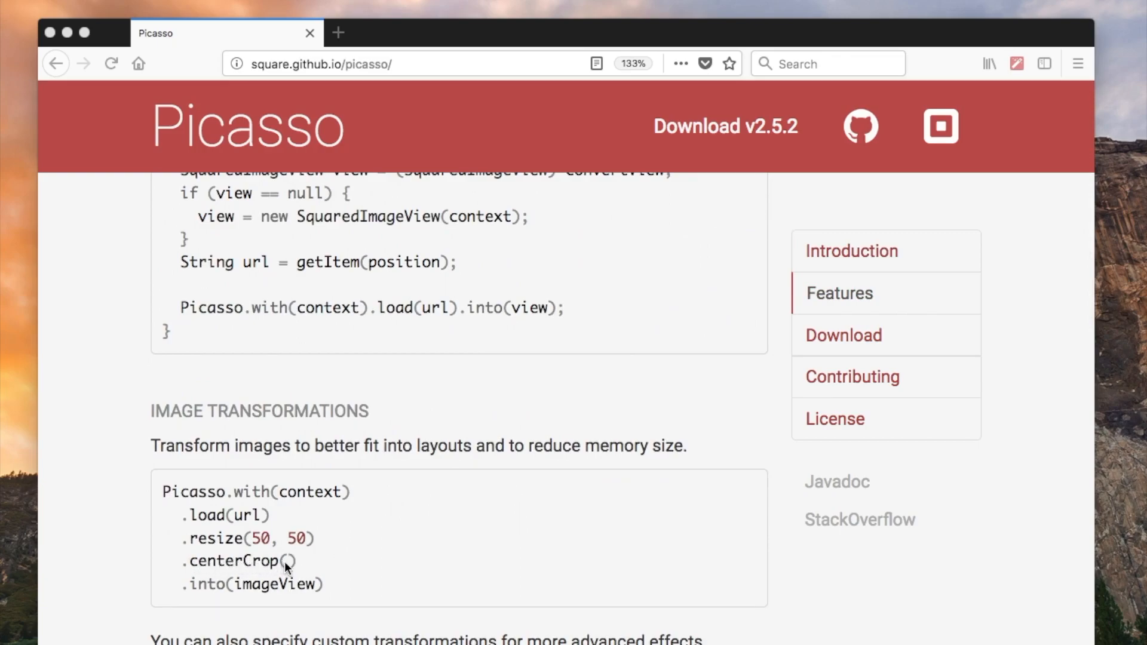
pyautogui.moveTo(211, 570)
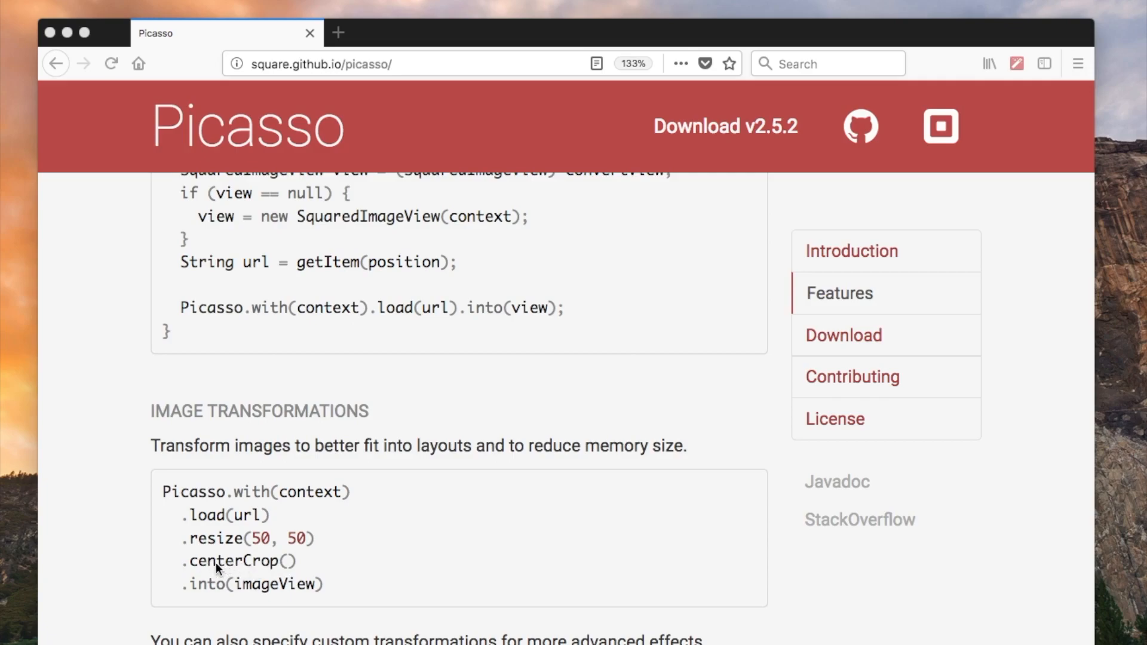
pyautogui.scroll(-3)
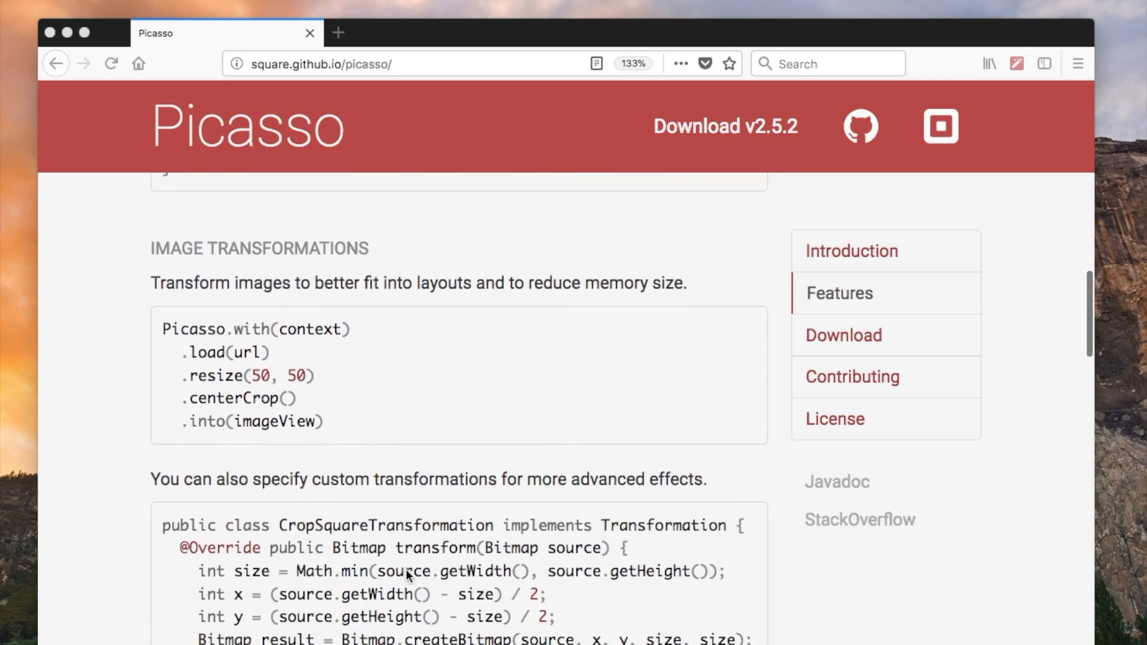
pyautogui.scroll(-3)
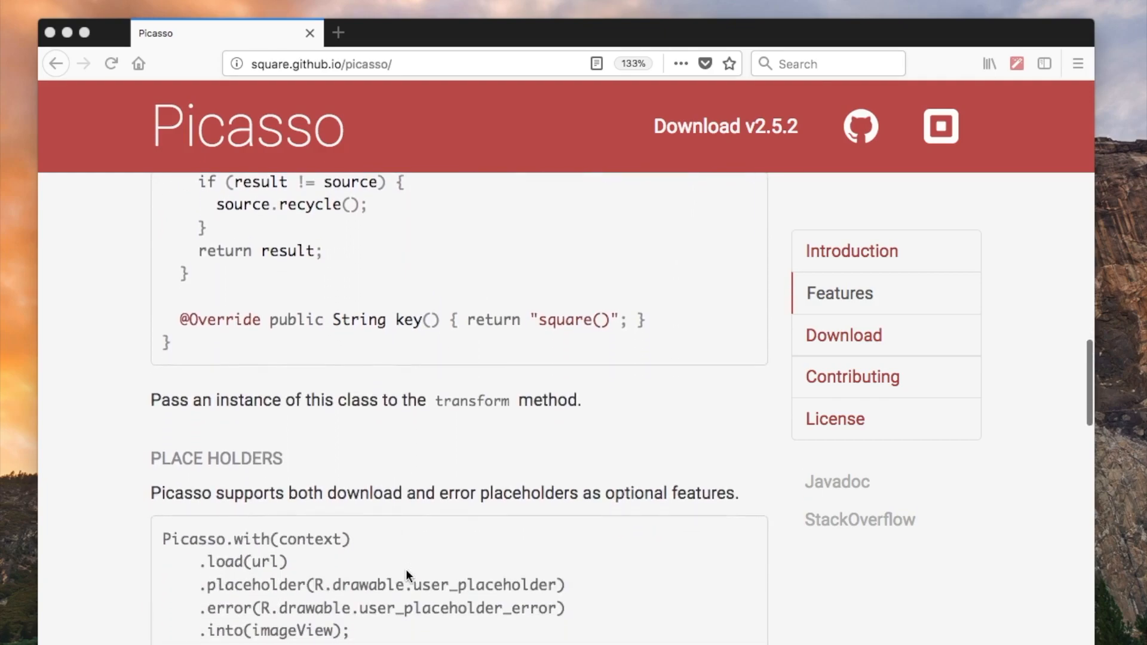
pyautogui.moveTo(275, 617)
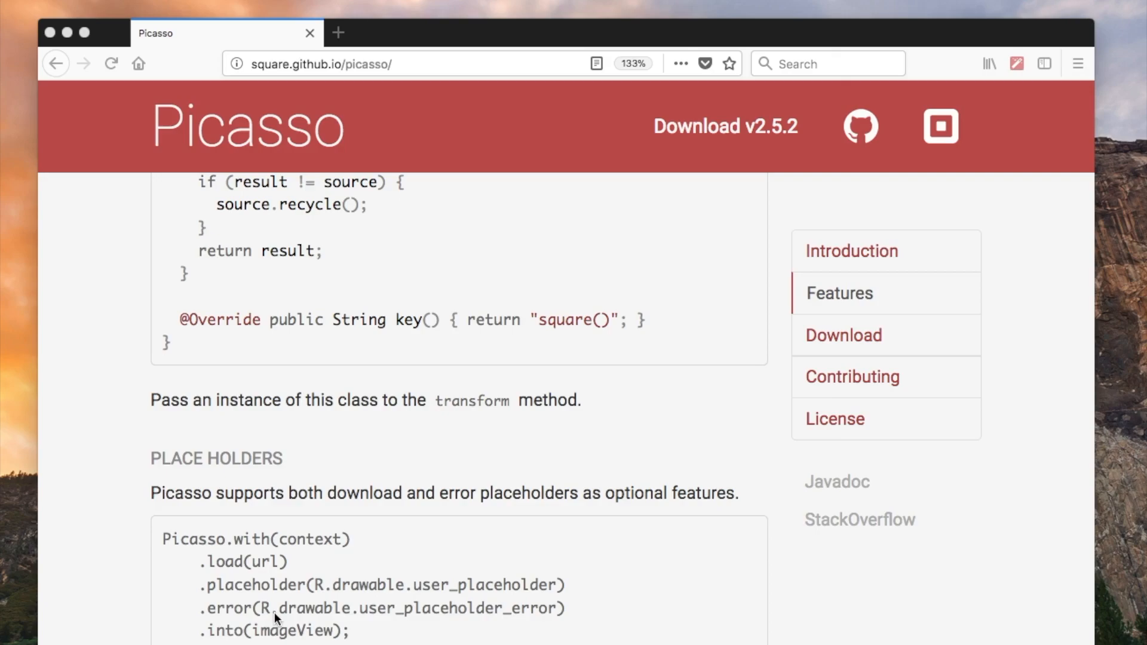
pyautogui.moveTo(400, 617)
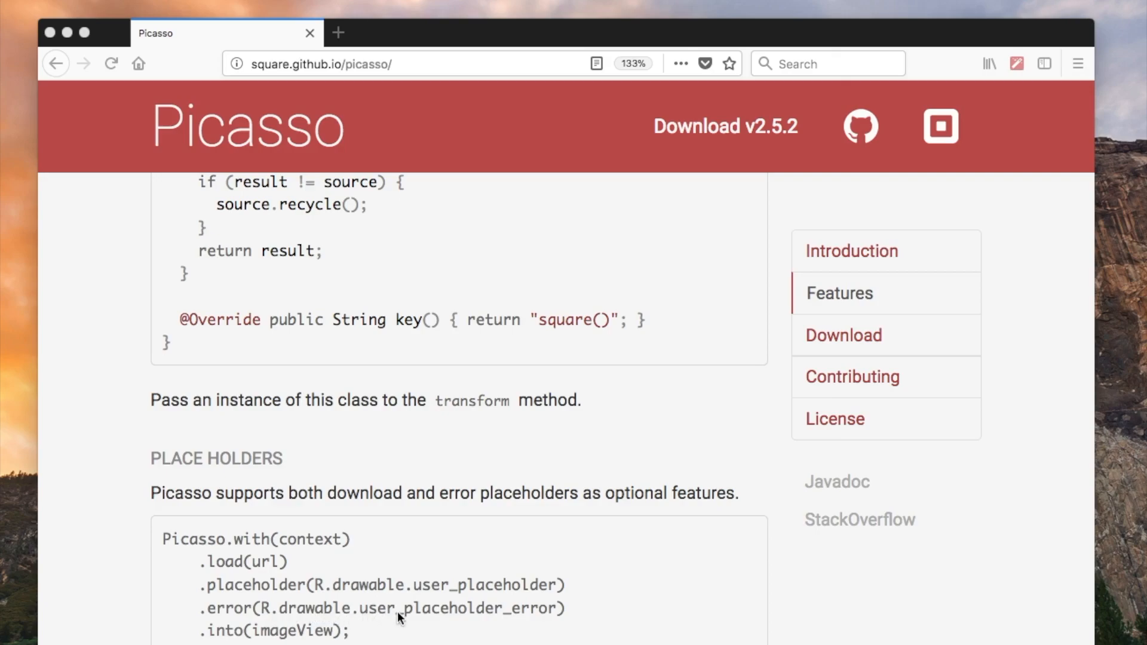
pyautogui.moveTo(516, 617)
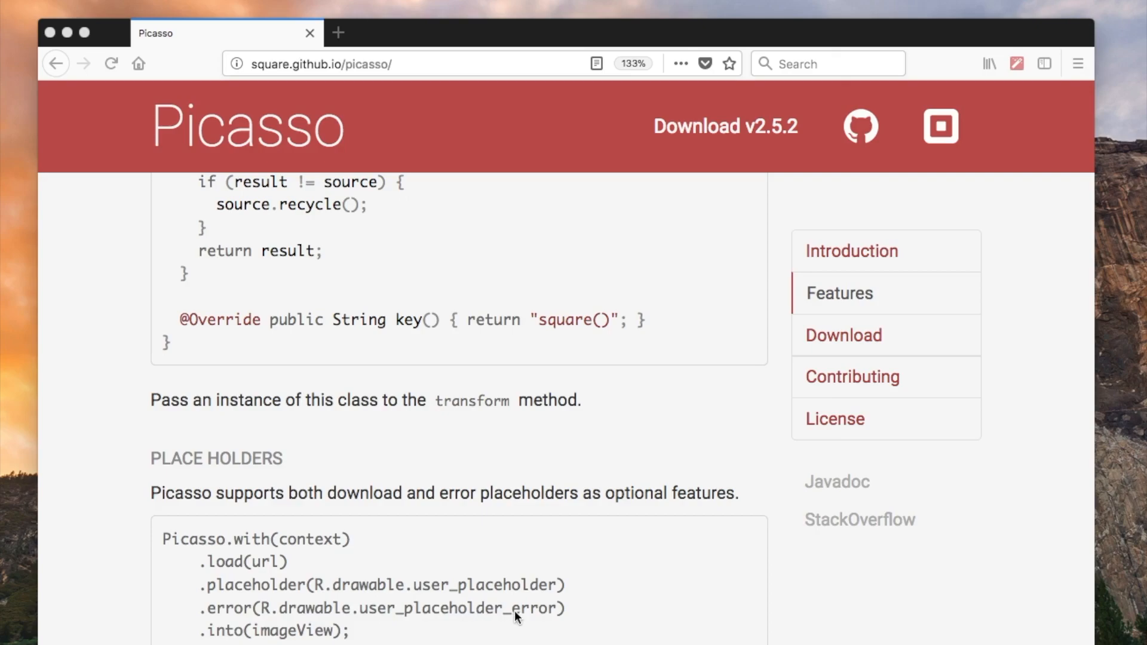
pyautogui.scroll(-3)
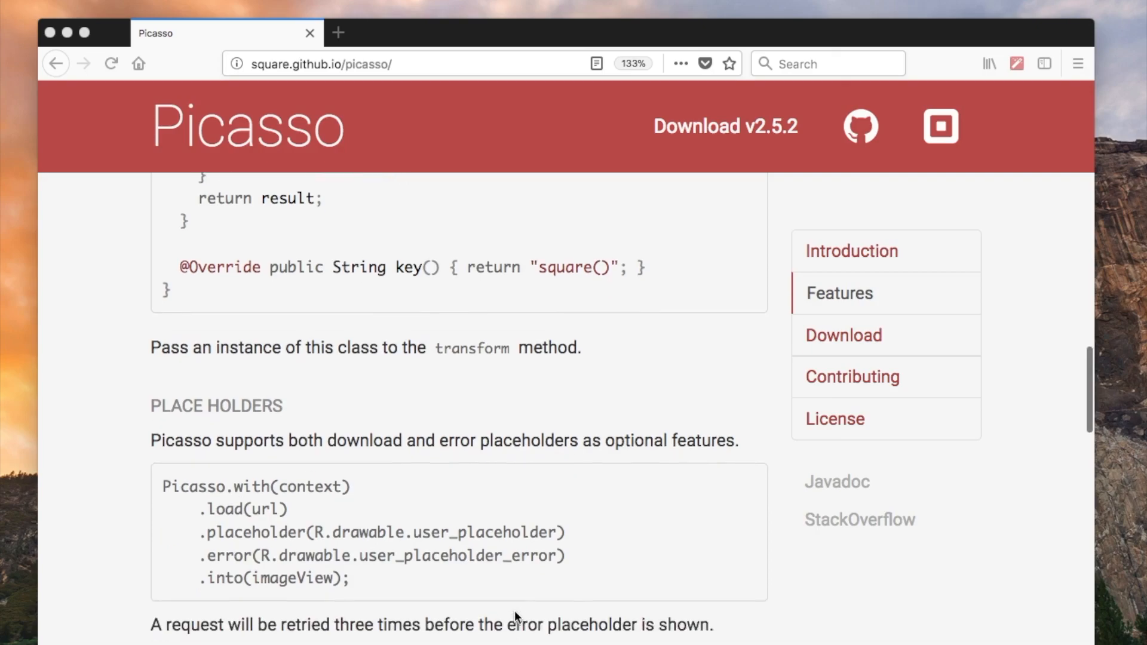
pyautogui.scroll(-3)
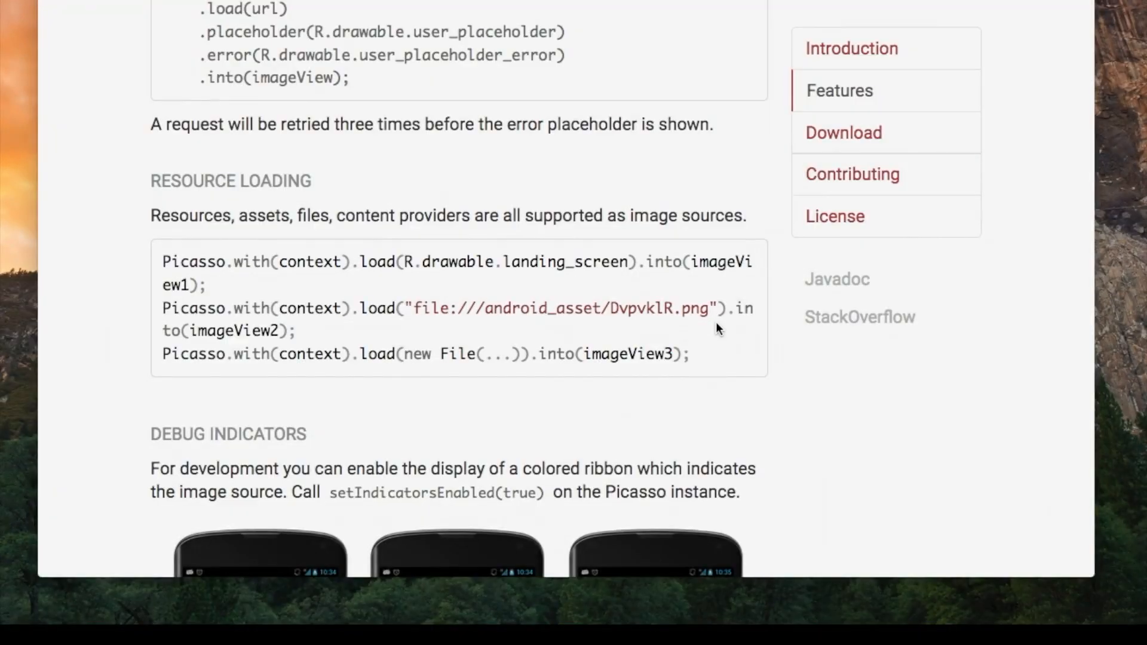
pyautogui.moveTo(415, 331)
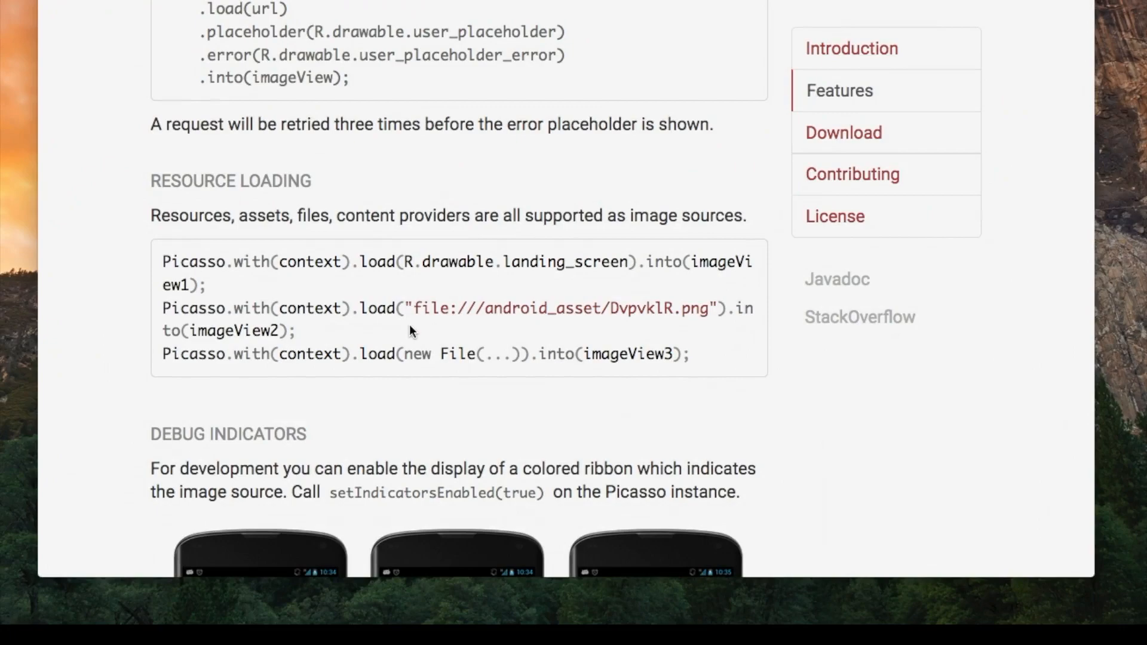
pyautogui.moveTo(593, 335)
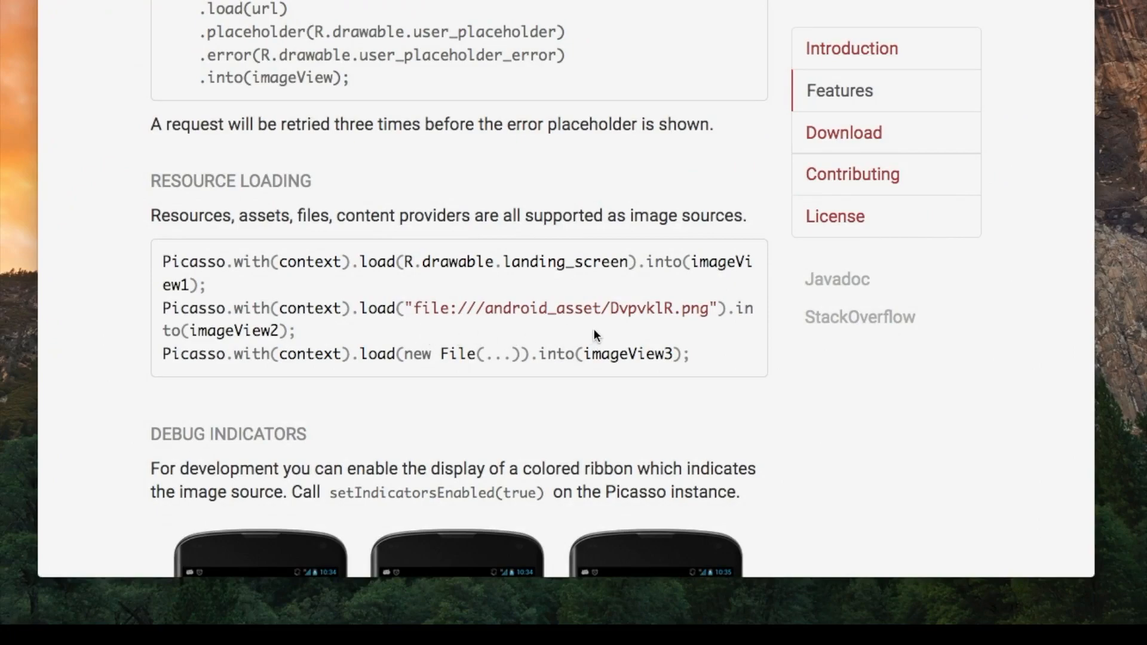
pyautogui.scroll(-3)
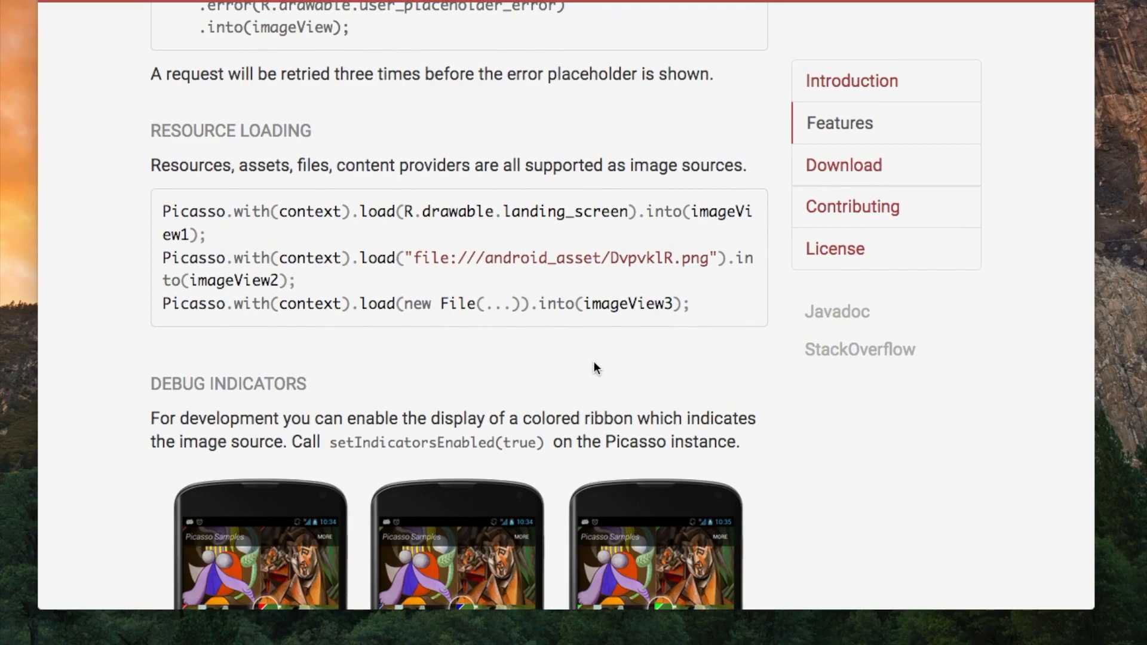
pyautogui.scroll(-3)
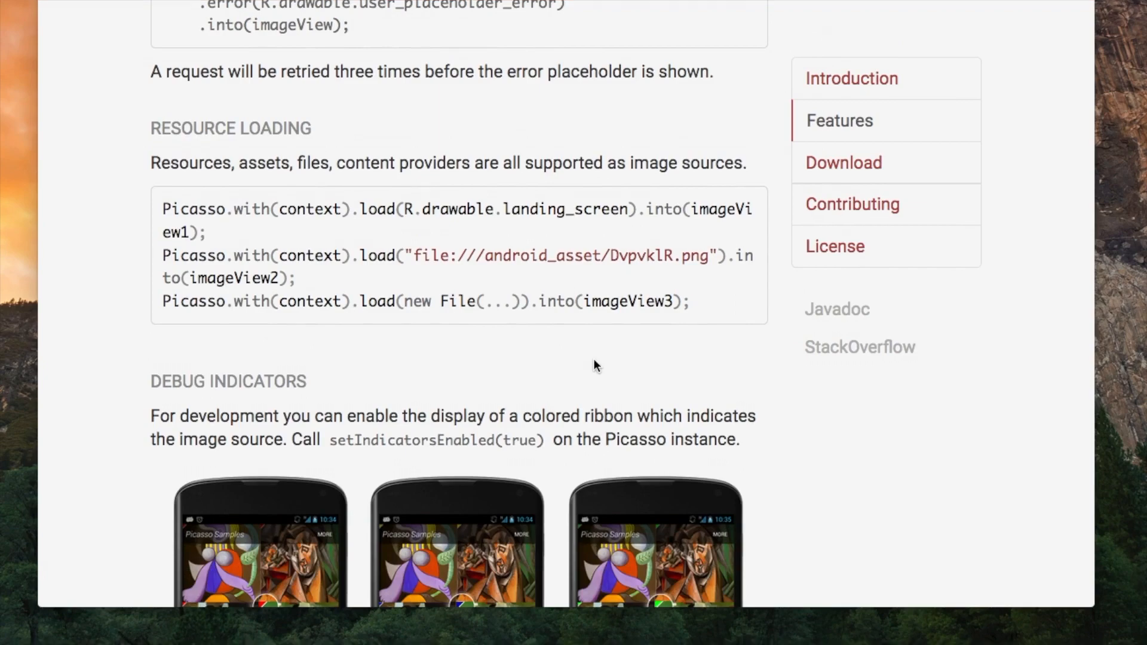